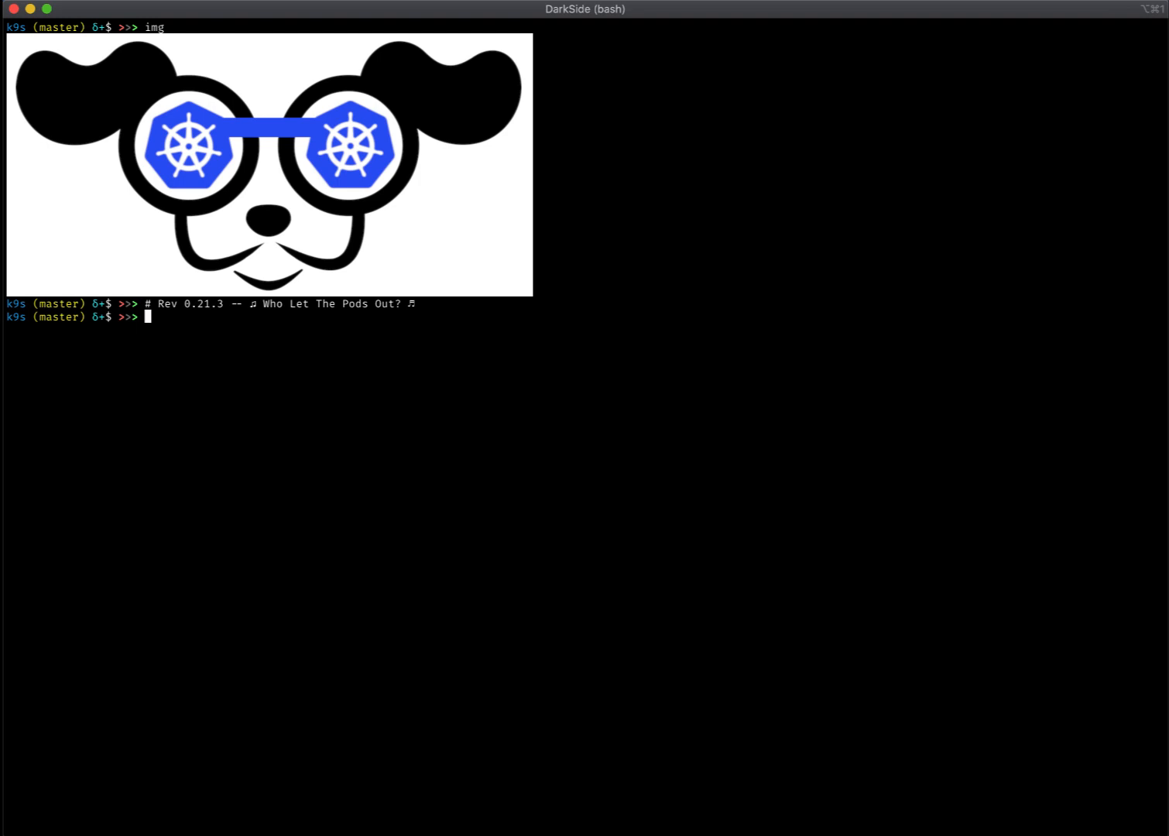
mouse_move(631, 591)
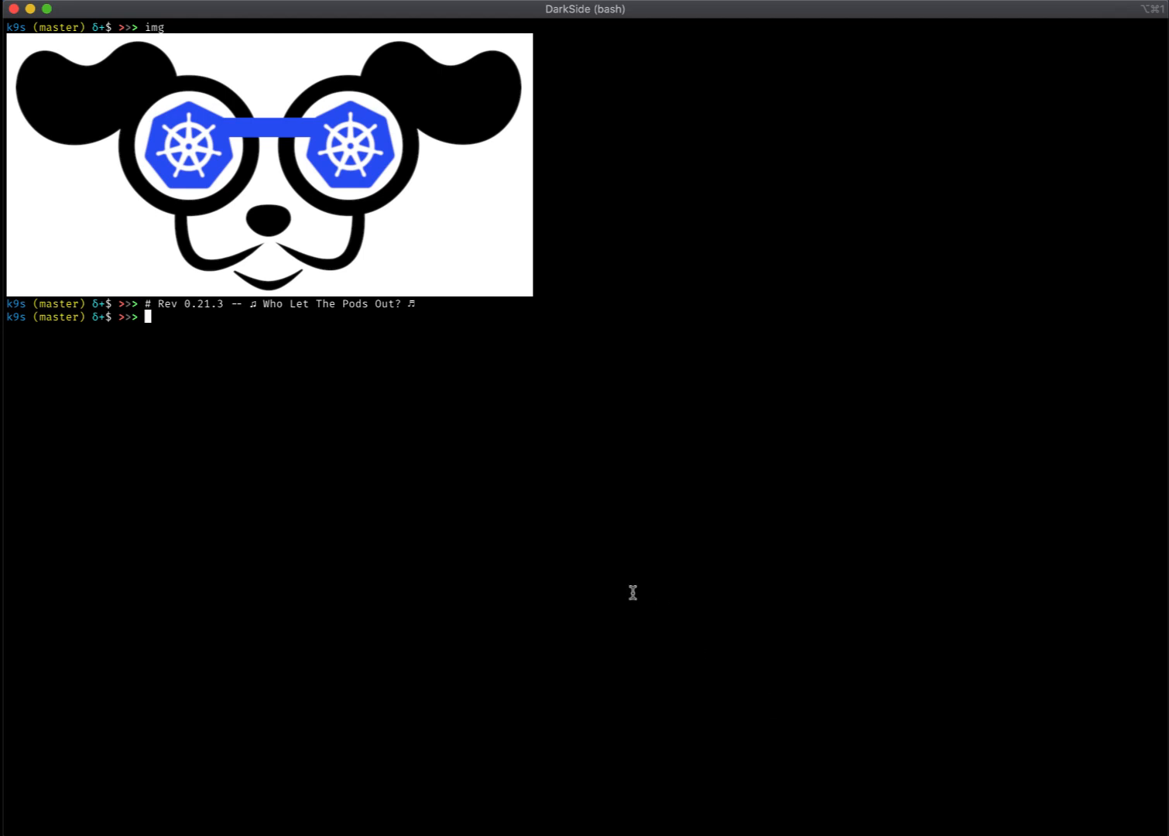
- Enter container port nginx/http:80 and local port 8080 in the nginx port-forward form
text(./)
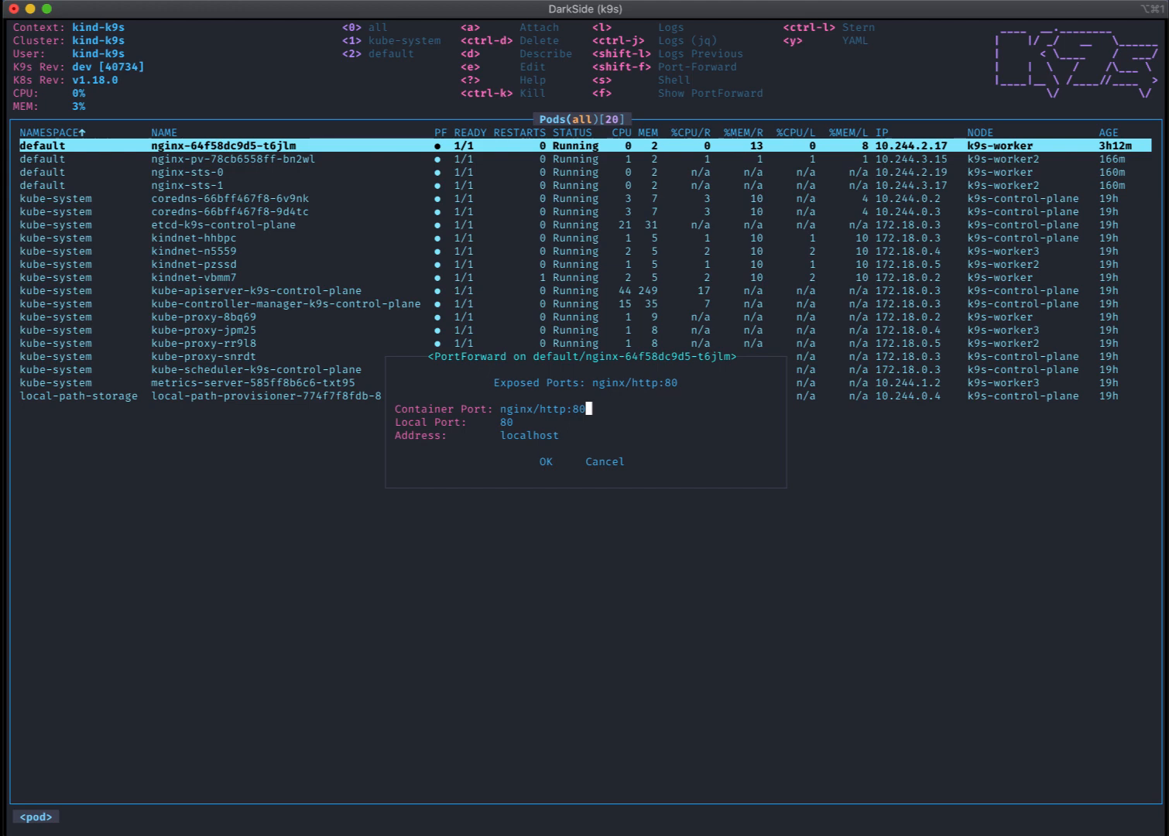
key(ctrl+u)
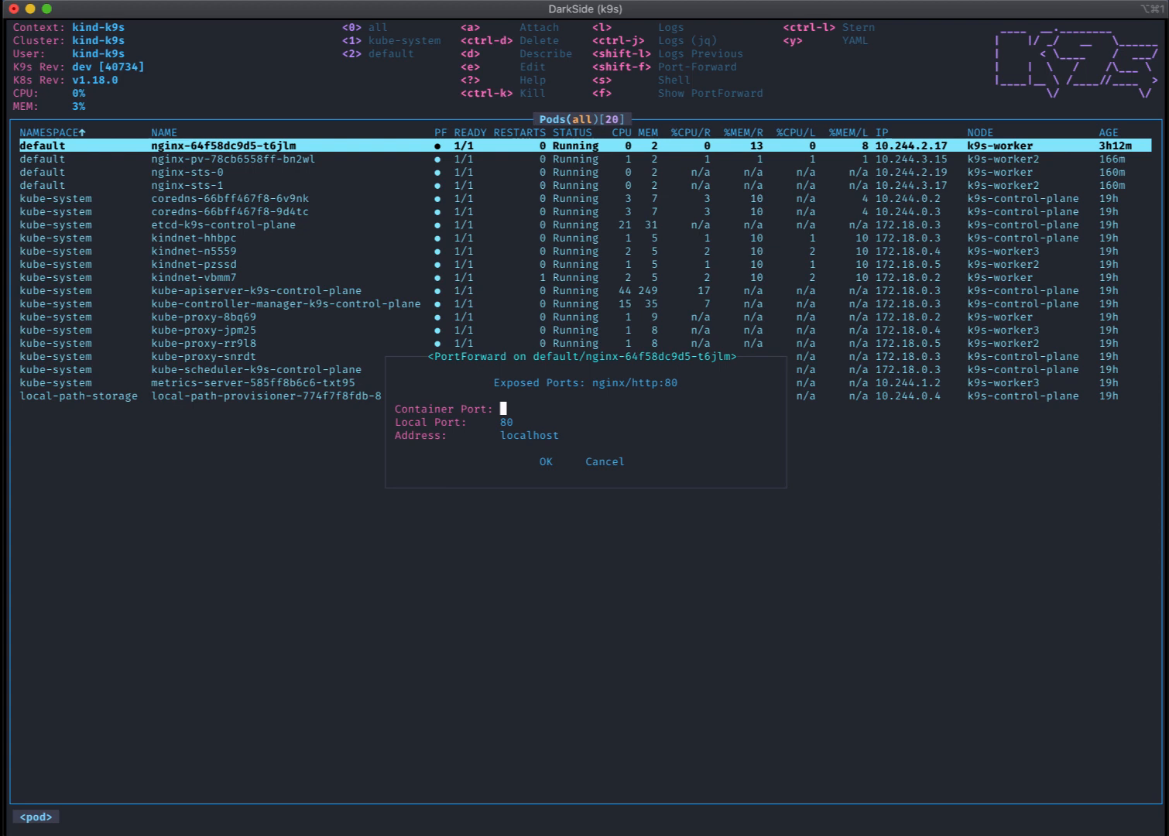
text(9090)
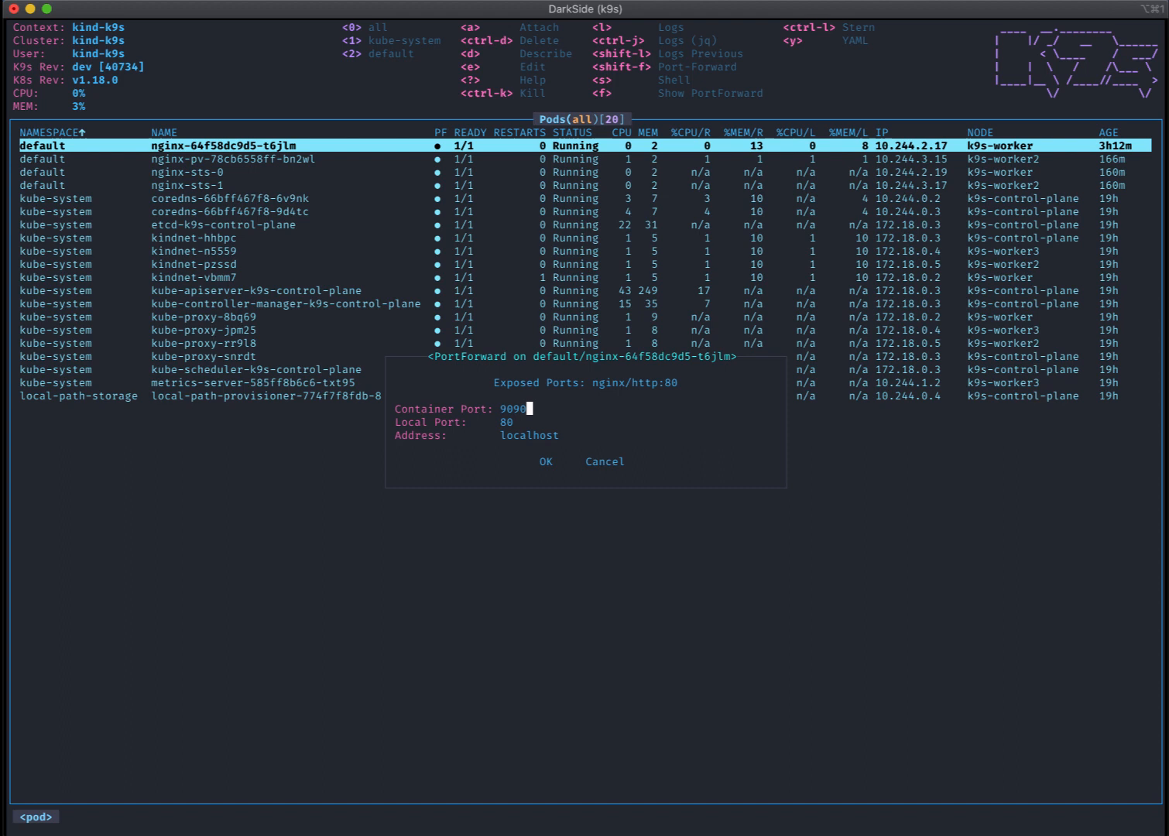
key(Tab)
text(90)
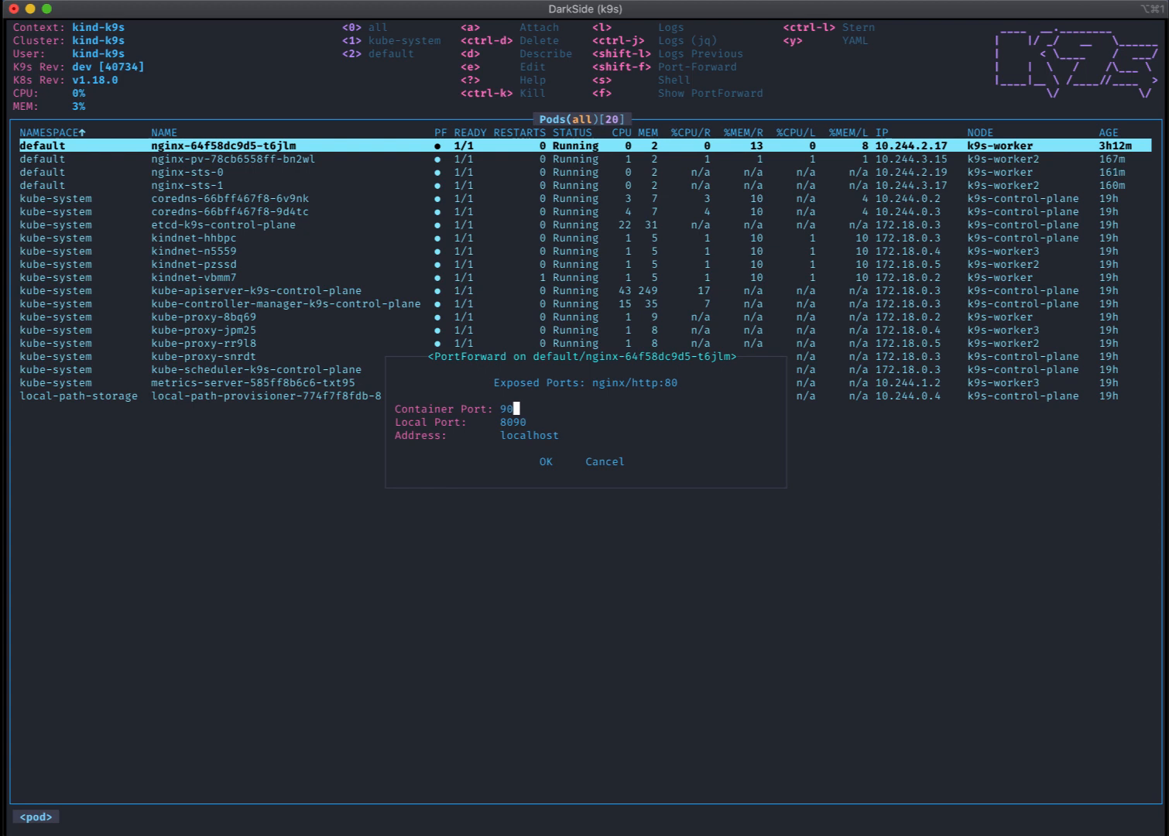
text(nginx)
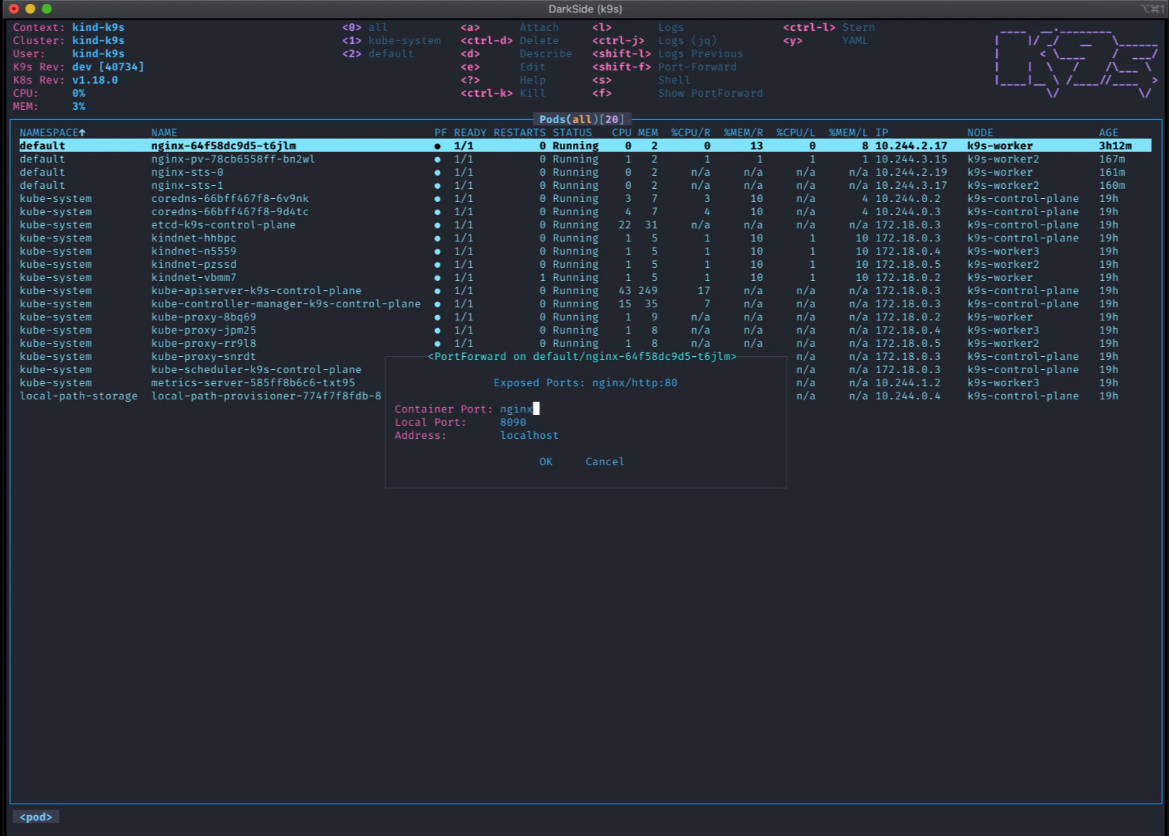
text(/http:)
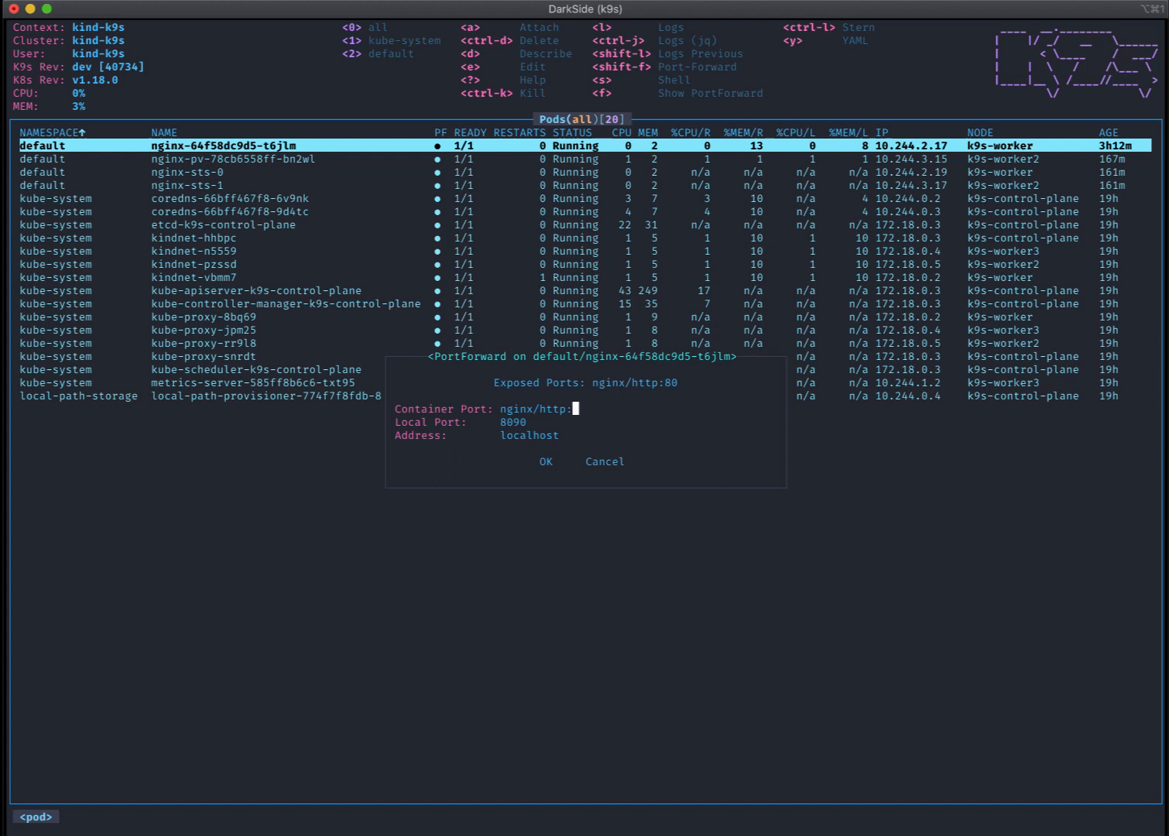
text(80)
click(541, 422)
text(8080)
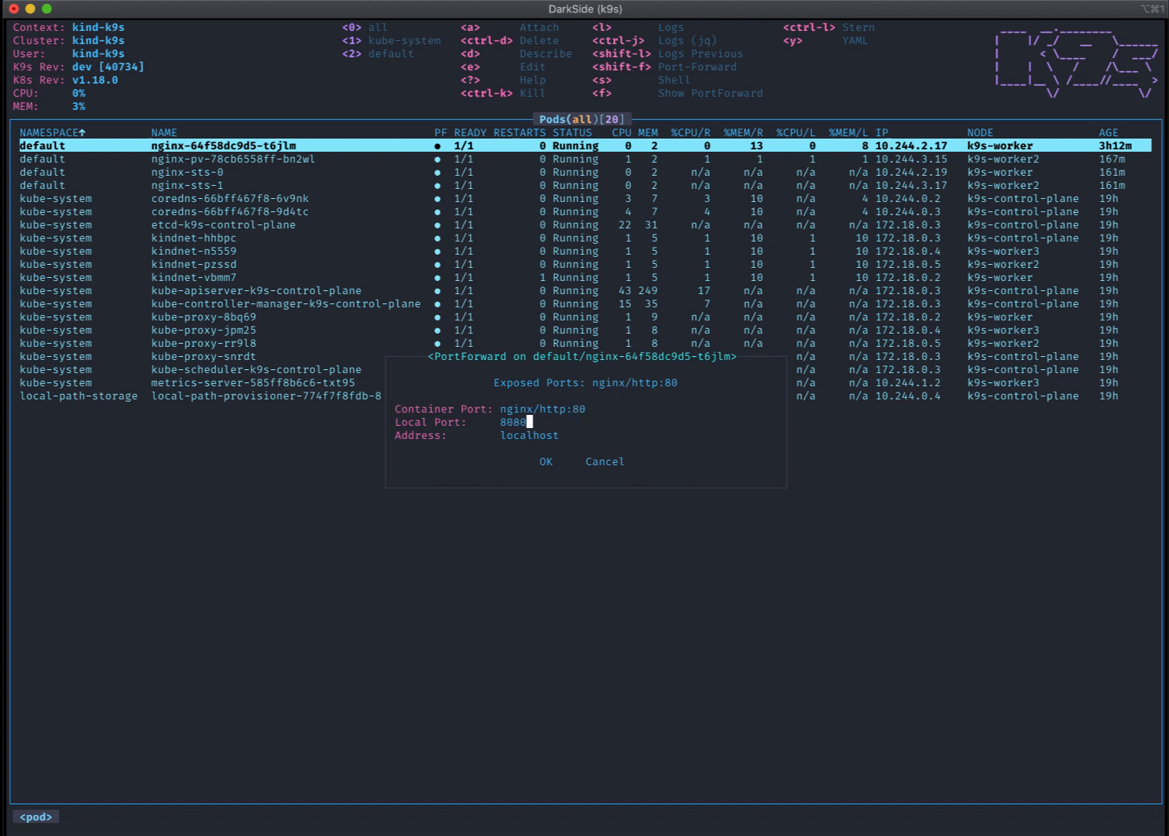
mouse_move(658, 629)
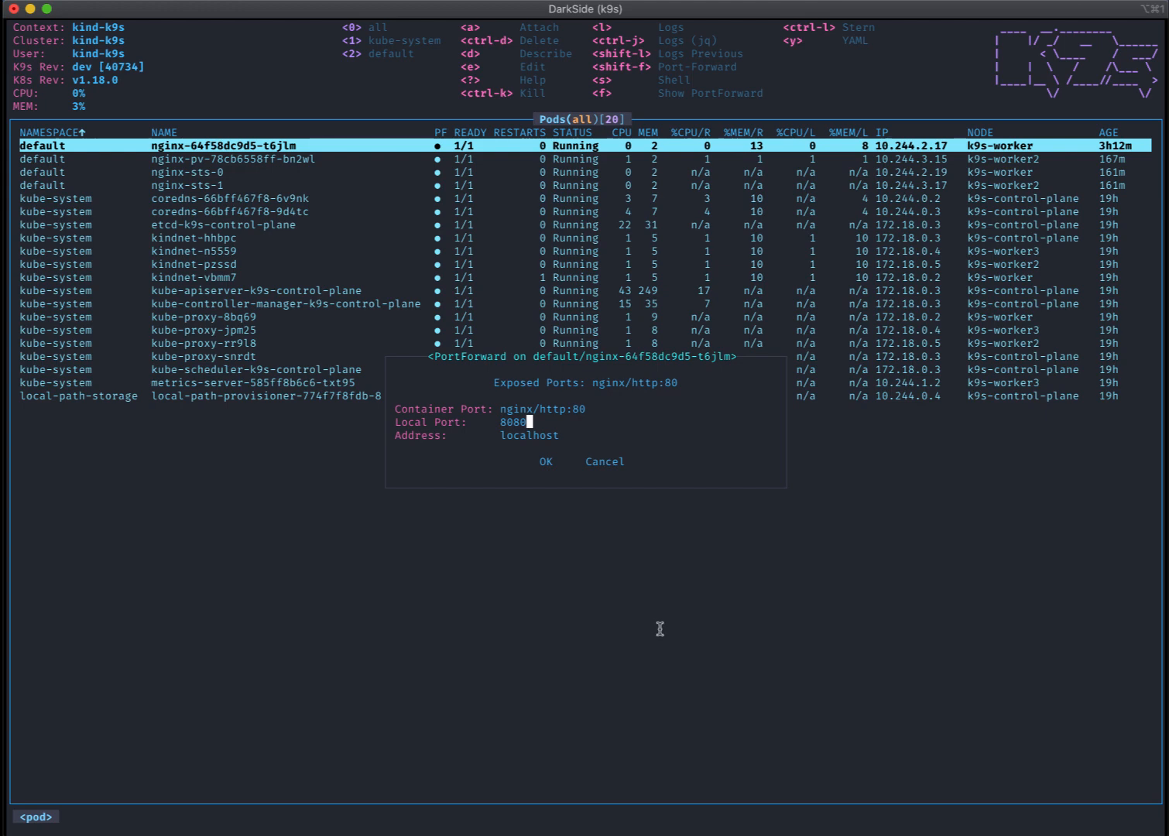
- Start the nginx port-forward on localhost:8080 and switch to the :pf port-forwards list
click(545, 461)
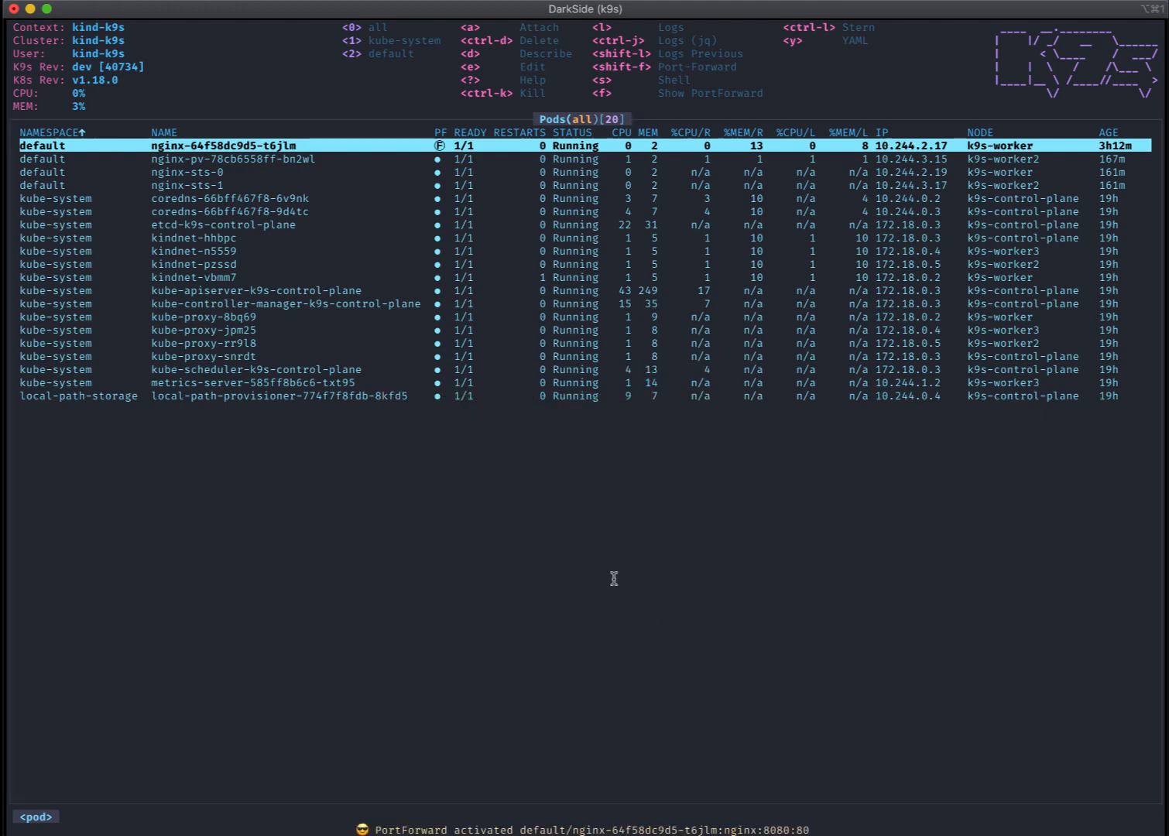
mouse_move(533, 259)
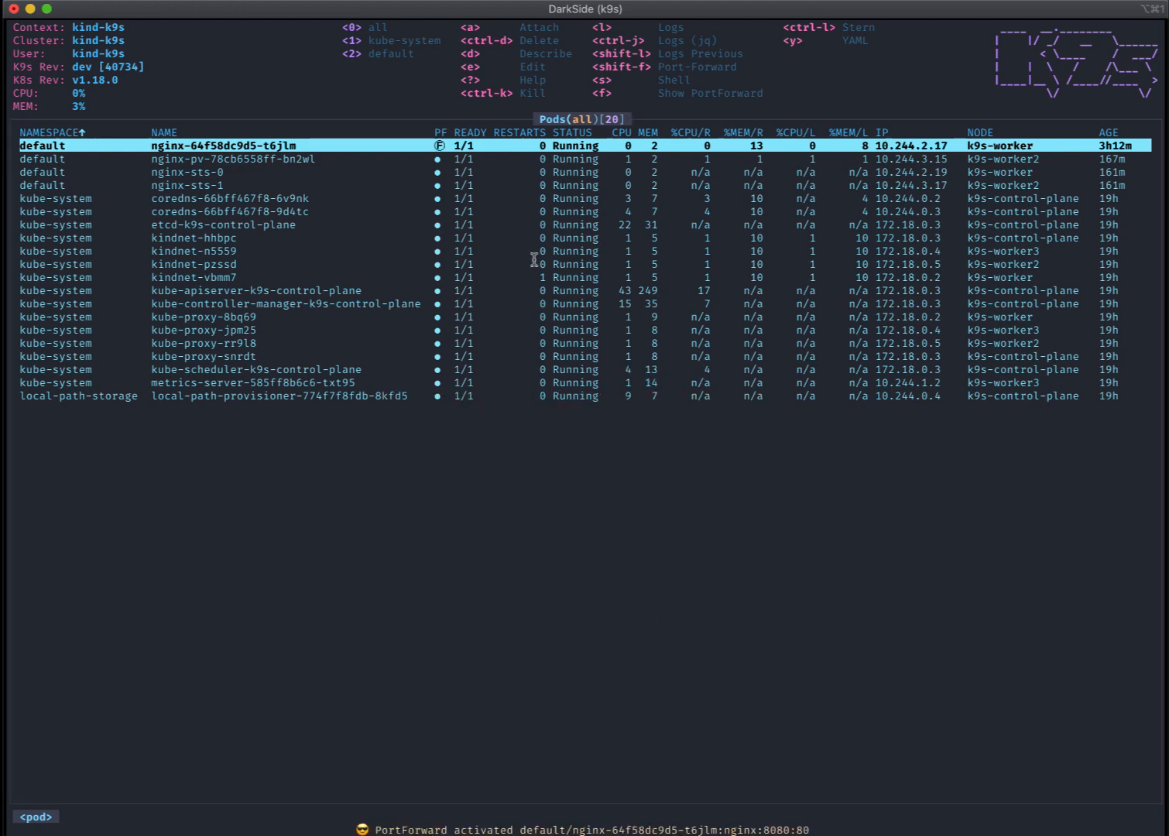
key(Down)
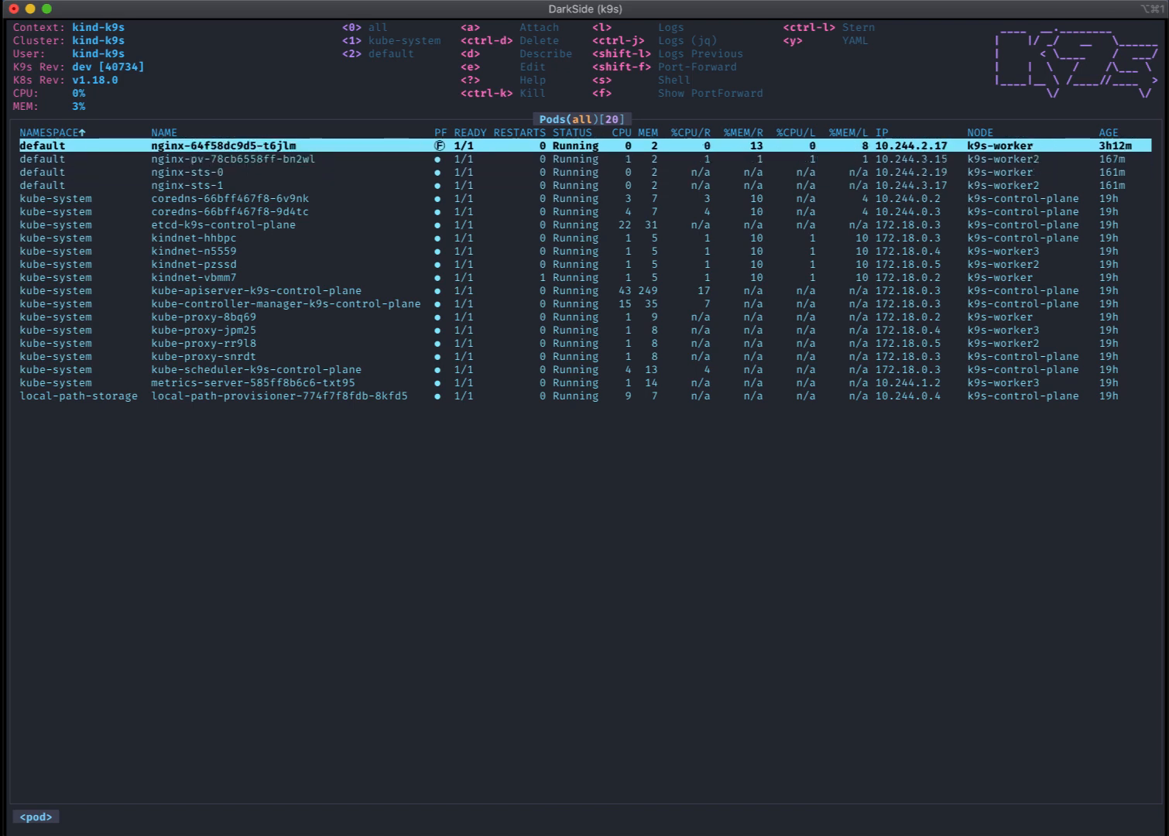
key(Down)
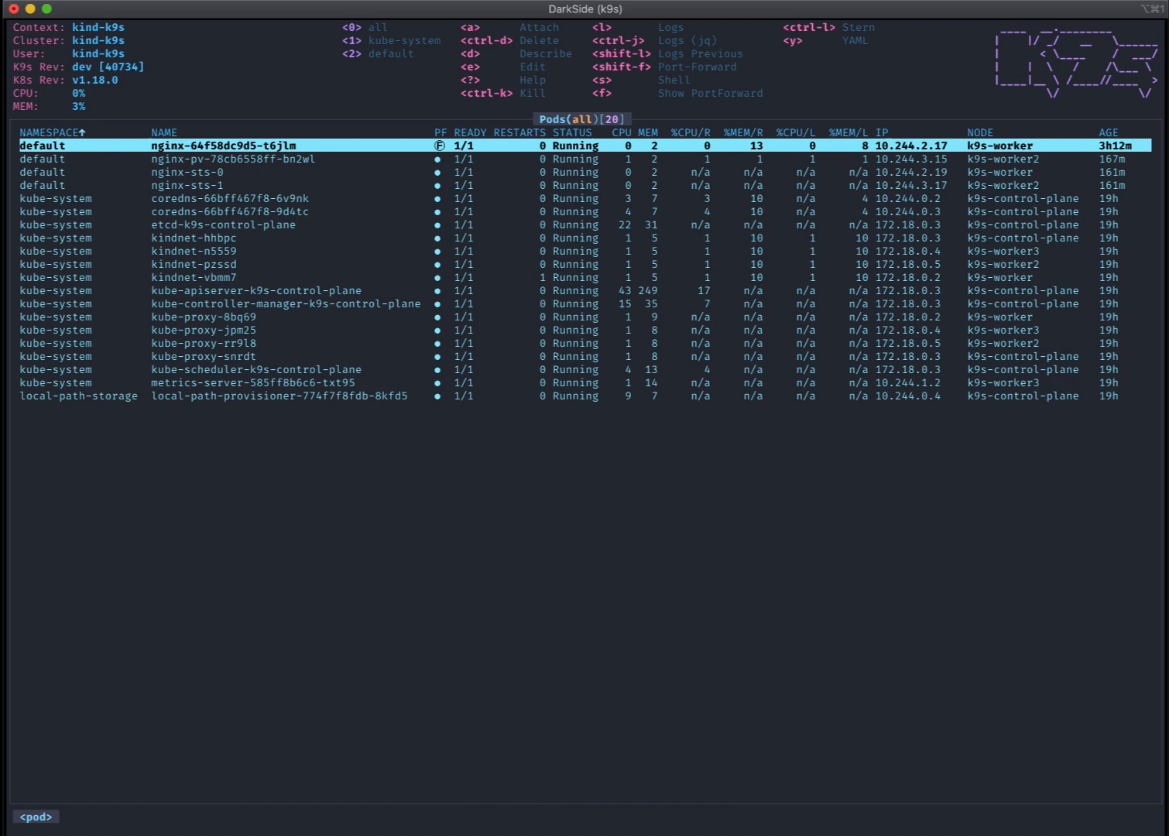
text(pf)
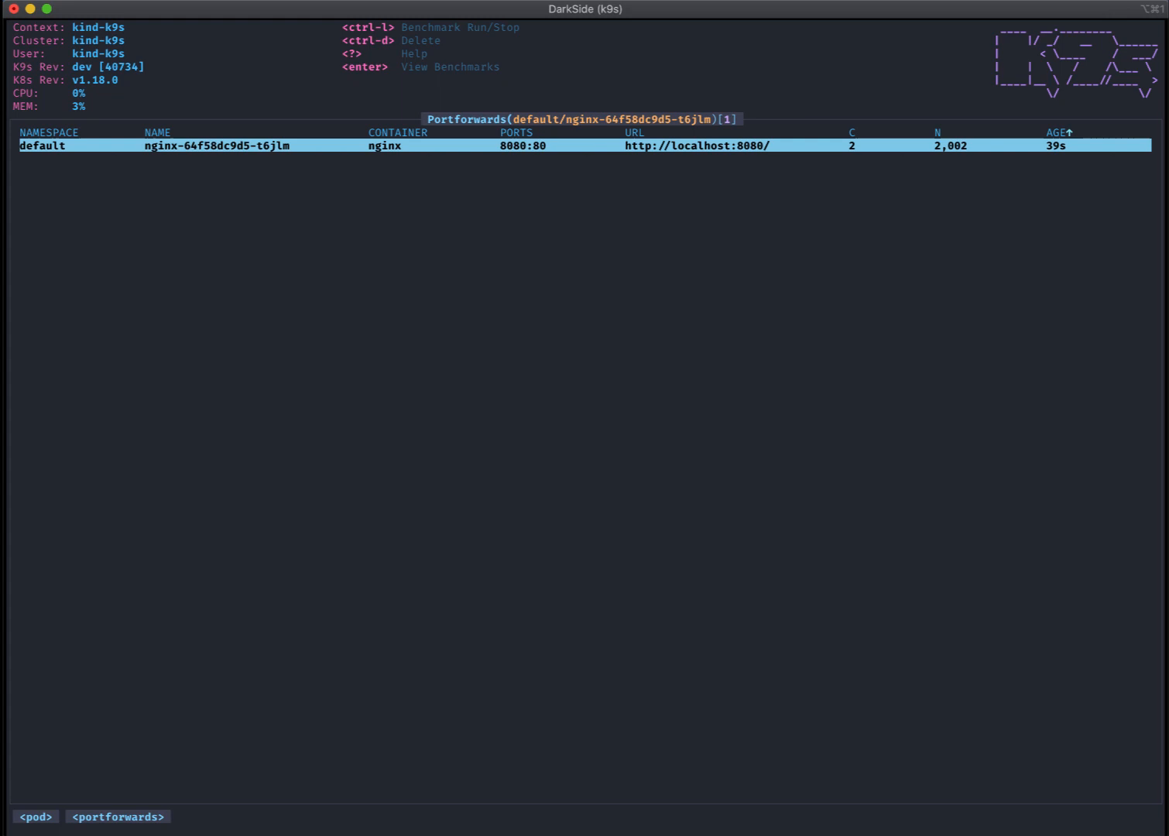
mouse_move(692, 211)
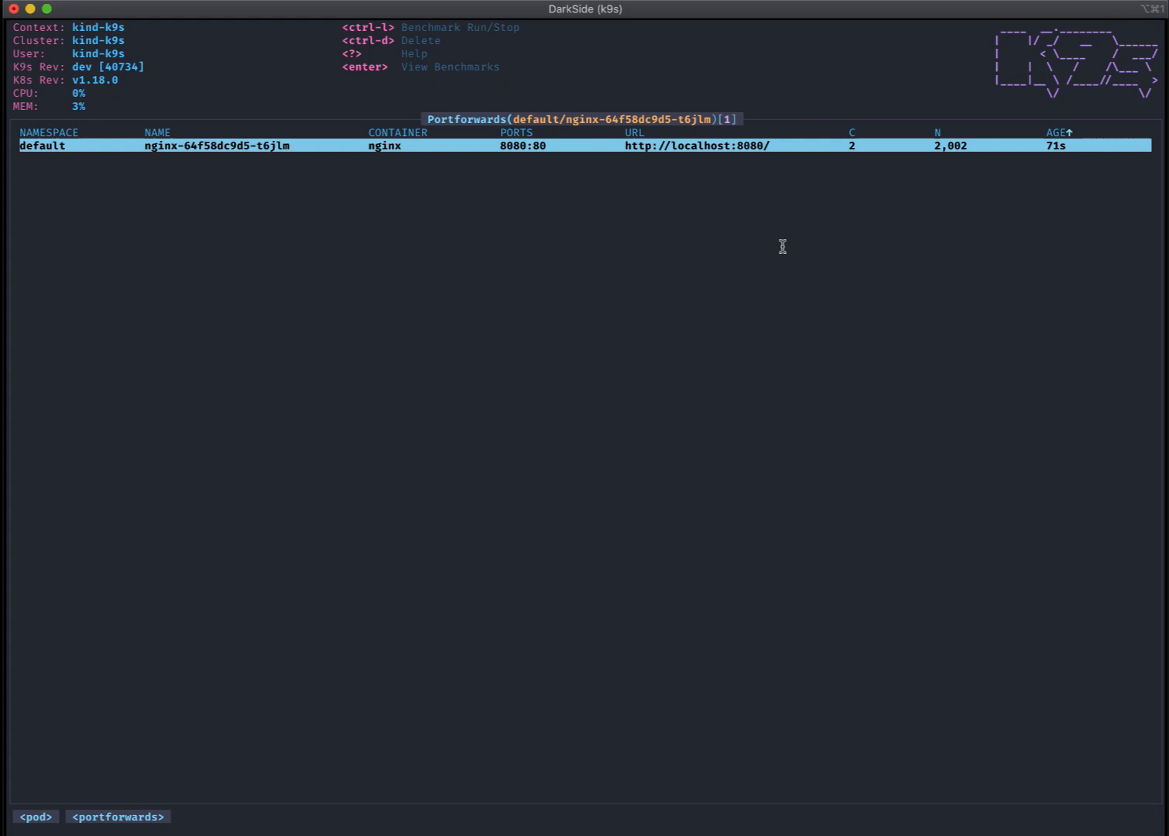
- Run a load test against the nginx forward and open its benchmark runs
key(ctrl+l)
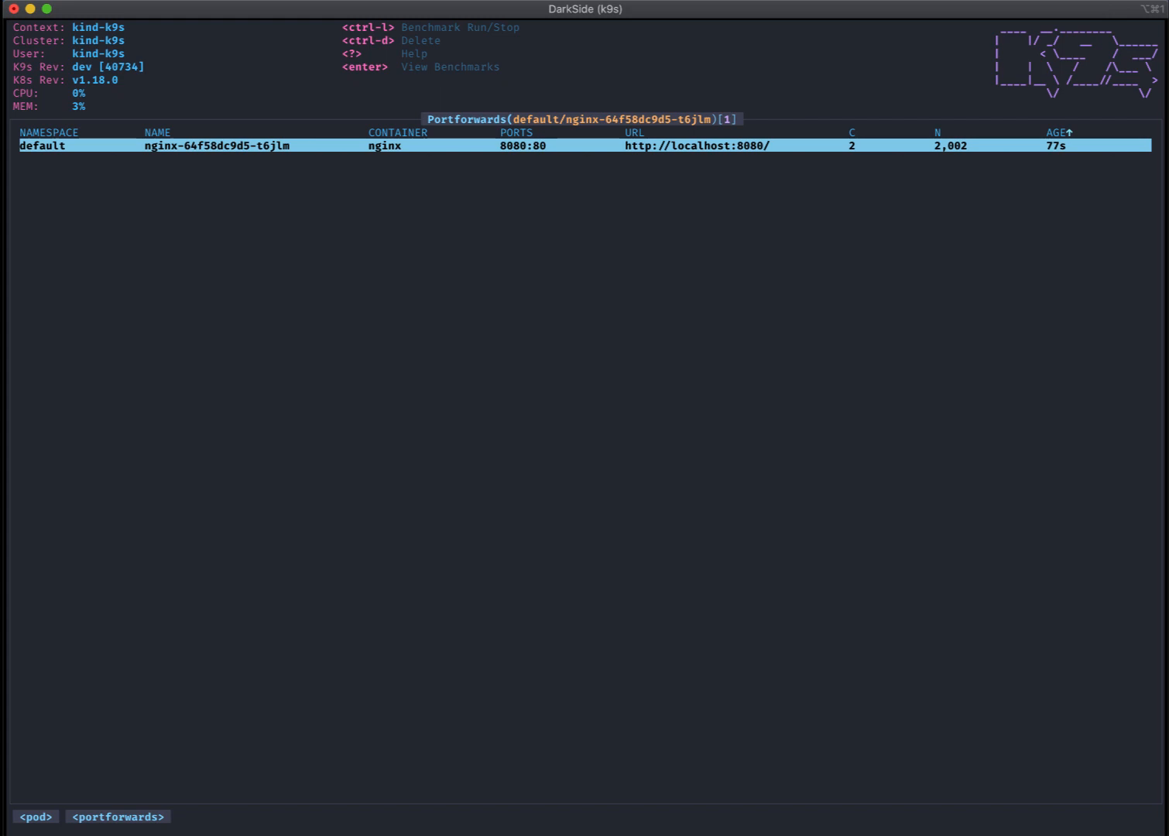
key(enter)
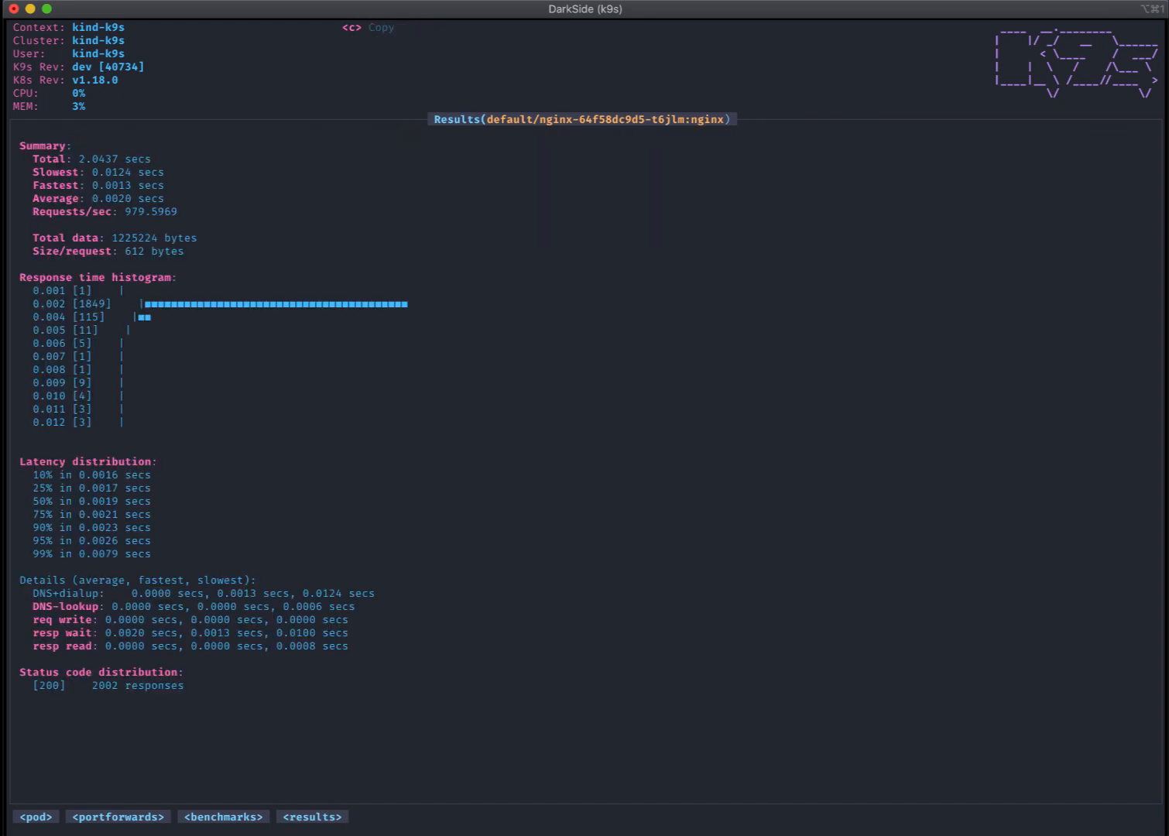
- Open the k9s command prompt to leave the benchmark results
key(:)
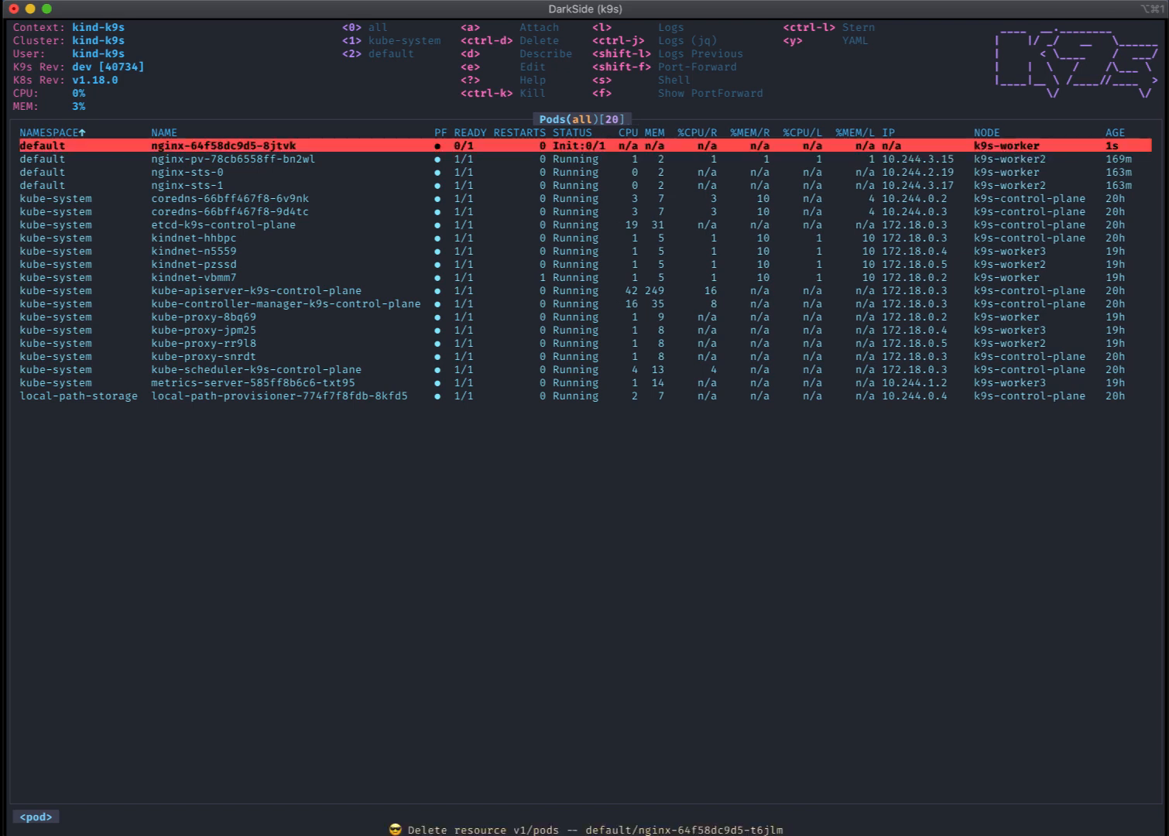
- Open the logs of the replacement nginx pod
key(l)
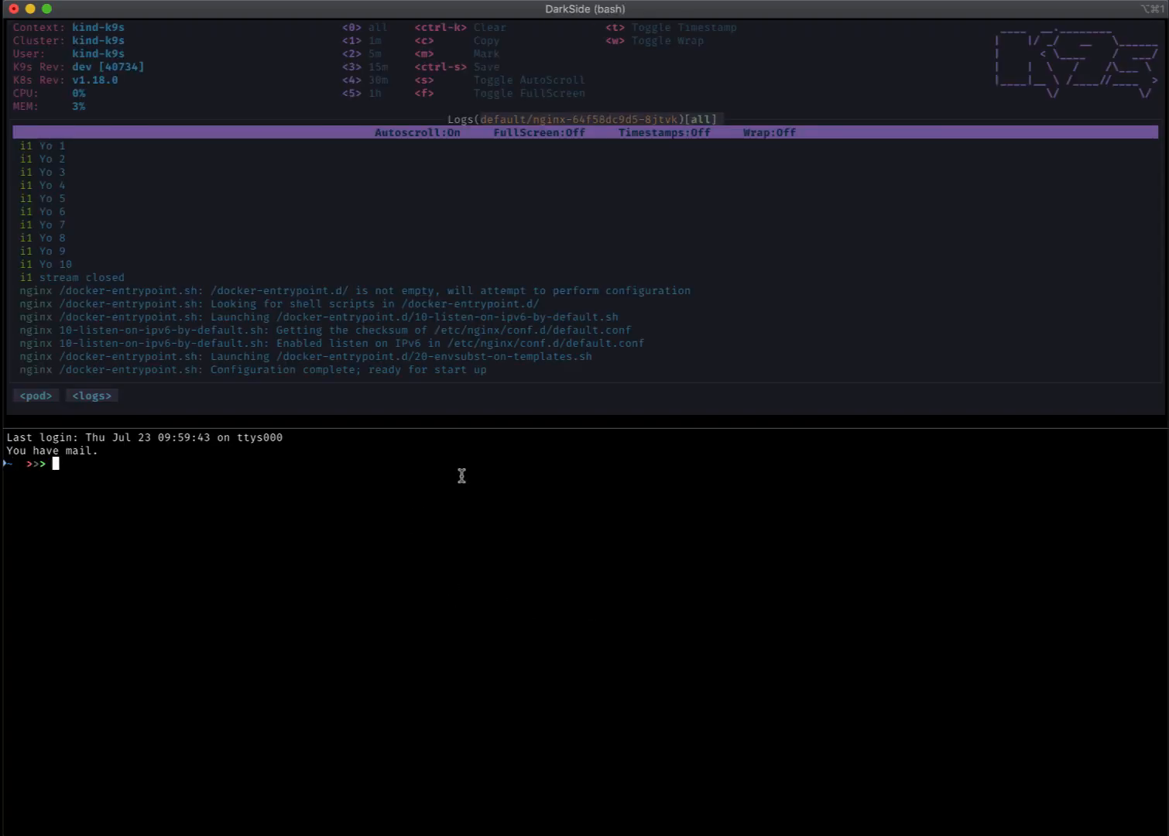
- Run hey -c 1 -n 10 against localhost:8080, which gets connection refused, then retype it
text(hey)
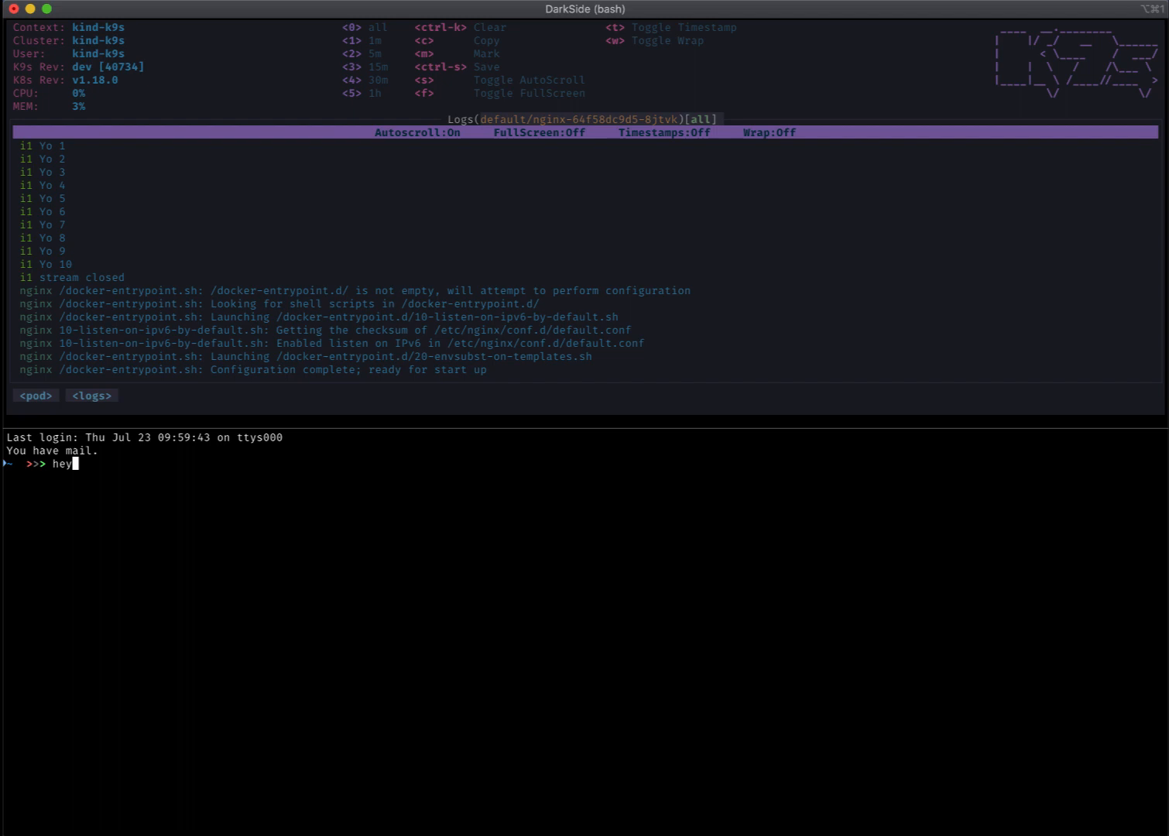
text(-c 1 -n 10)
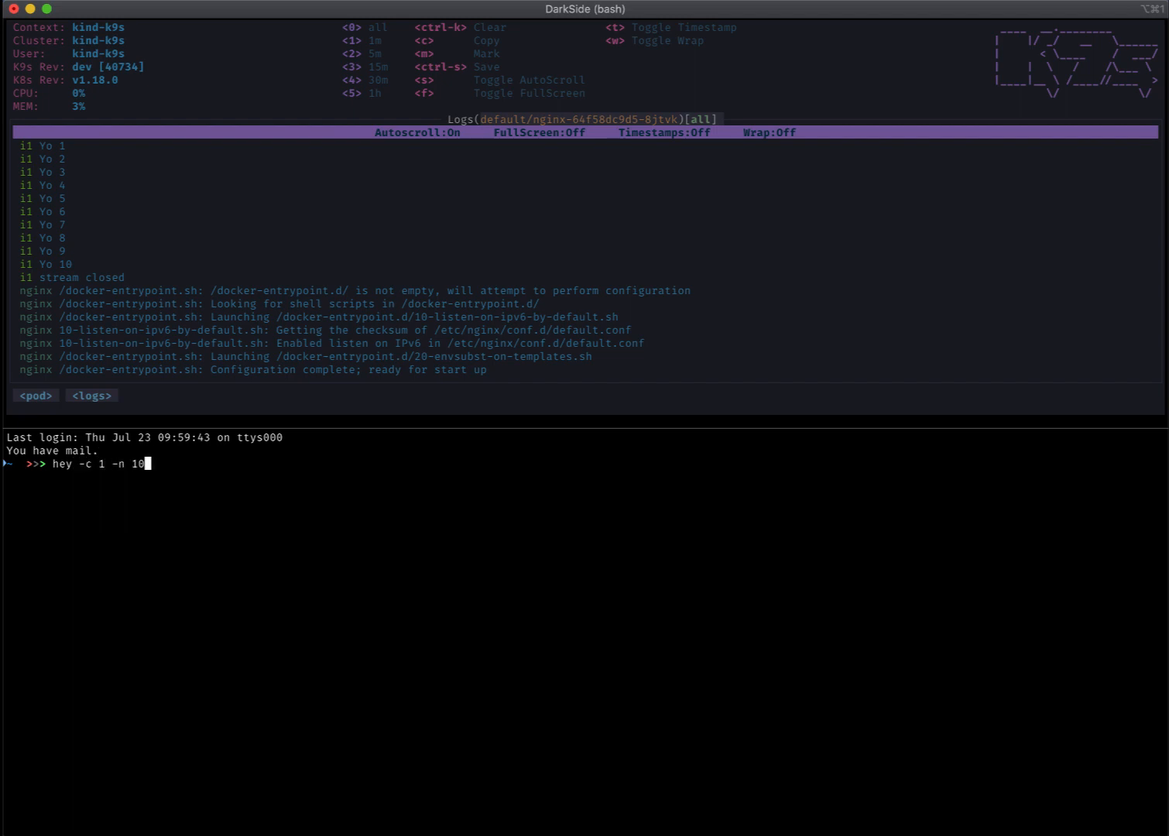
text(http:)
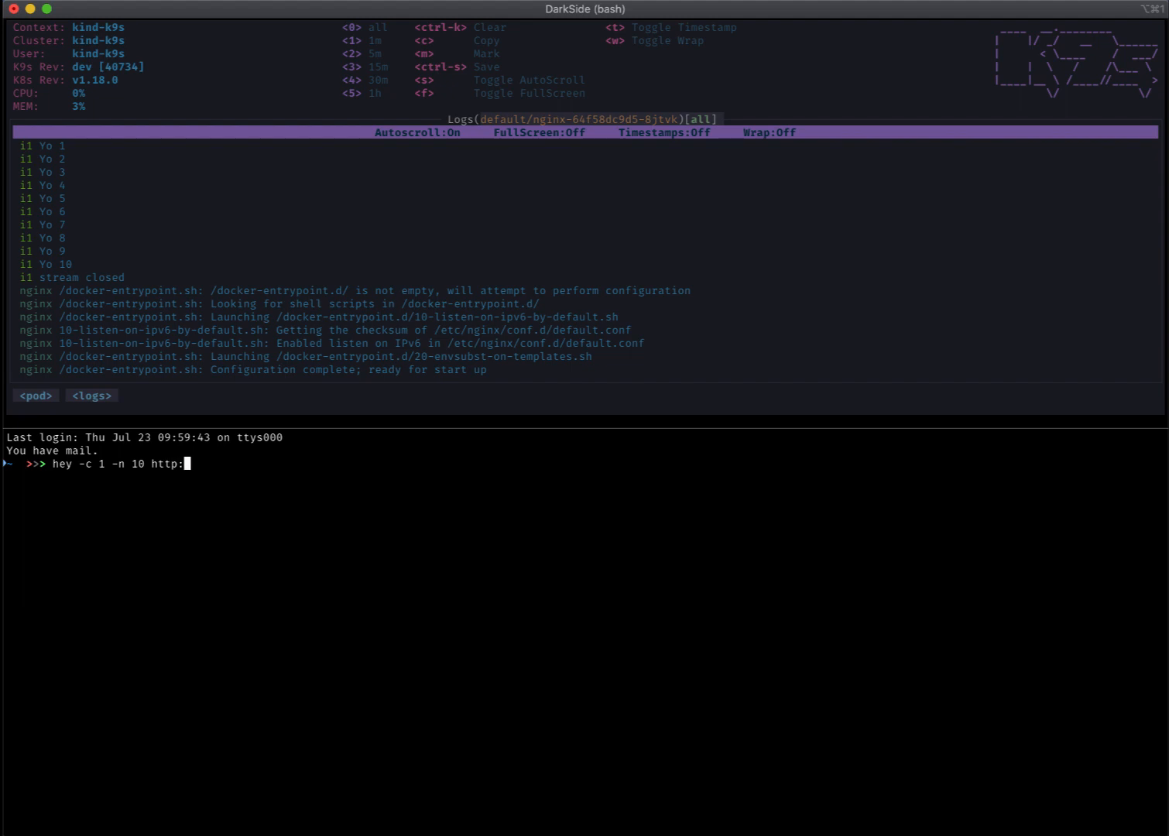
text(//localhis)
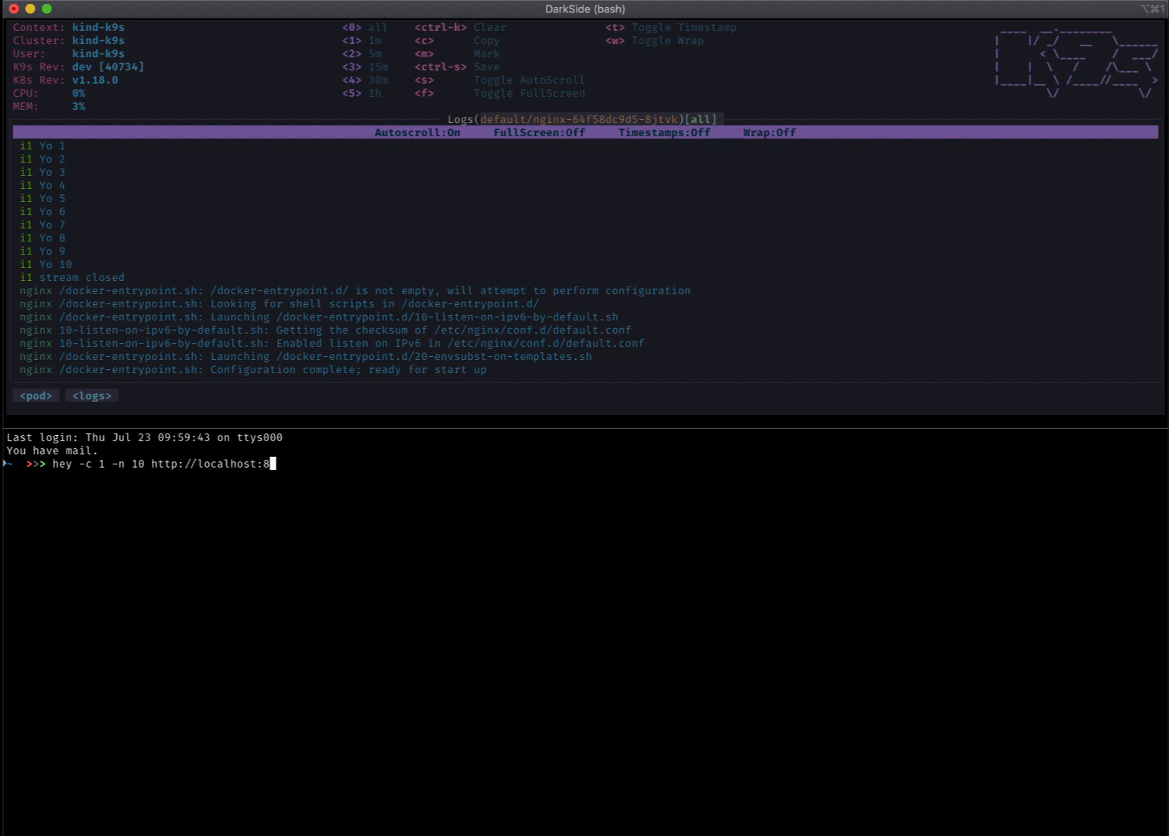
key(enter)
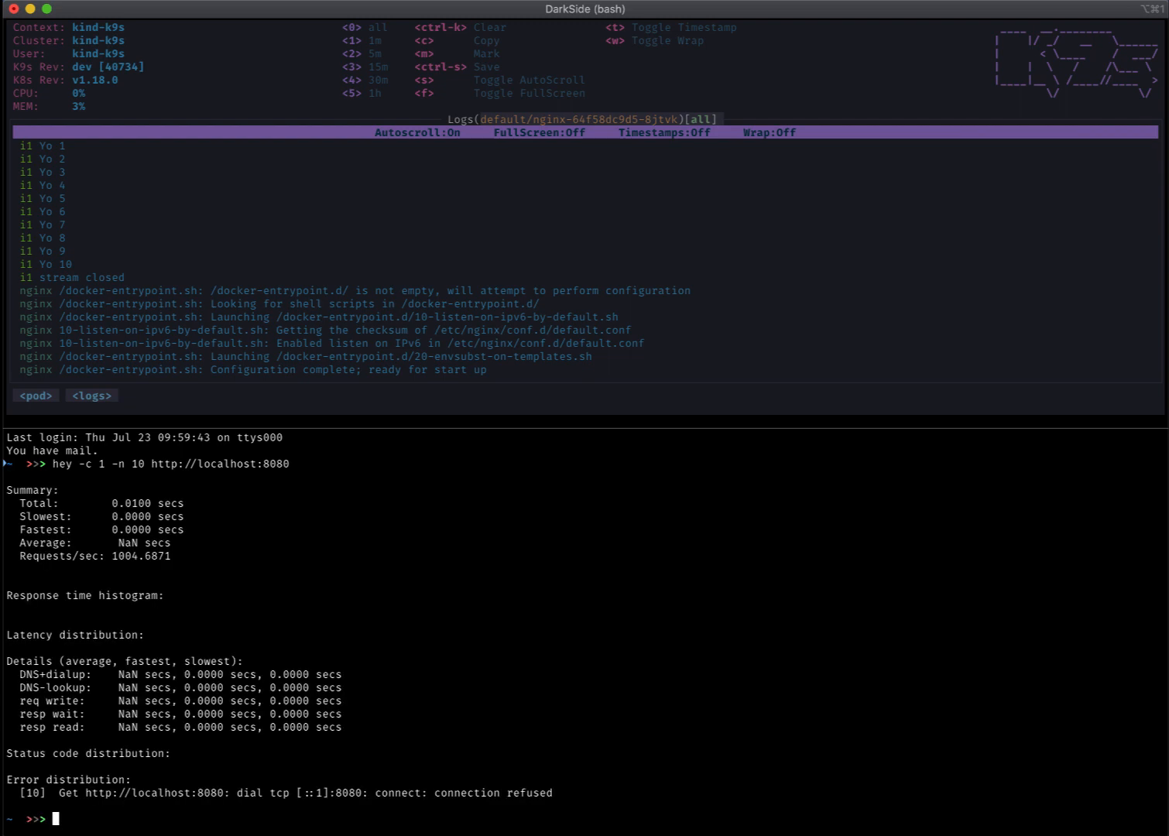
text(hey -c 1 -n 10 http://localhost:8080)
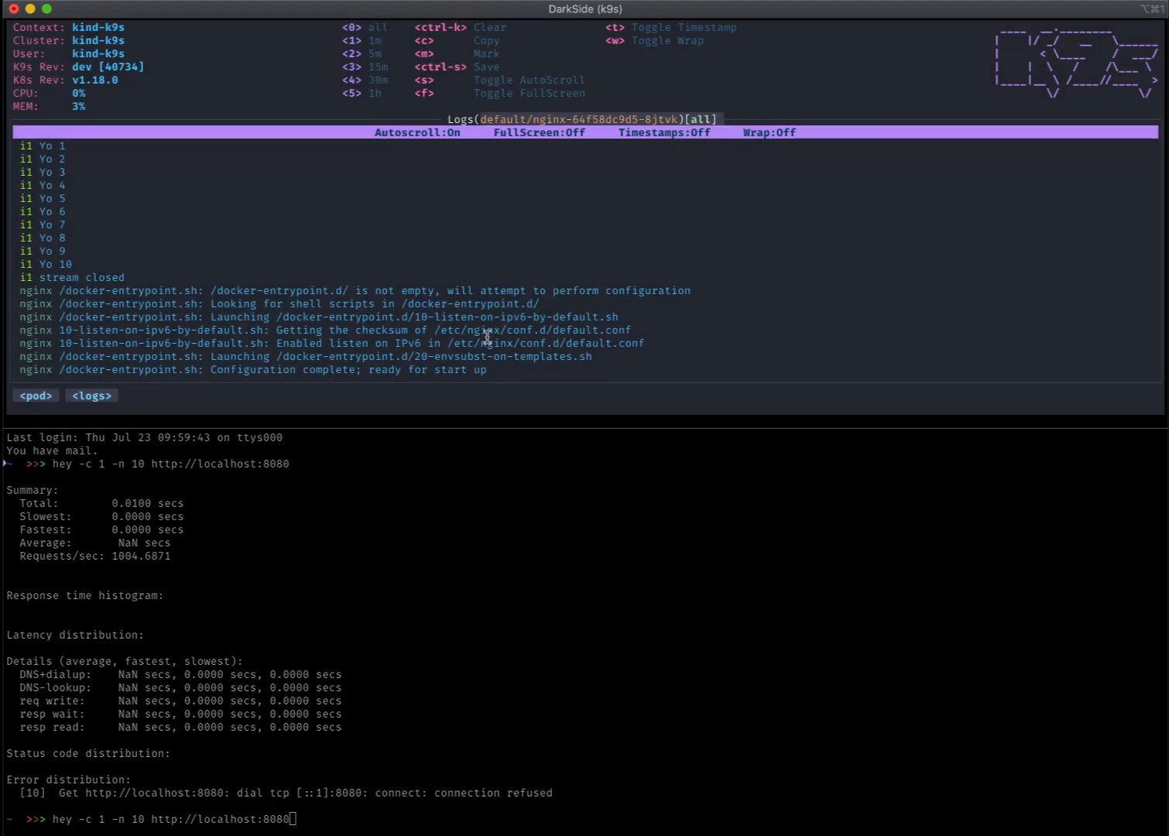
- Forward local port 8080 to the new nginx pod and open its logs
key(Escape)
text(8080)
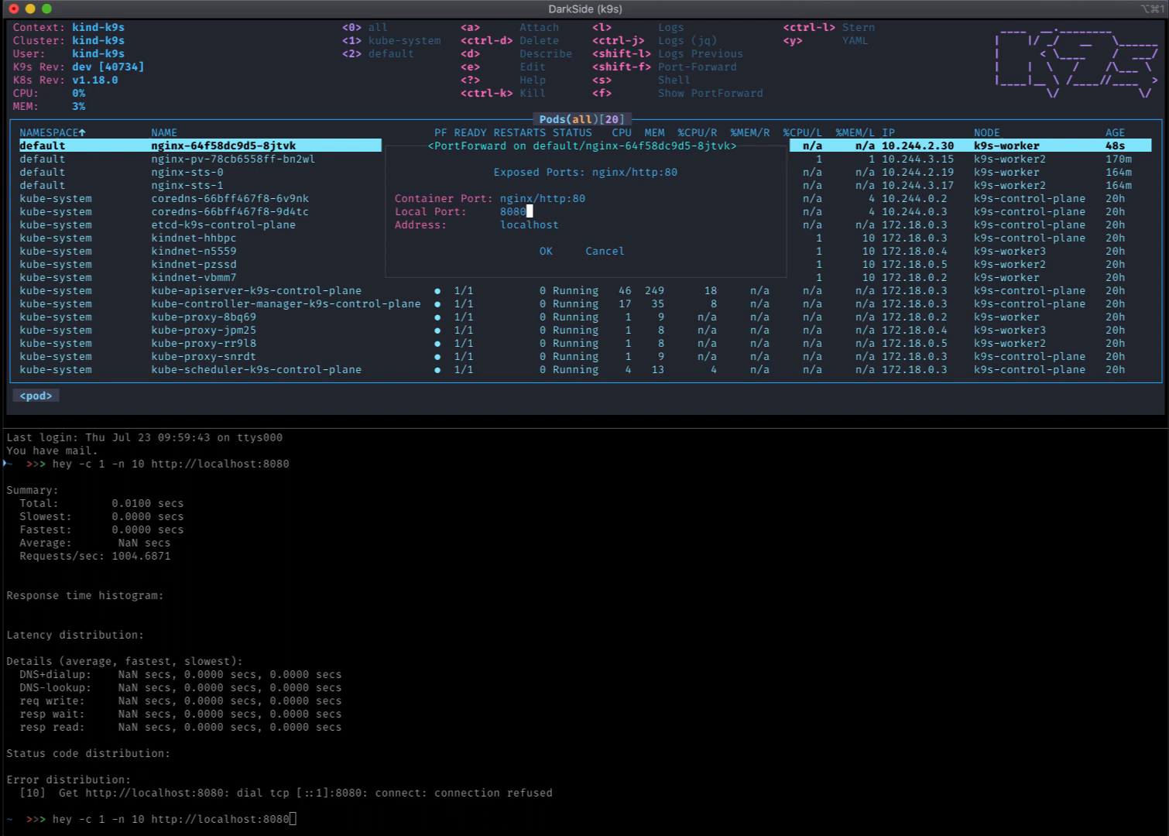
click(545, 251)
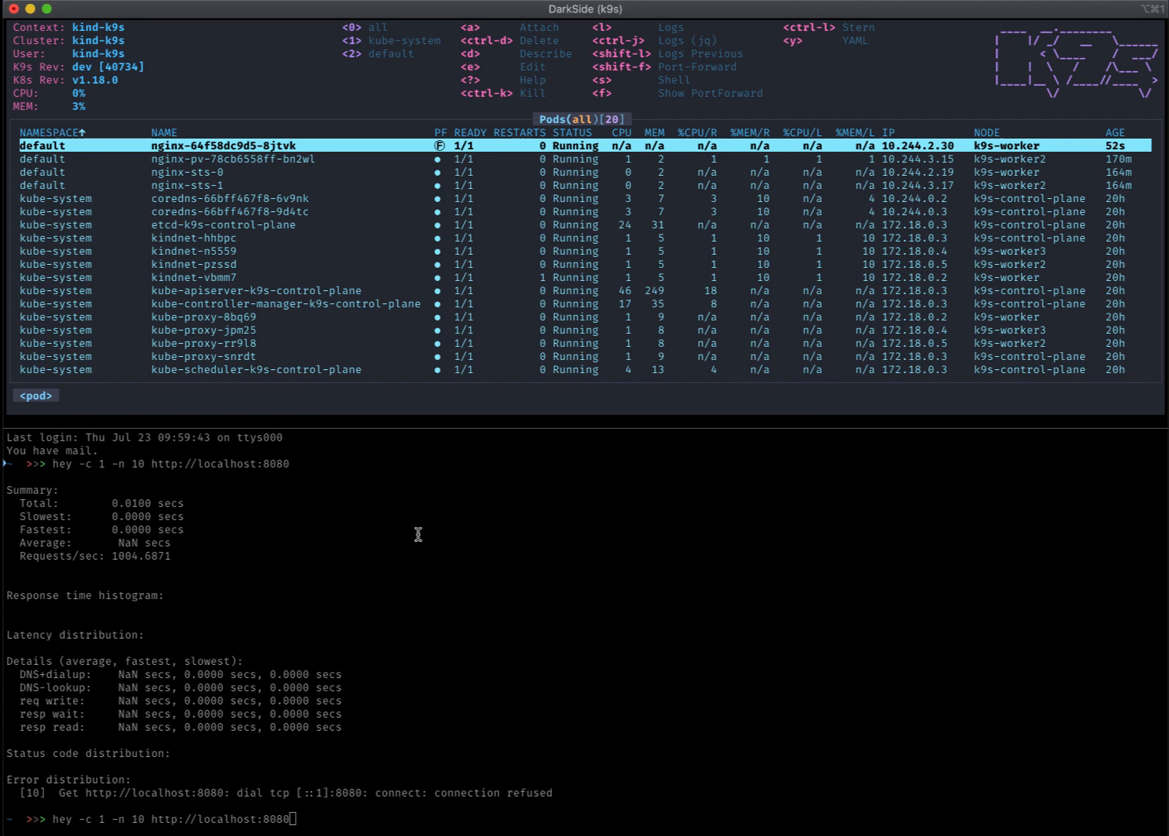
mouse_move(399, 588)
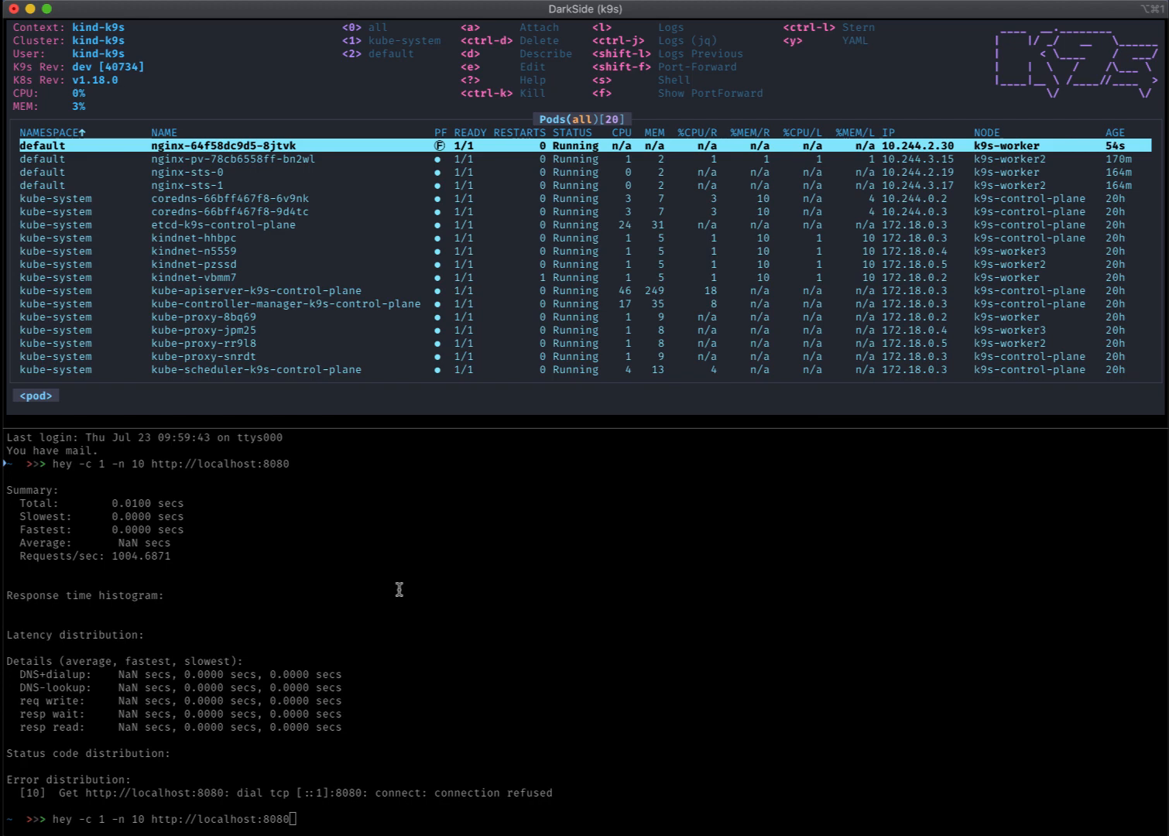
key(l)
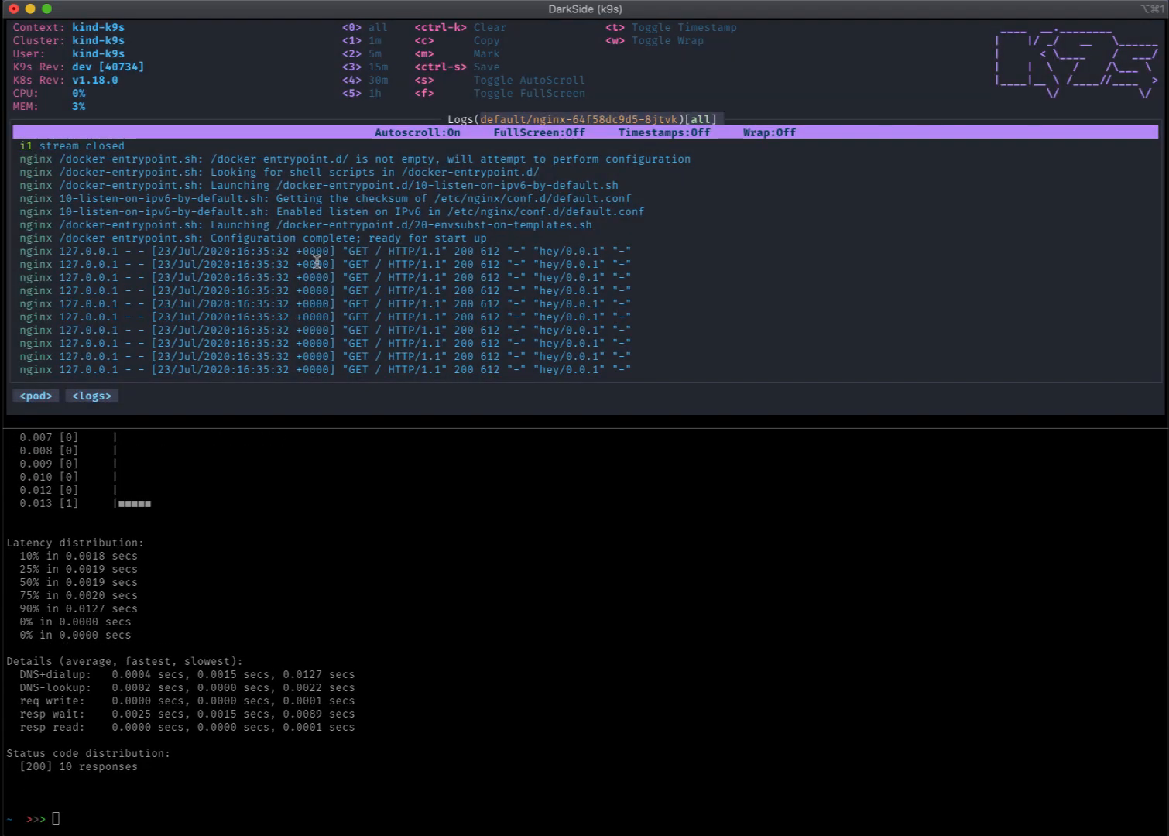
mouse_move(493, 254)
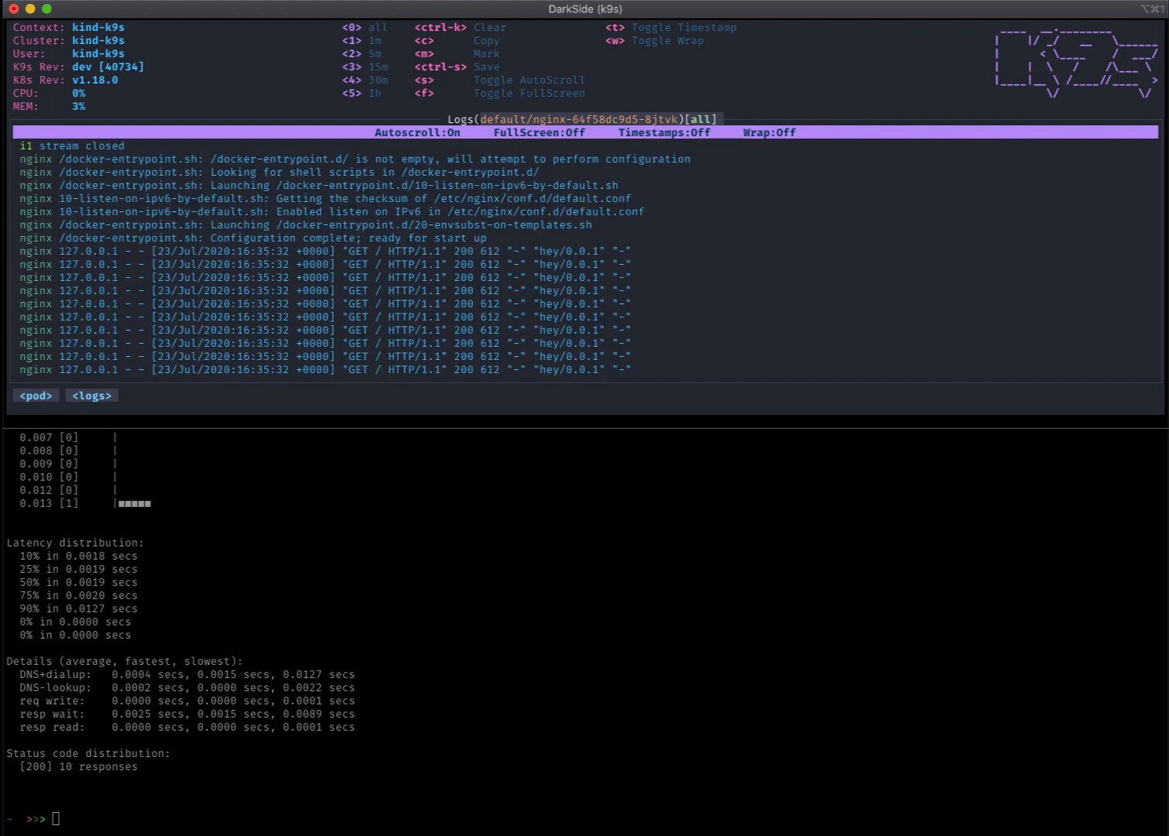
mouse_move(455, 192)
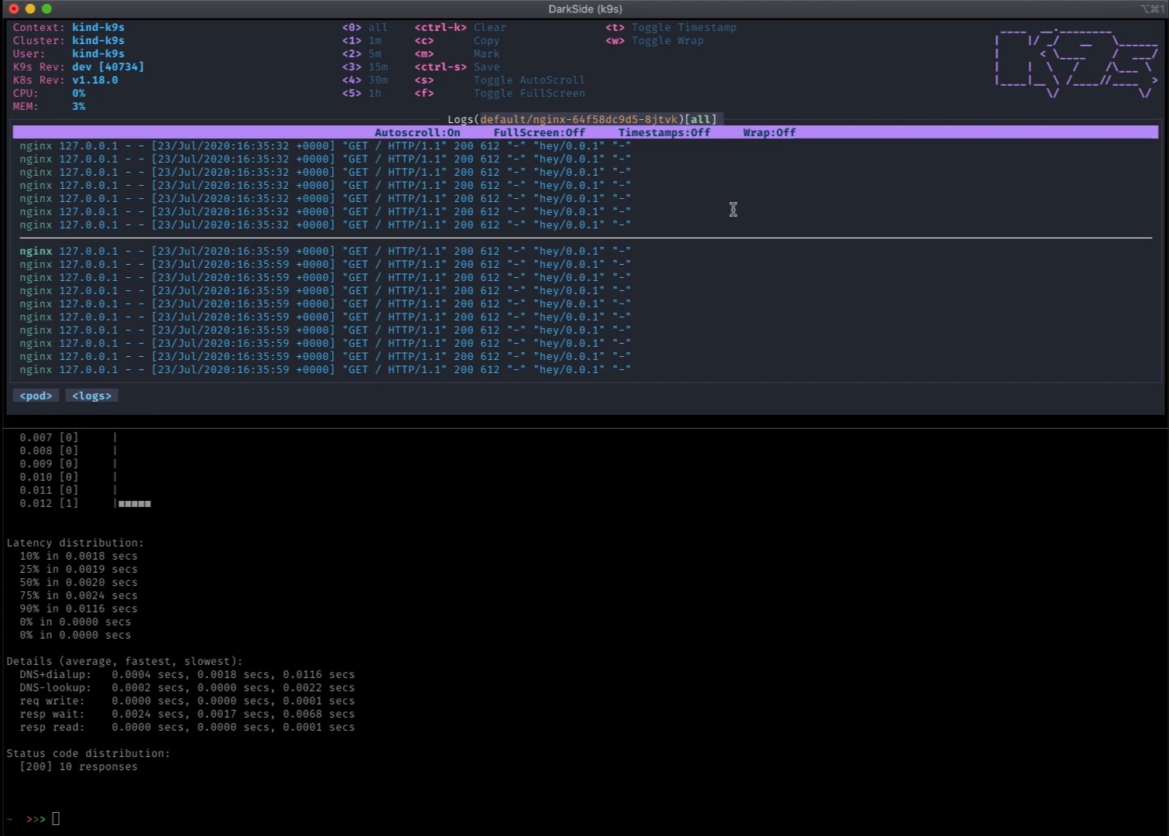
- Limit the nginx pod logs to the last 15 minutes
key(1)
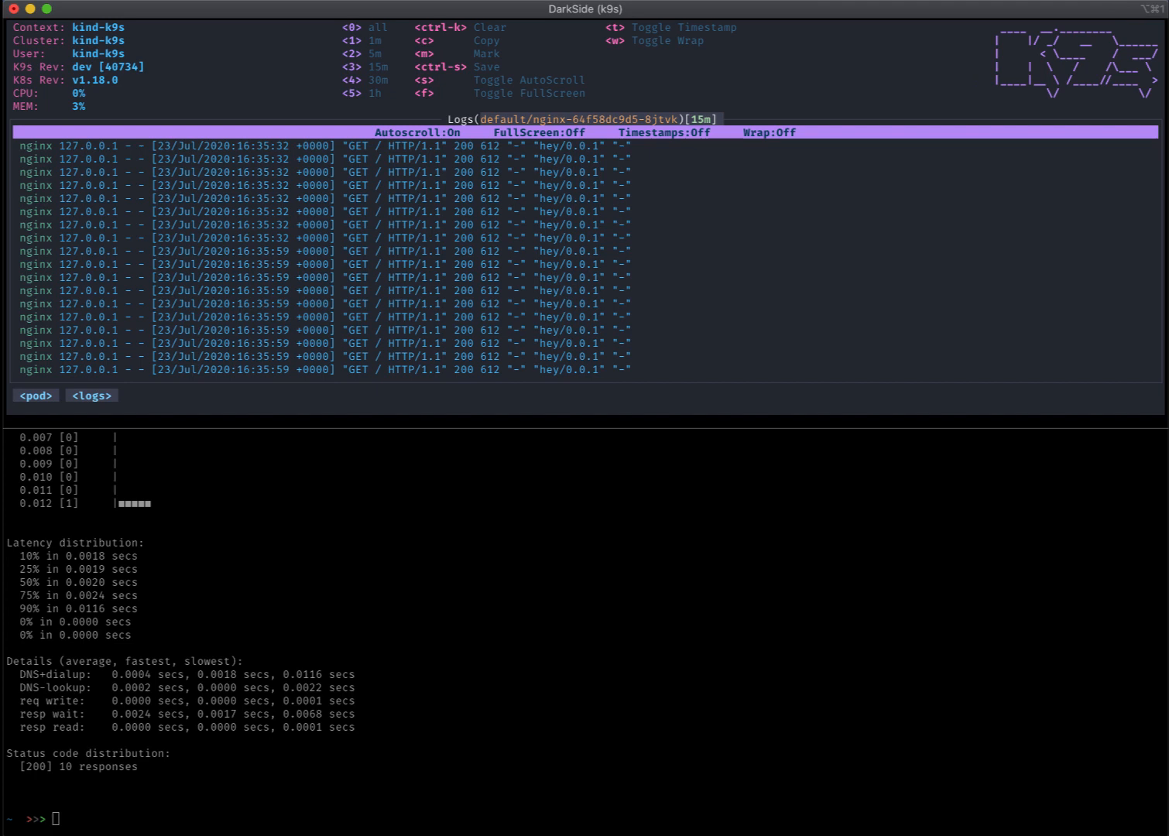
mouse_move(719, 189)
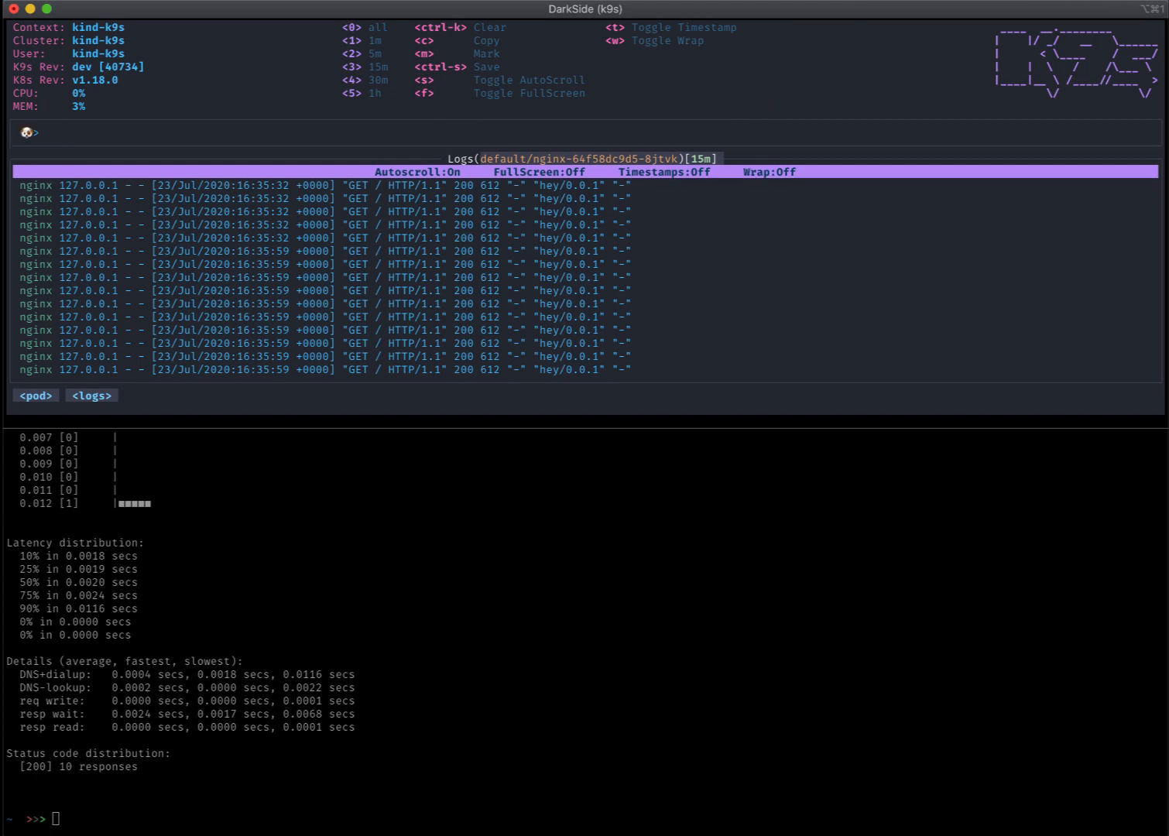
- Type the dir command to browse the local k8s manifests folder
text(dir)
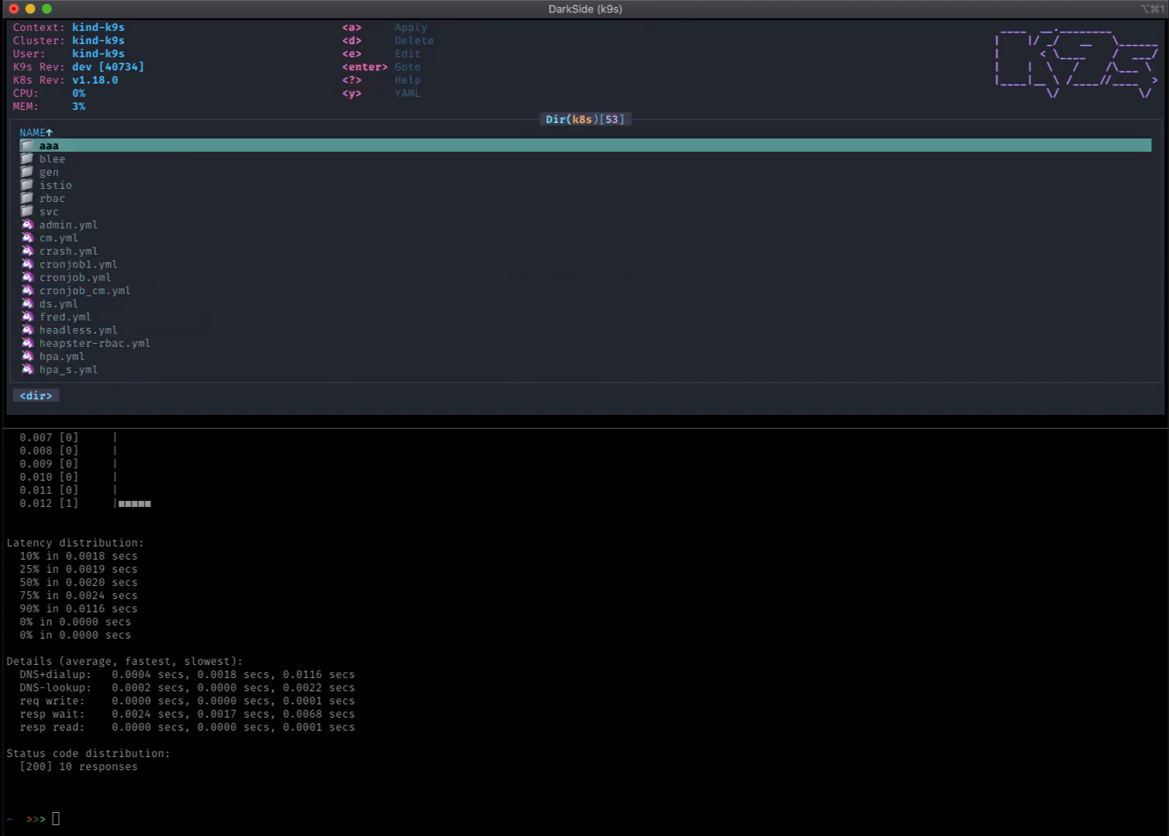
mouse_move(289, 283)
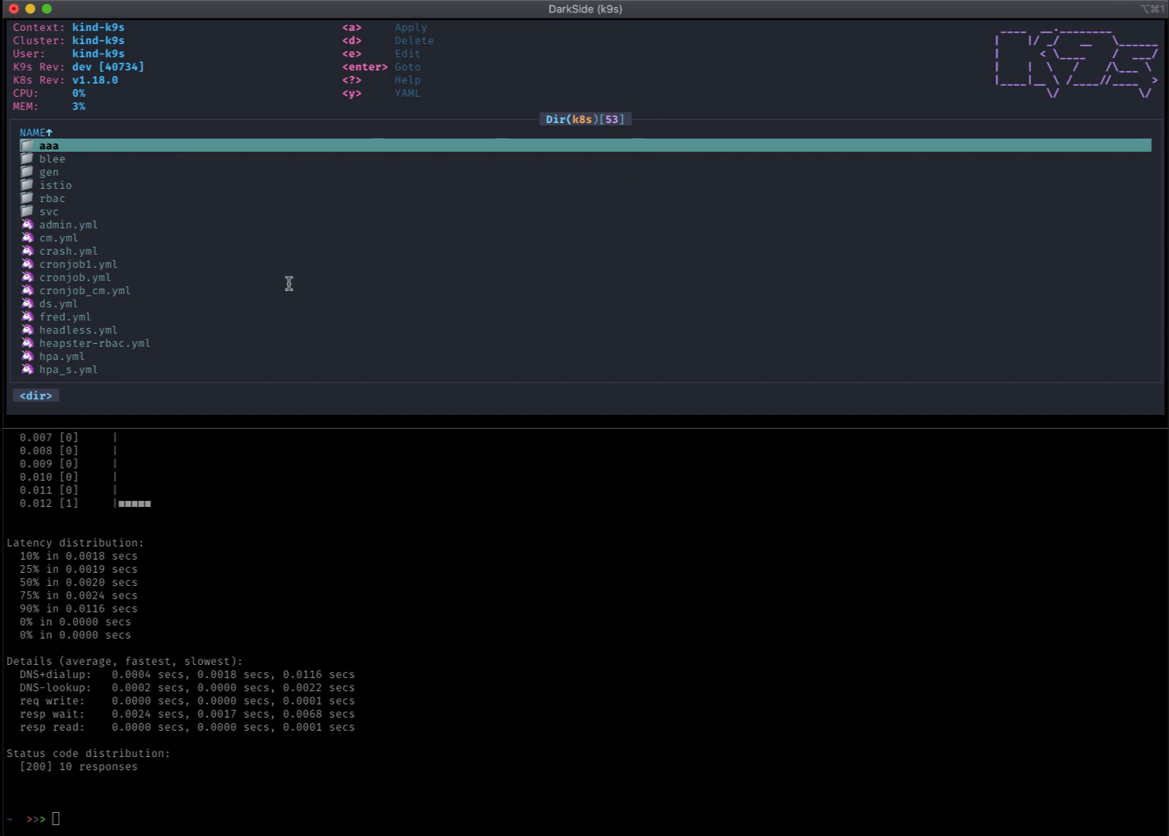
mouse_move(352, 567)
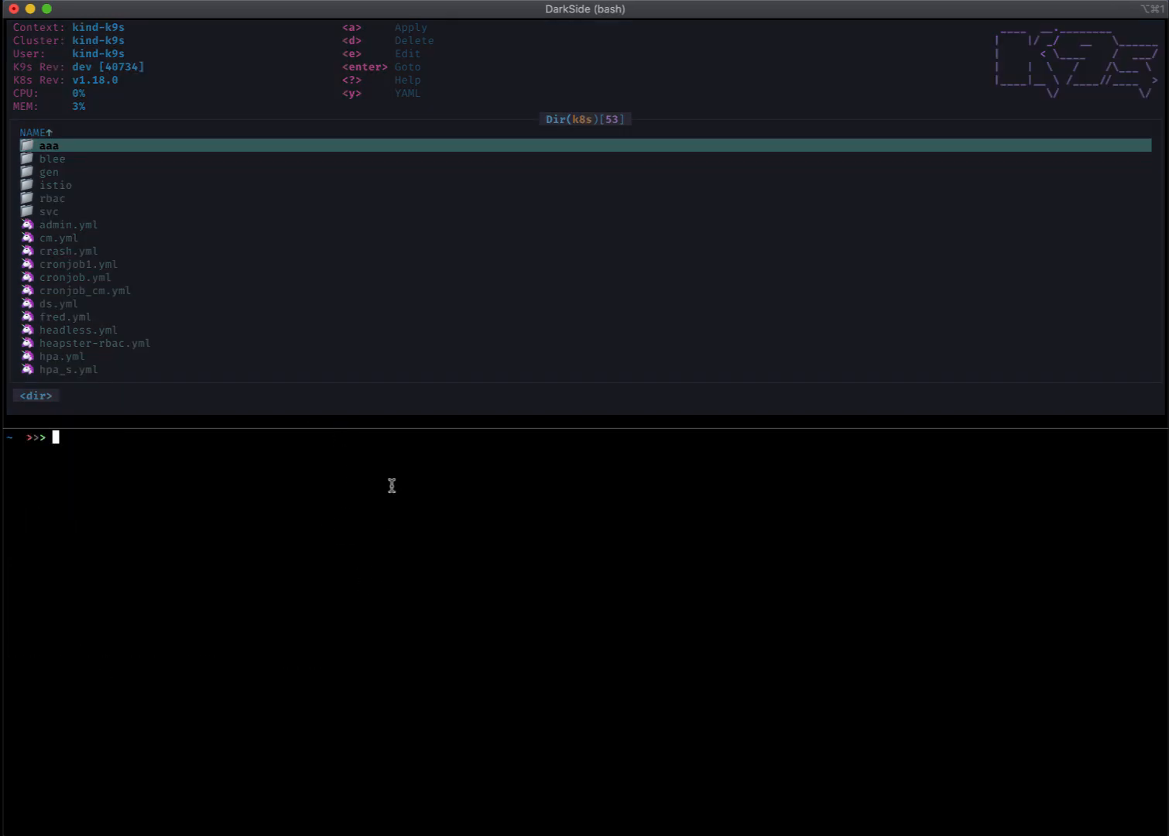
- Create the k8s/fred folder from the shell with md
text(k9)
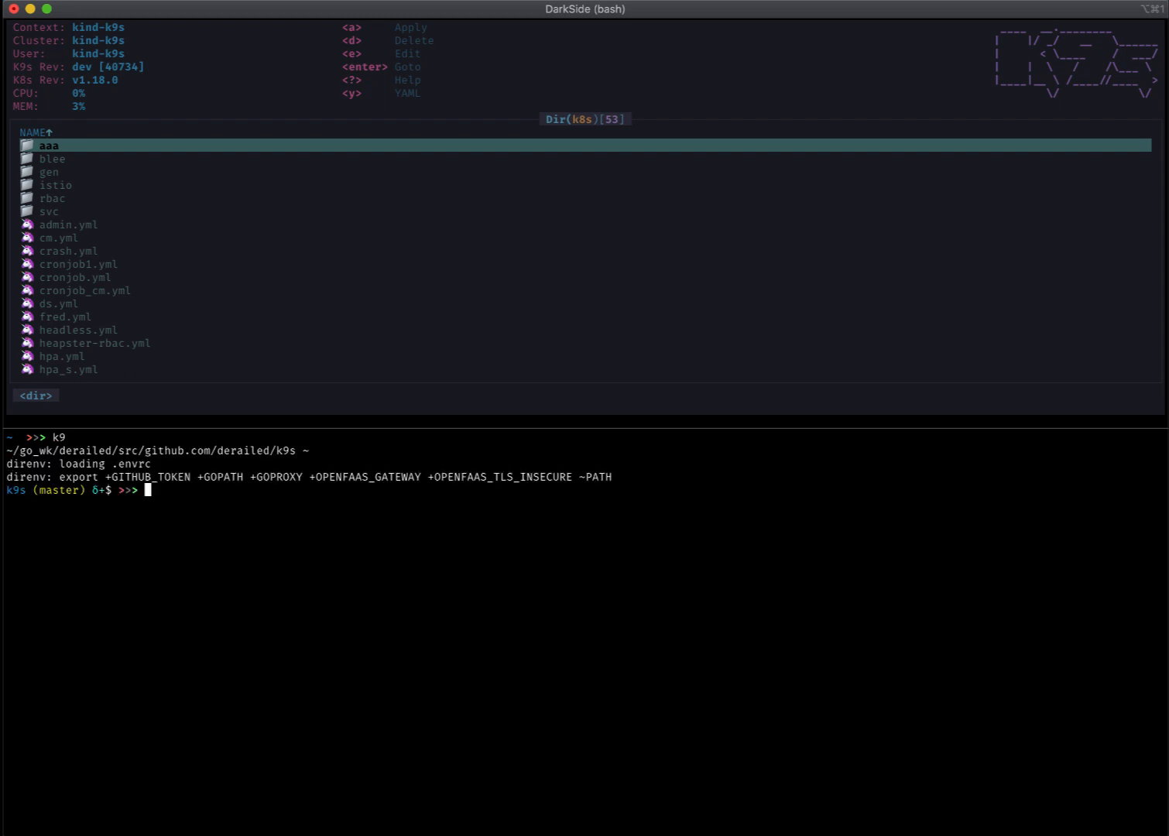
mouse_move(440, 434)
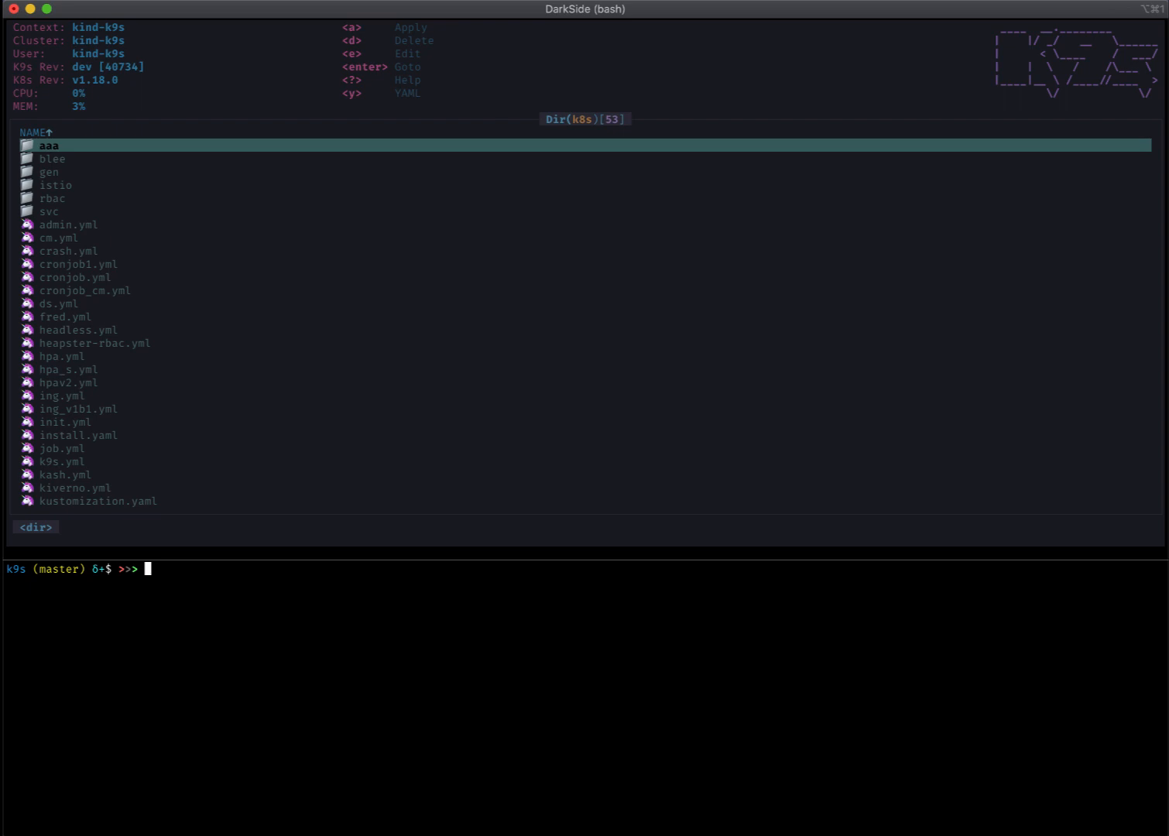
text(md)
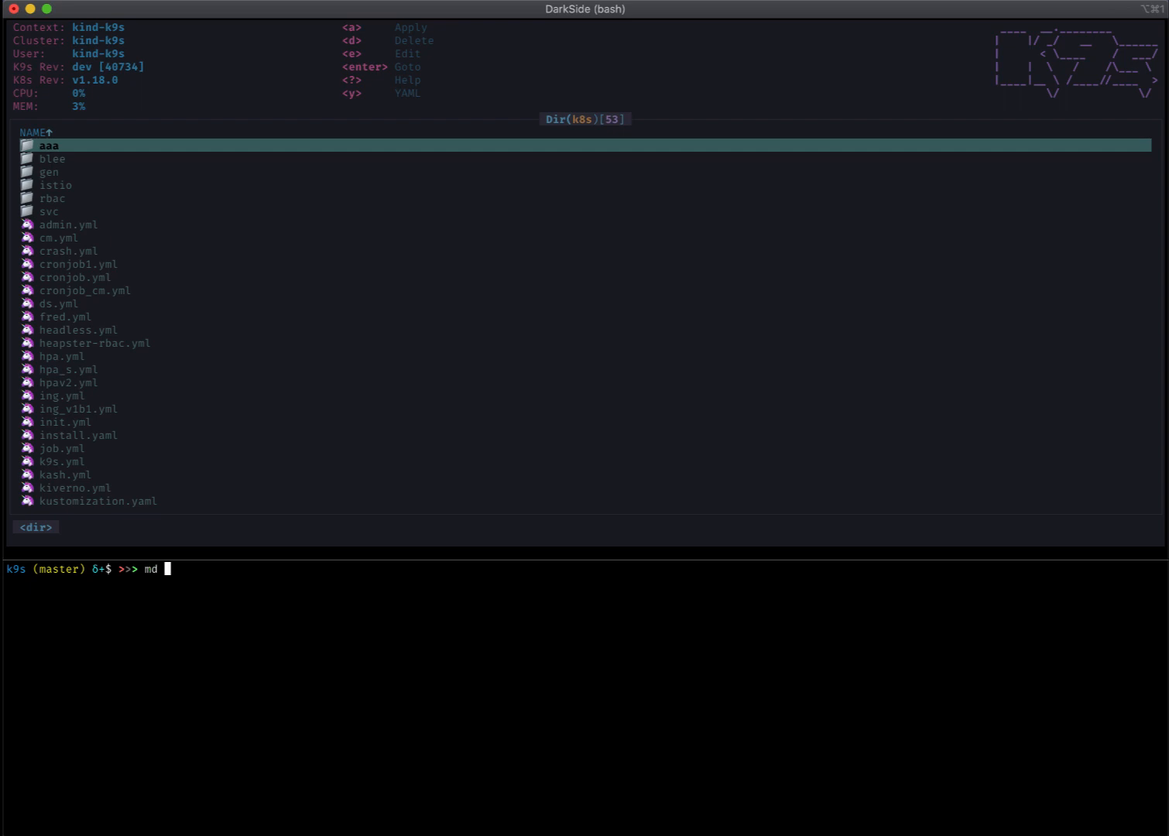
text(k8s/)
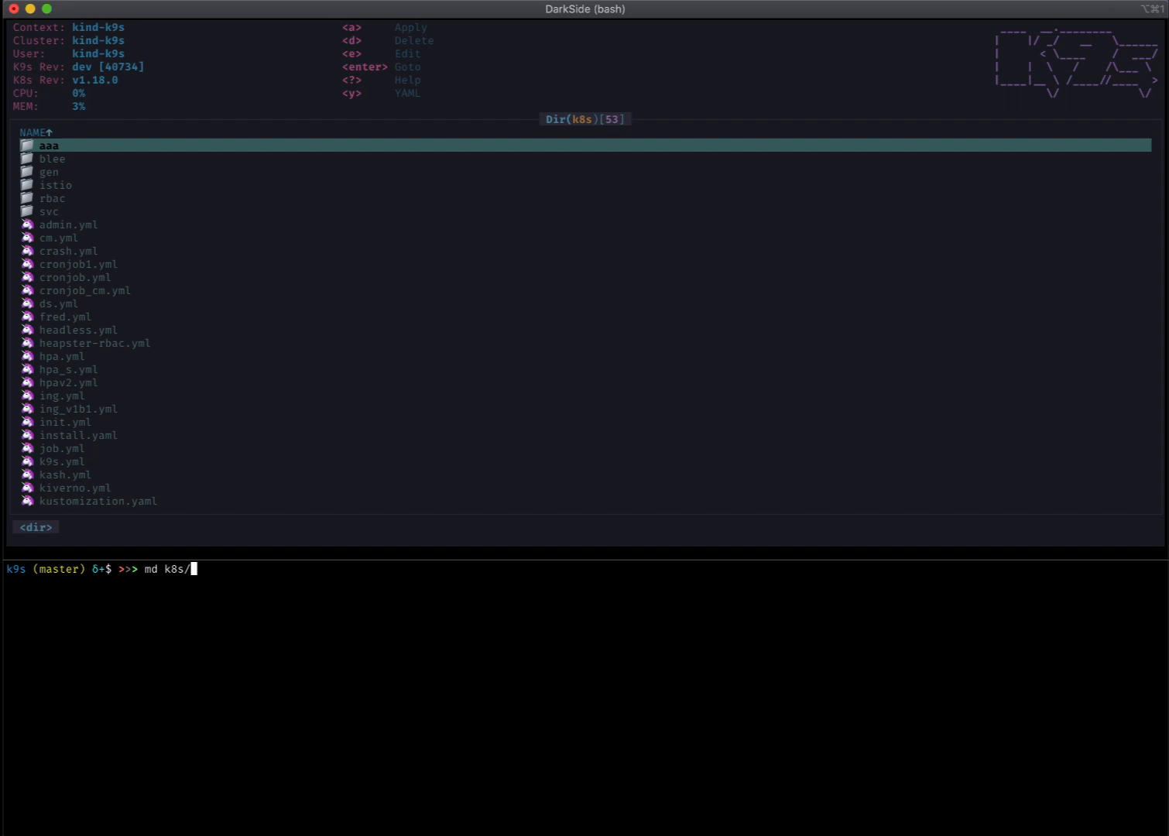
key(enter)
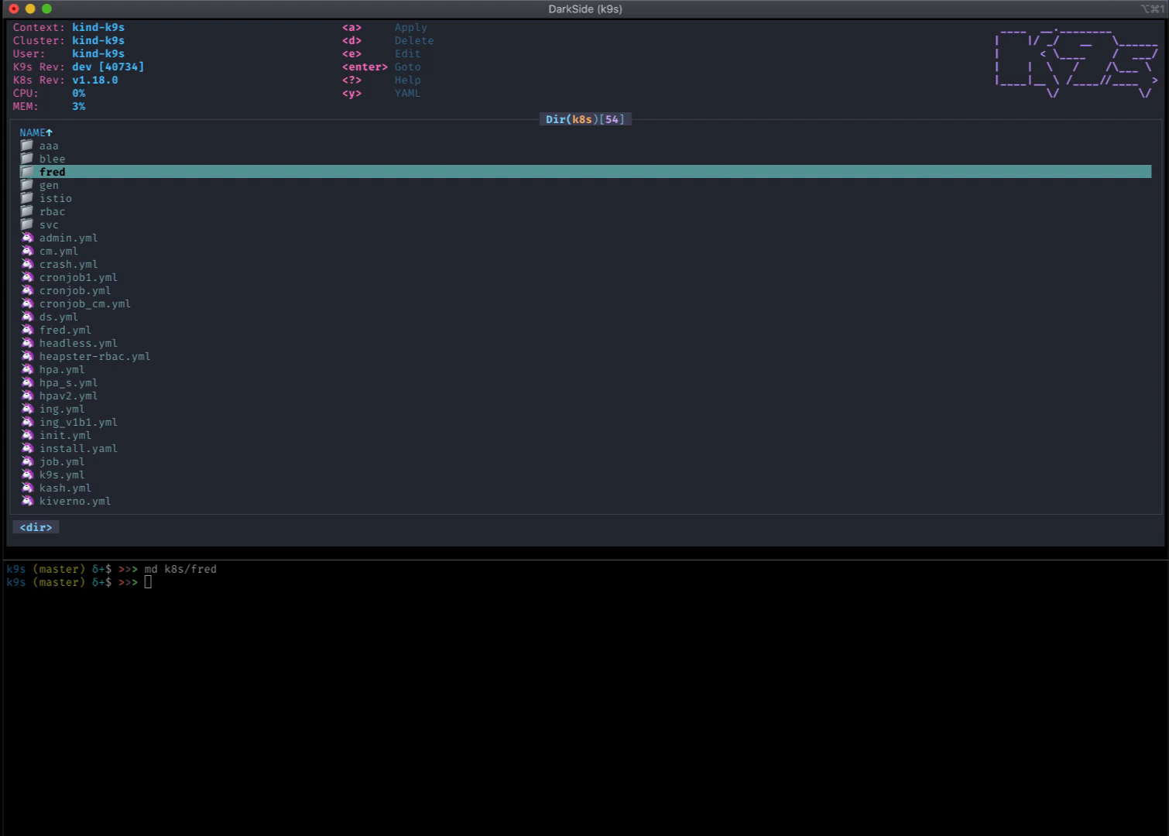
- Delete the svc manifests and leave the directory browser showing the six nginx manifests
key(Down)
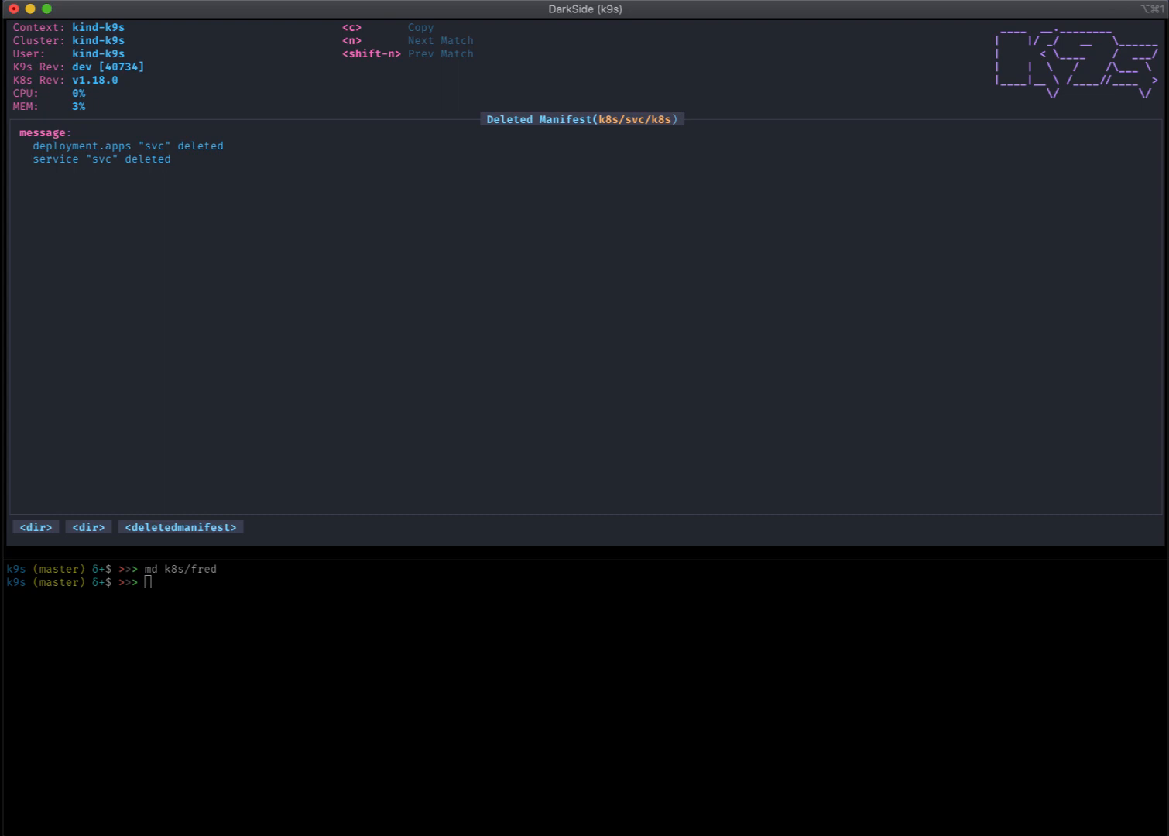
key(Escape)
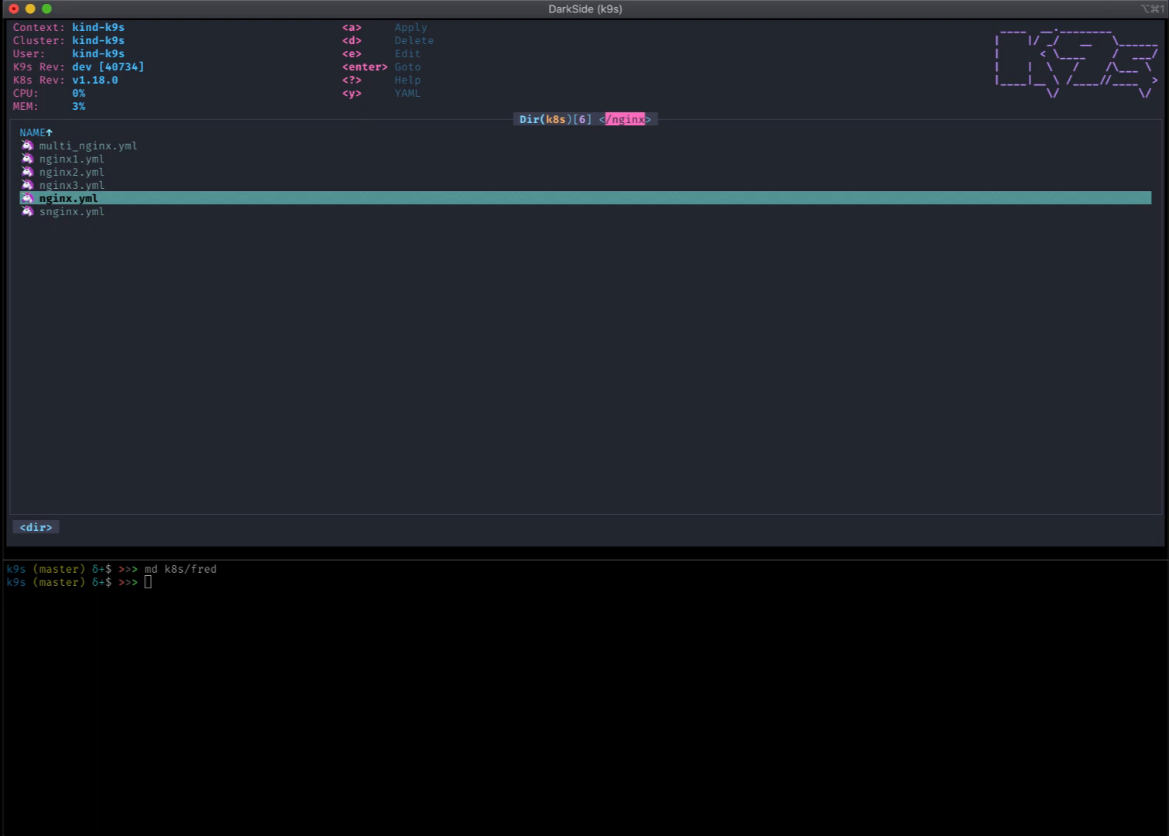
- List config maps across all namespaces: eight in total, with busy in default
key(y)
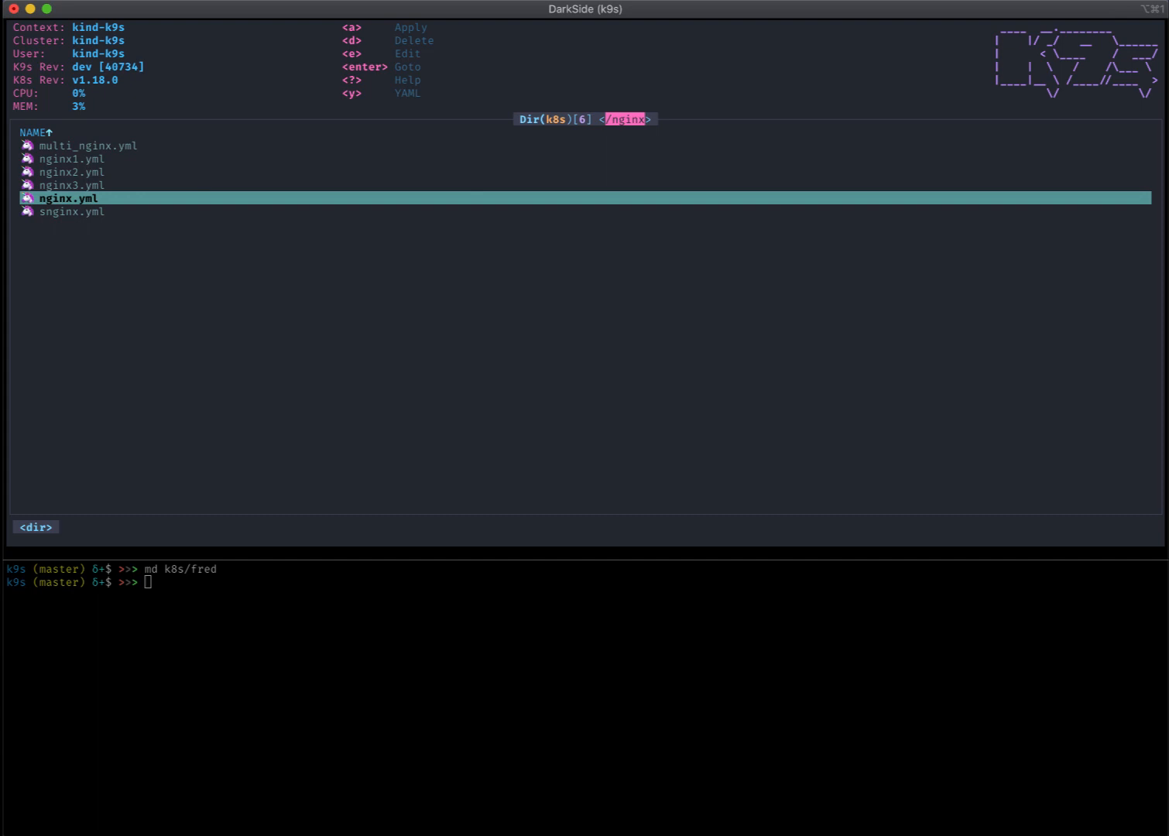
mouse_move(253, 461)
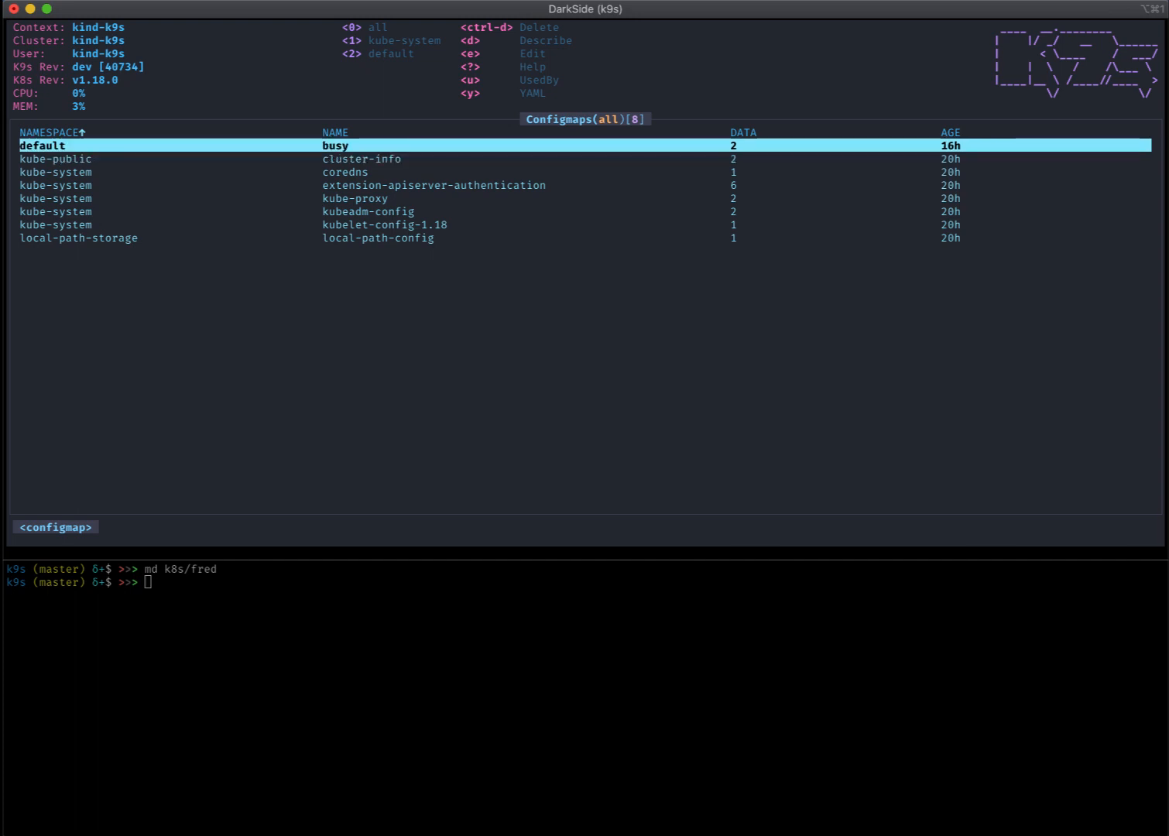
- Narrow config maps to the default namespace and search for busy matches
key(2)
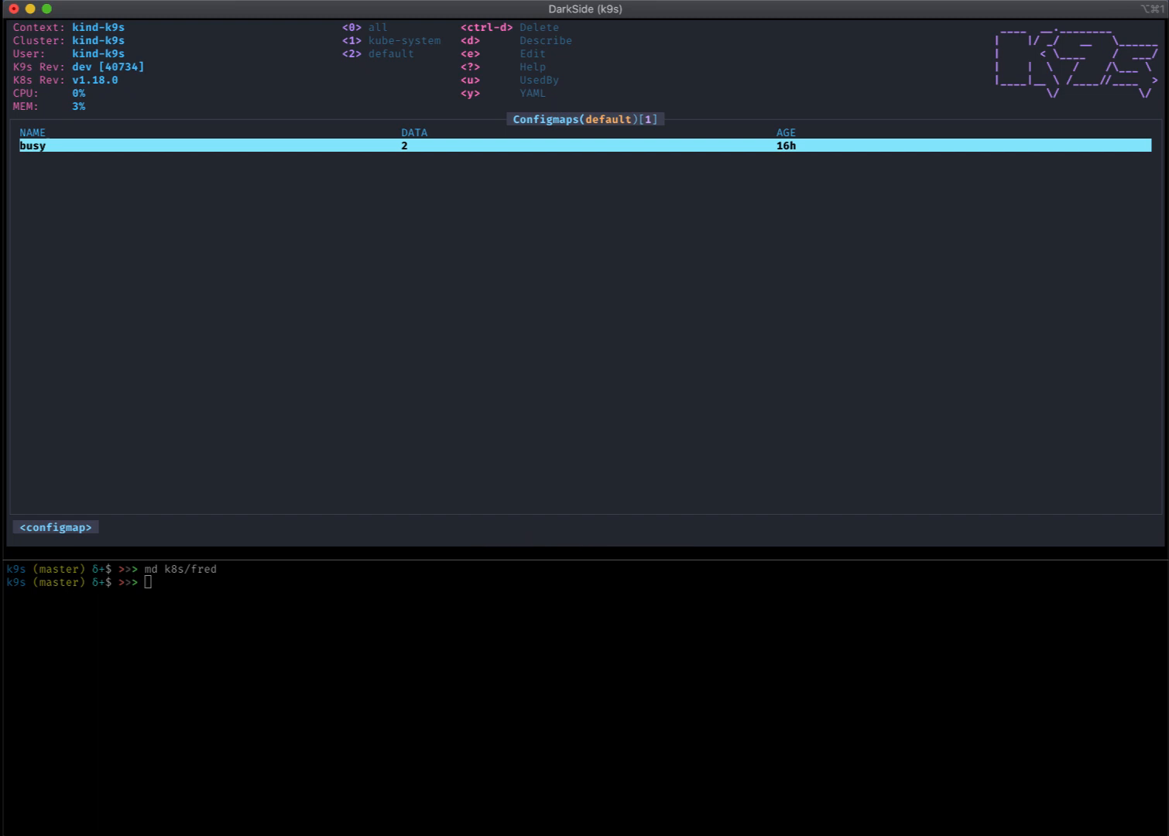
mouse_move(501, 134)
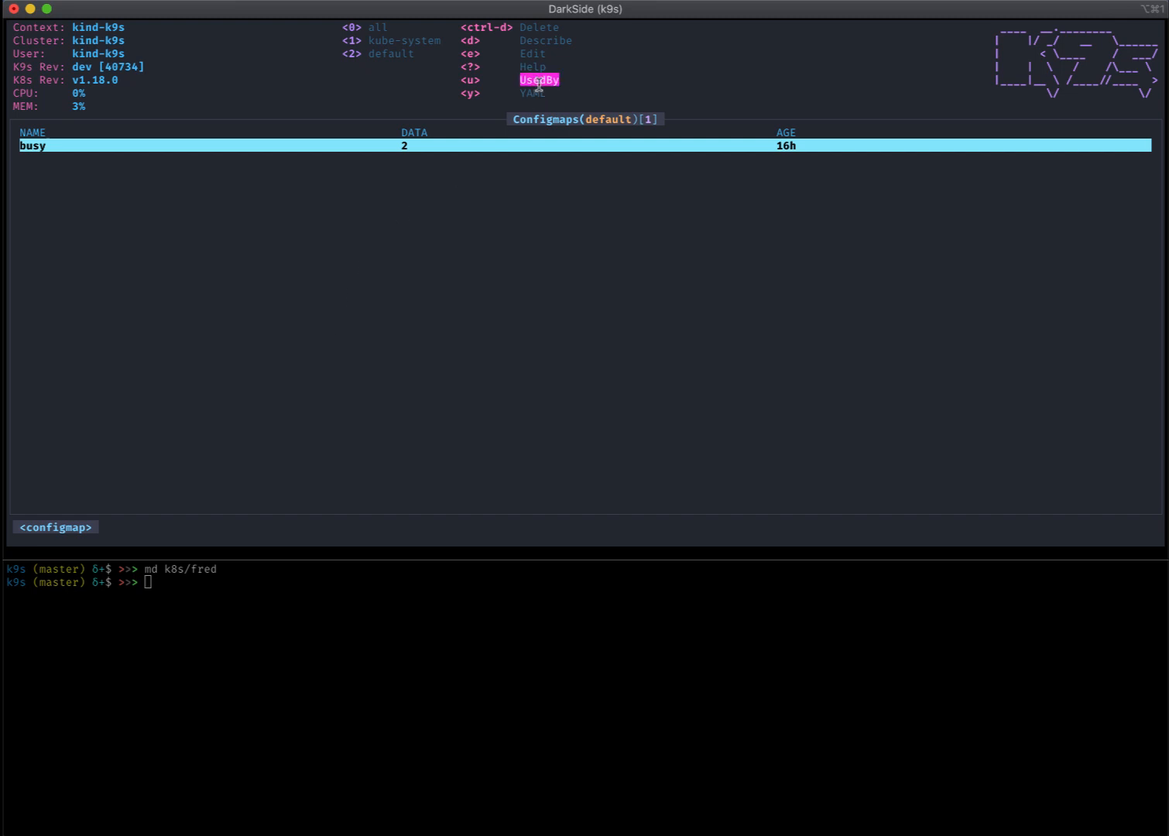
mouse_move(463, 309)
text(b)
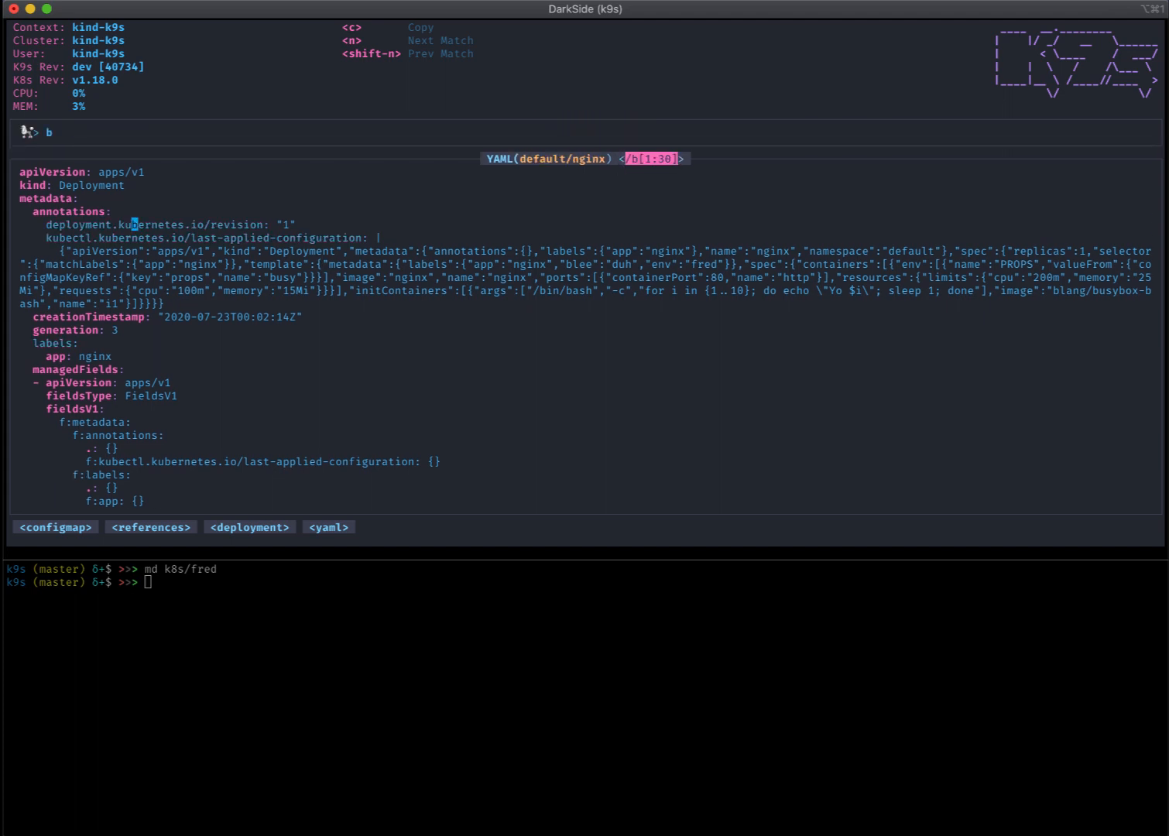
text(usy)
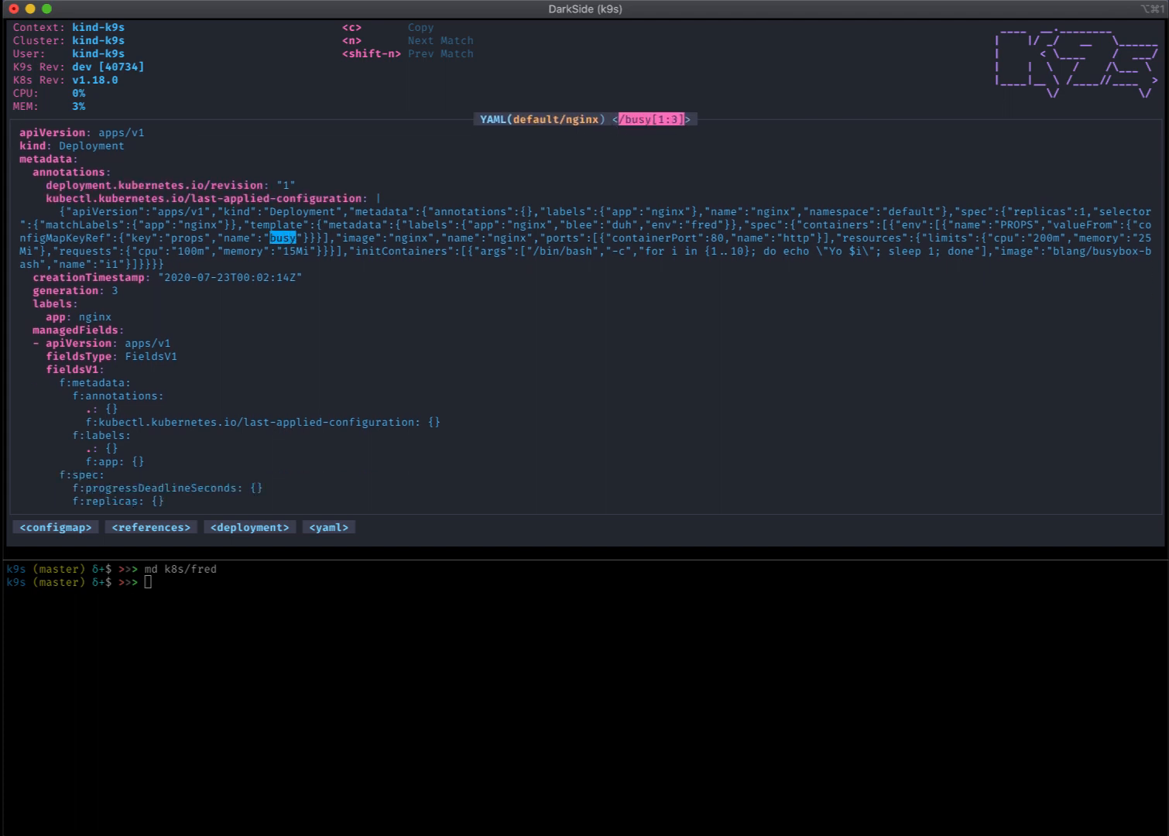
key(n)
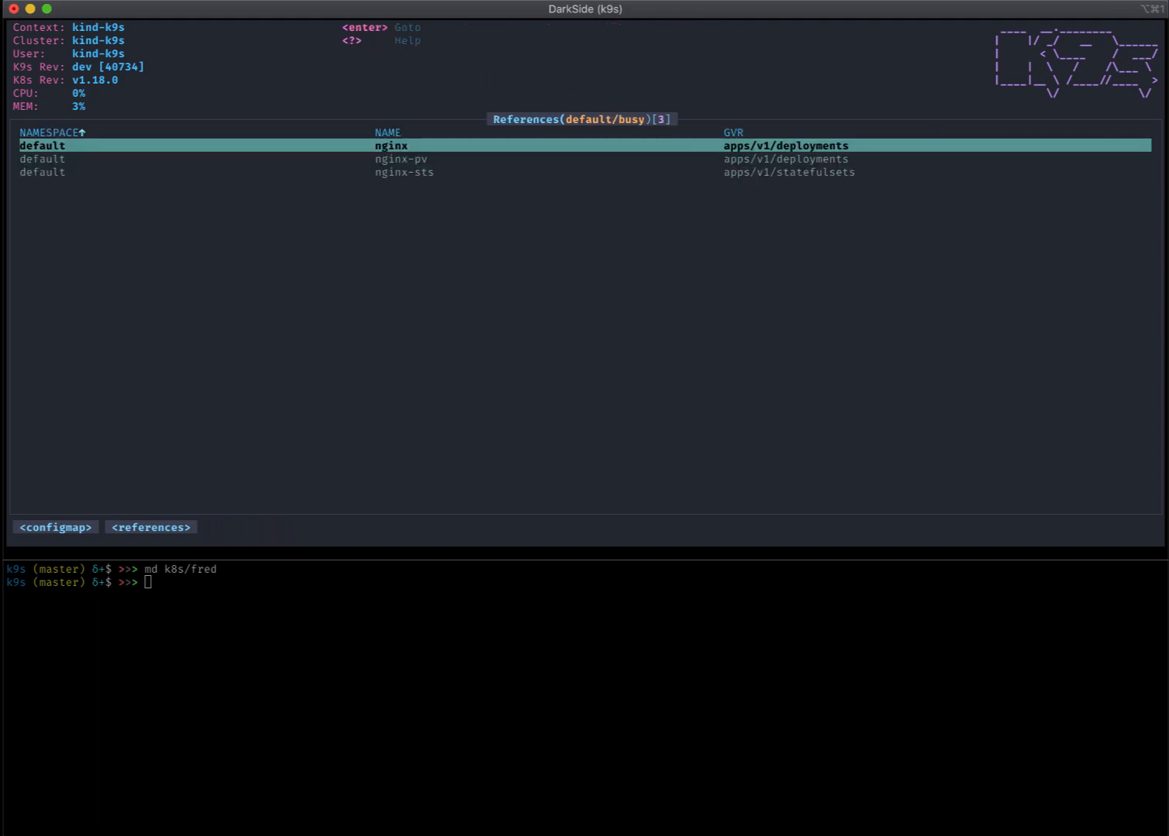
- Open the nginx-sts StatefulSet manifest and step through busy matches to the /tmp/busy mount
key(Down)
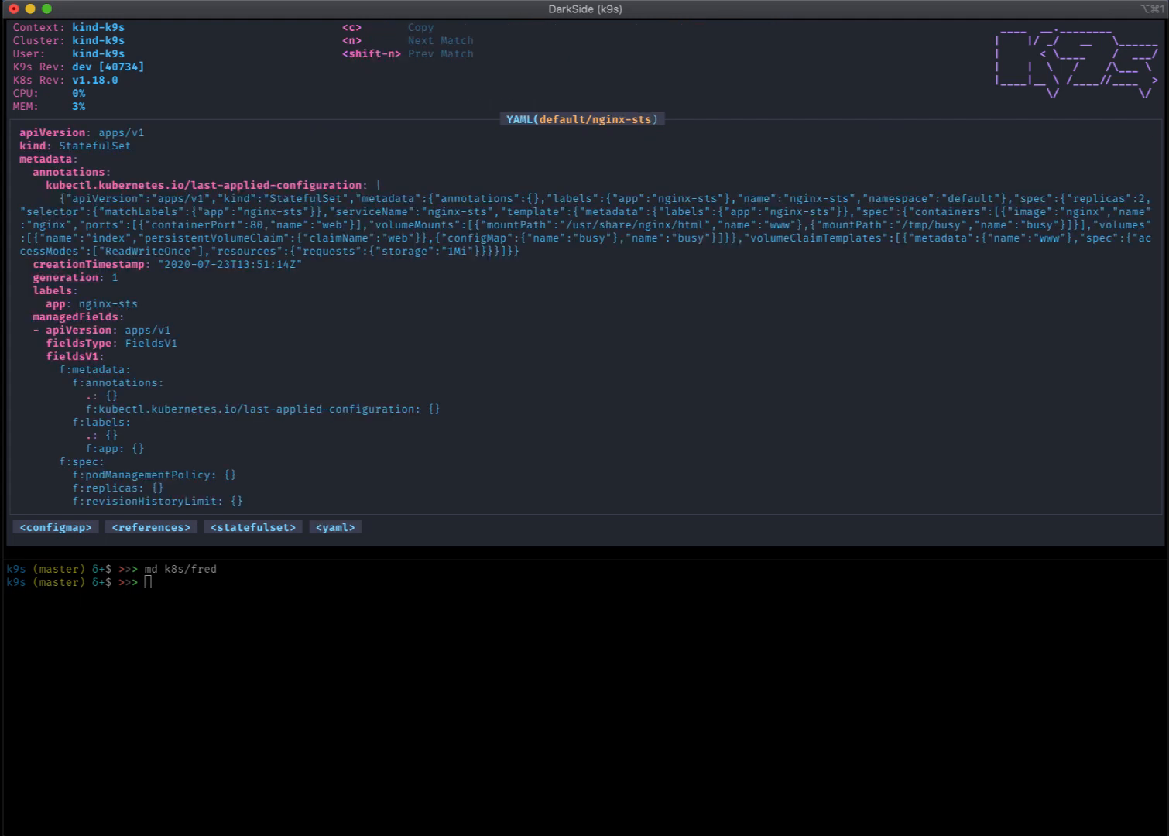
text(bu)
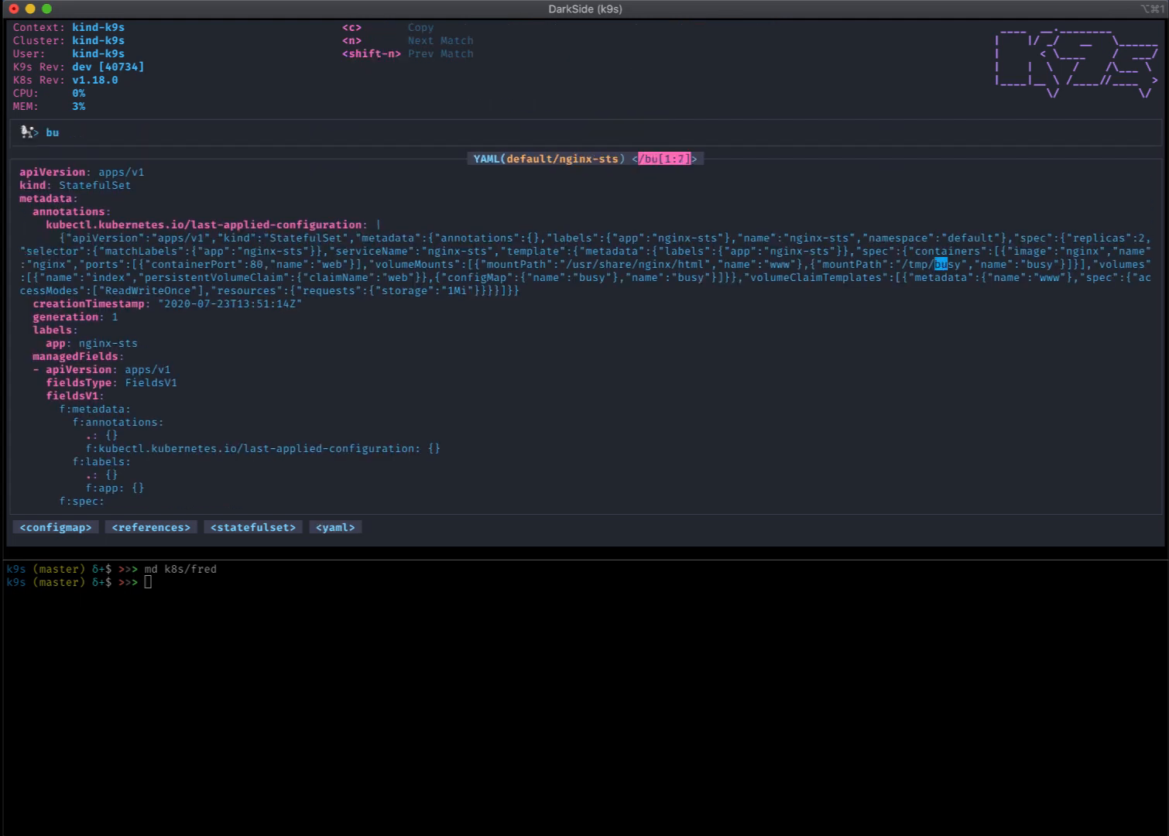
key(n)
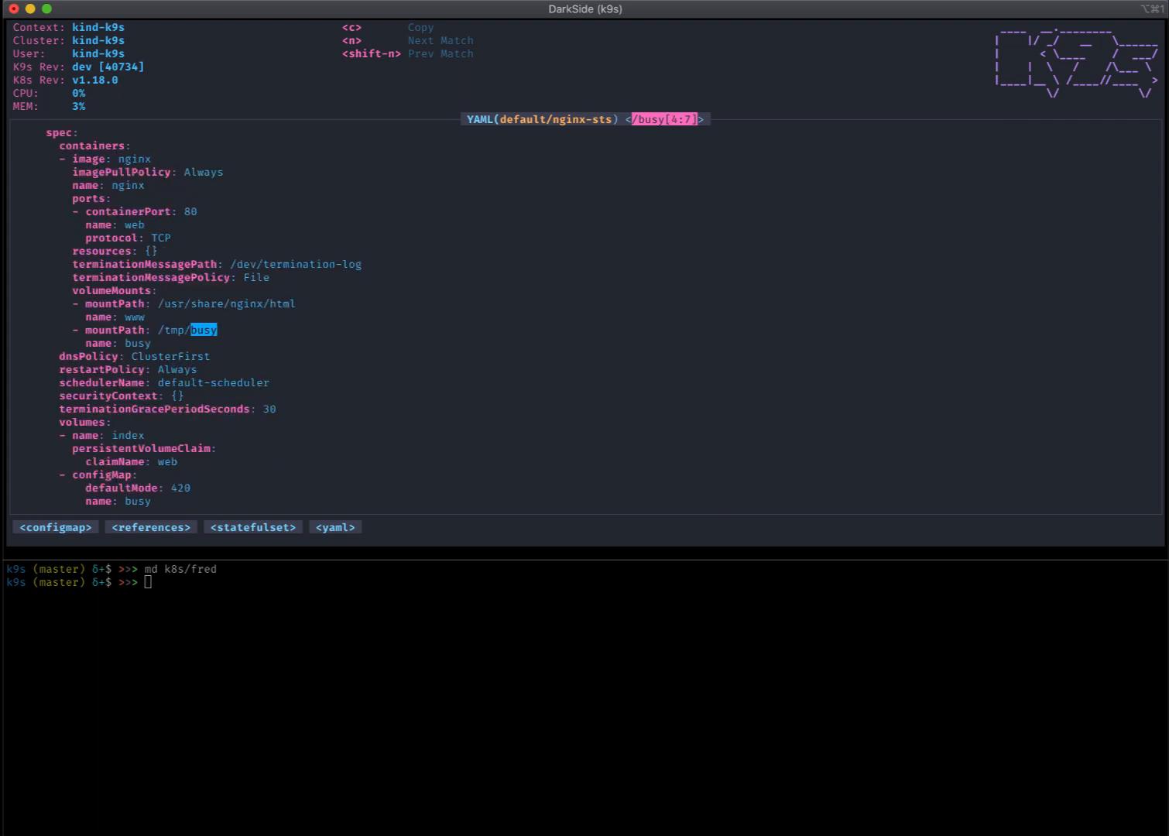
key(n)
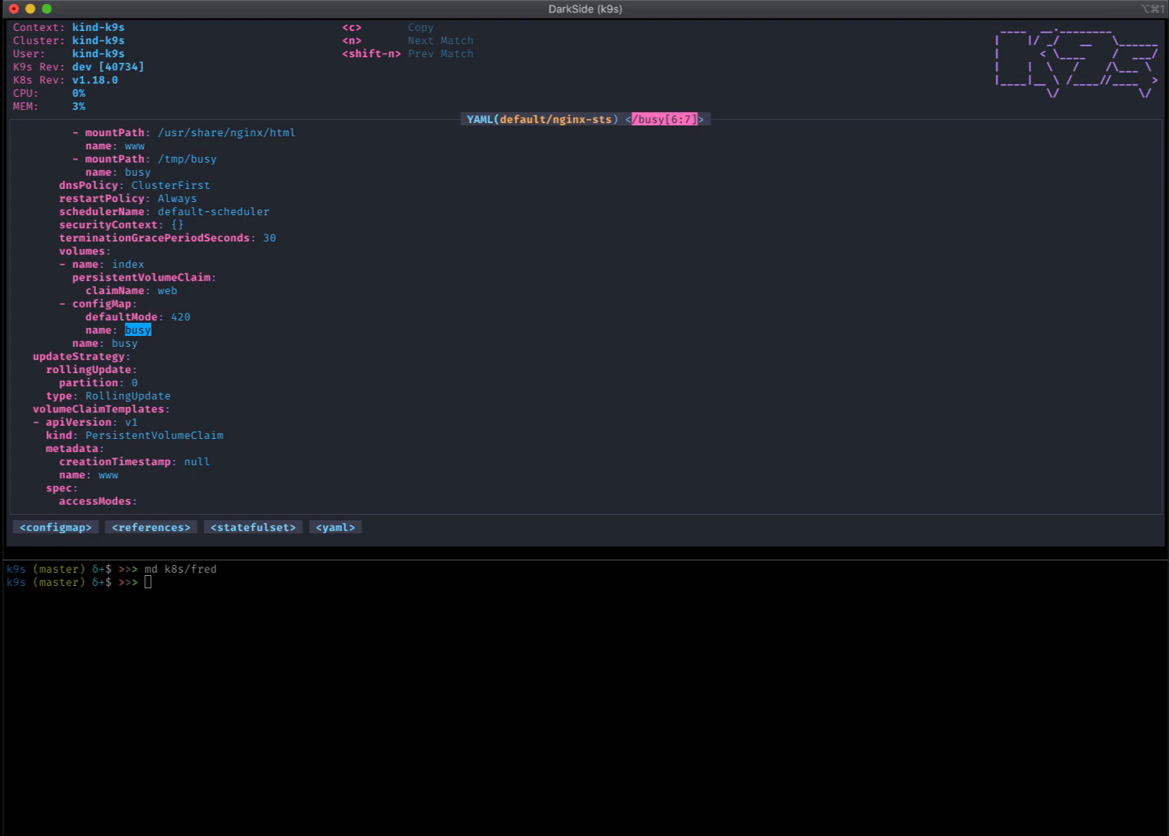
key(Escape)
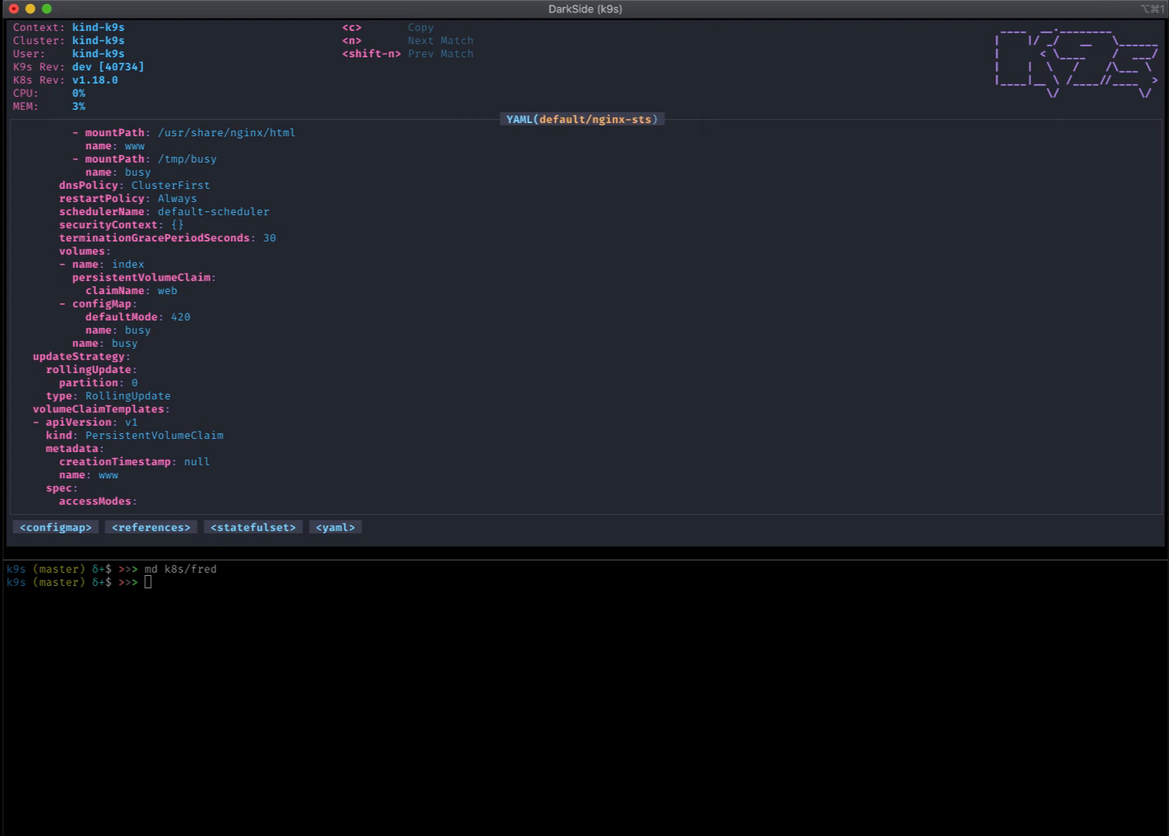
- Trace the web PVC's UsedBy references to nginx-sts, returning to the StatefulSets list
key(Escape)
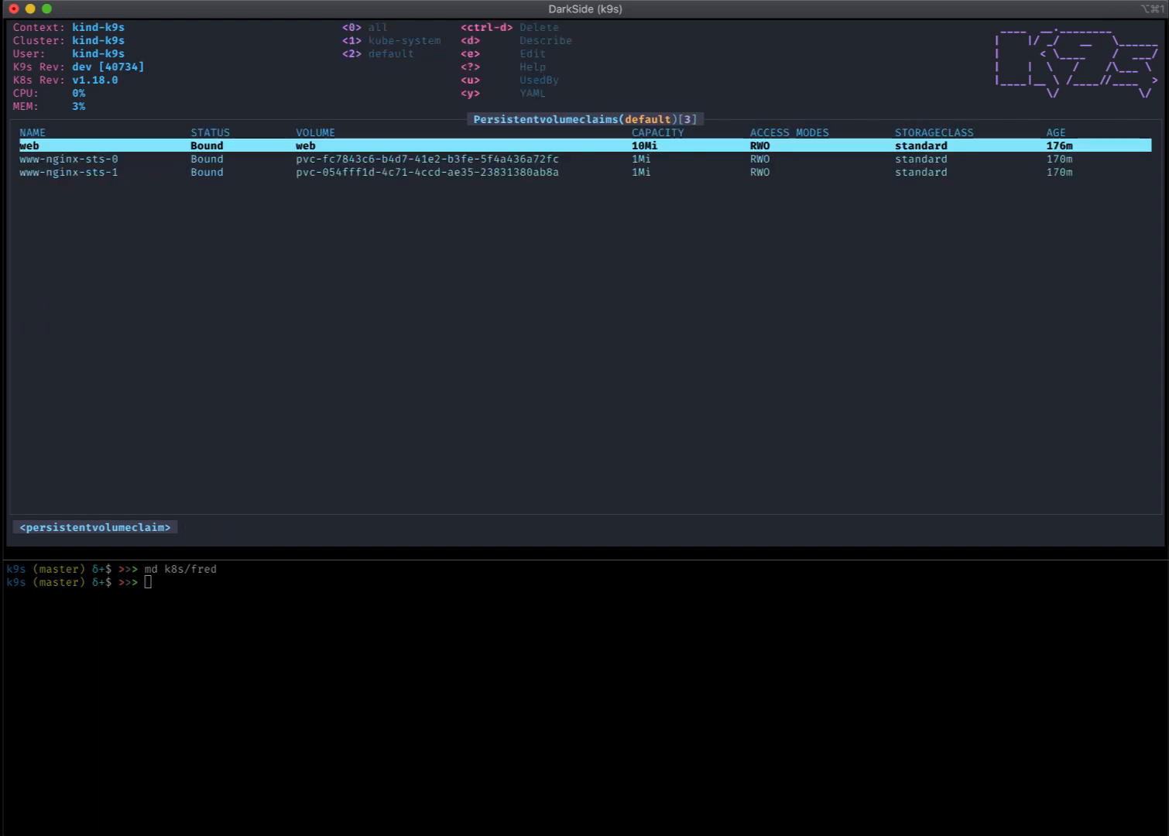
key(u)
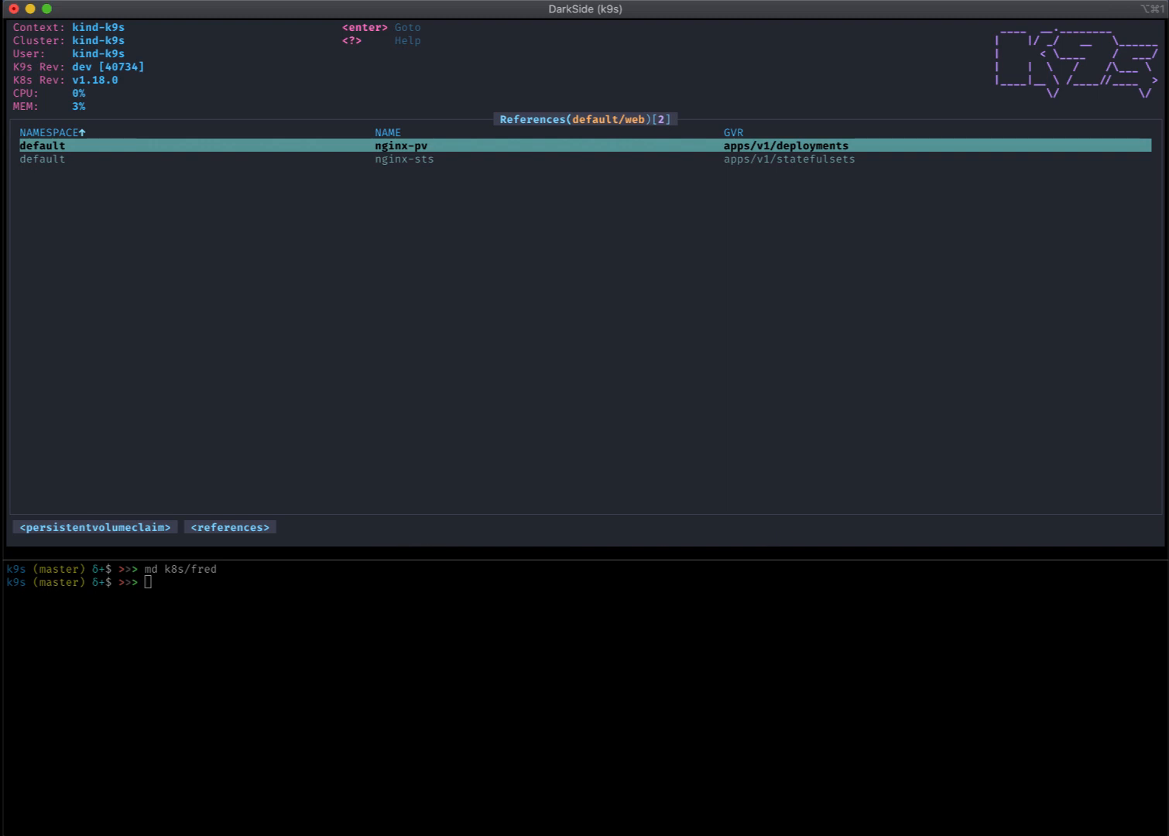
key(Down)
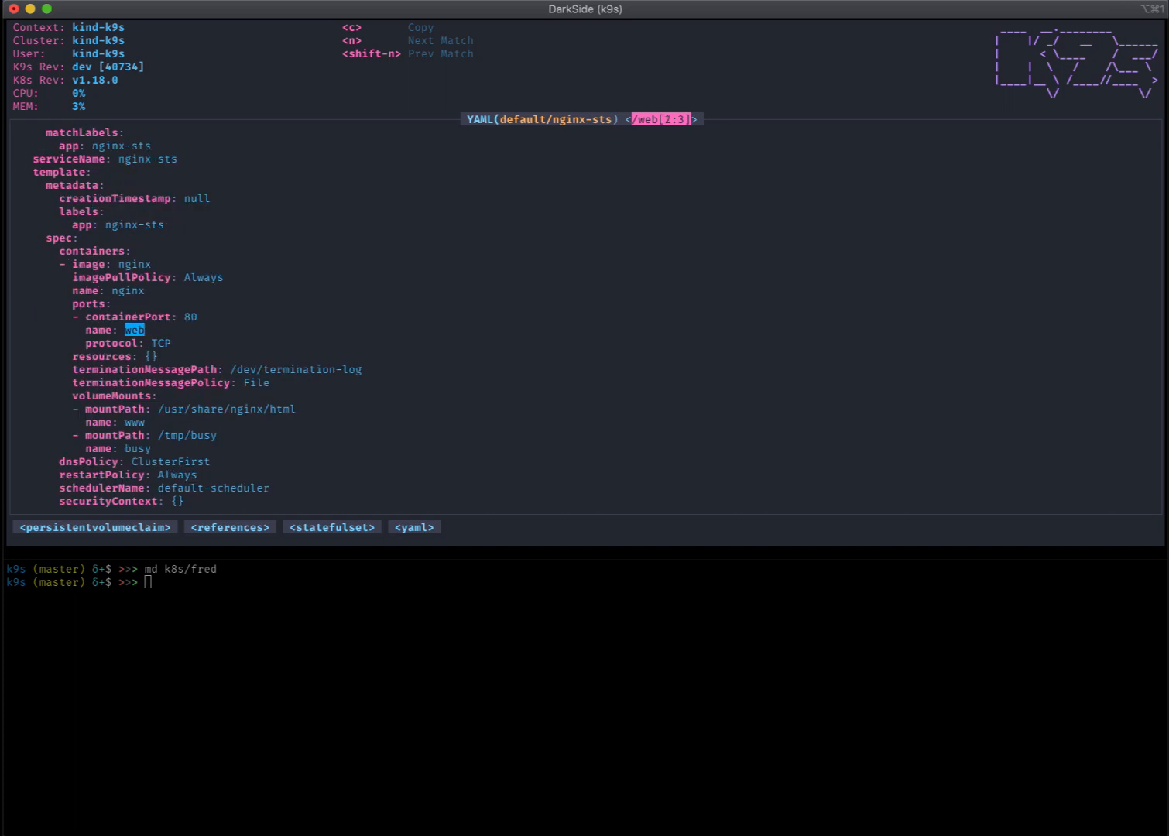
key(n)
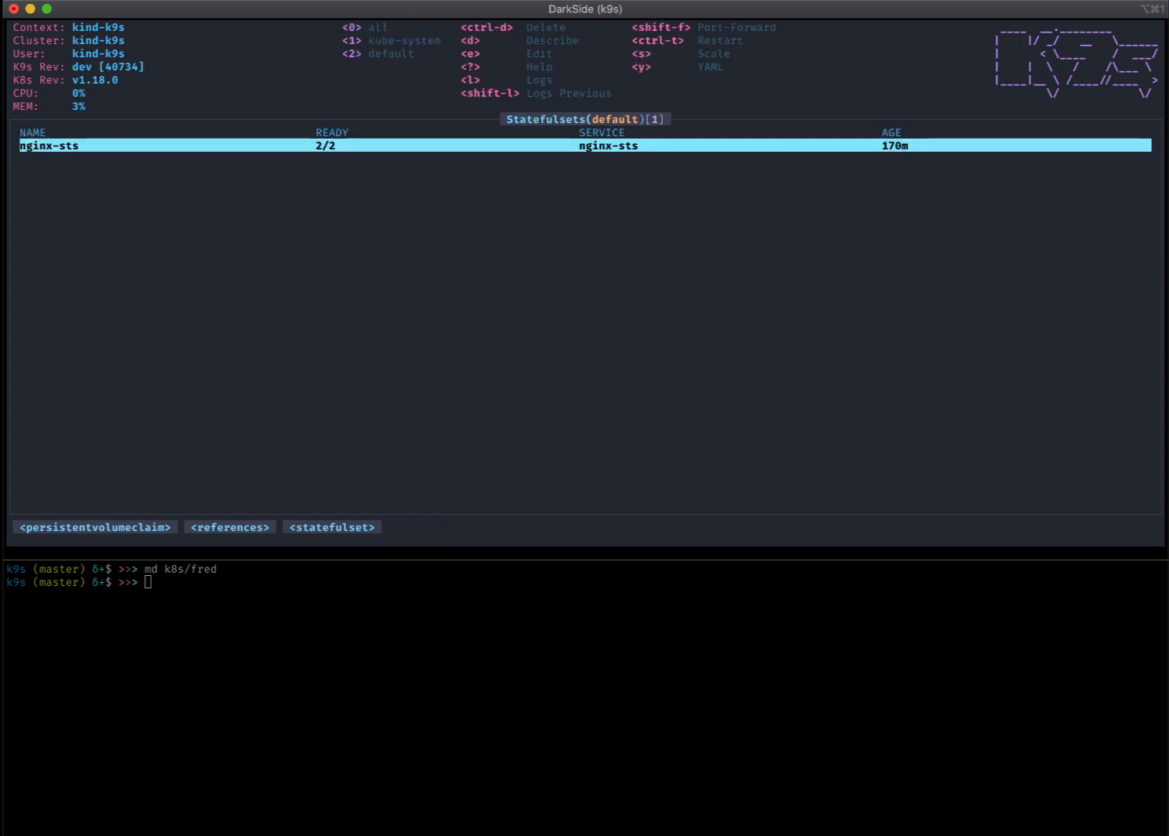
- Switch to the Nodes view listing four Ready nodes, including k9s-control-plane
click(229, 528)
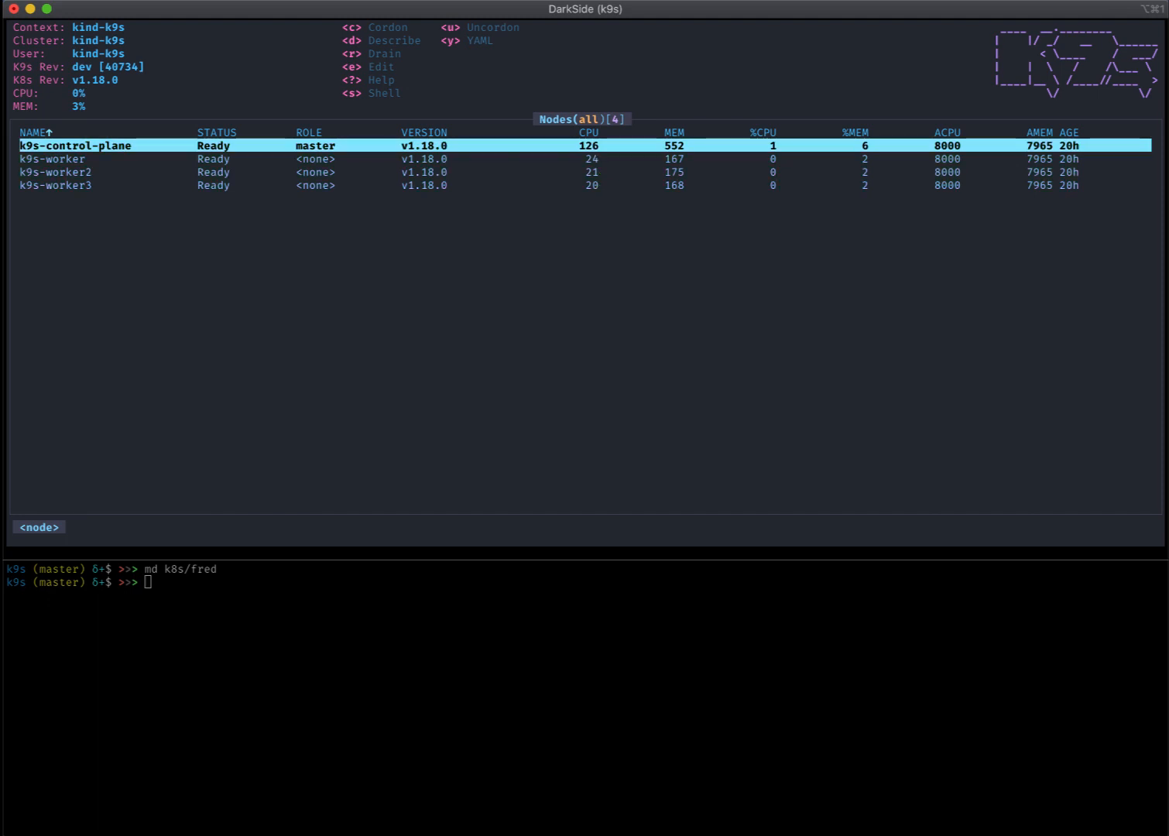
- Open a node shell on k9s-control-plane, run ls, then list pods in the lower terminal
key(s)
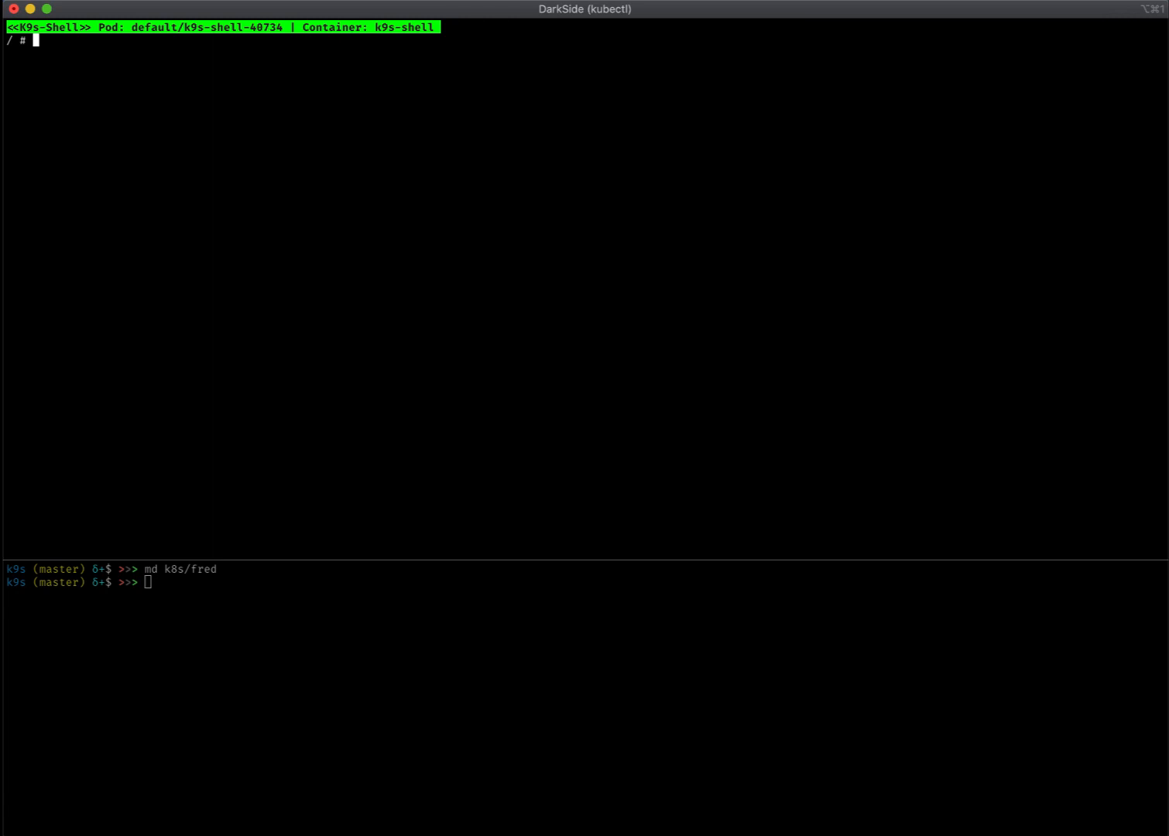
text(ls)
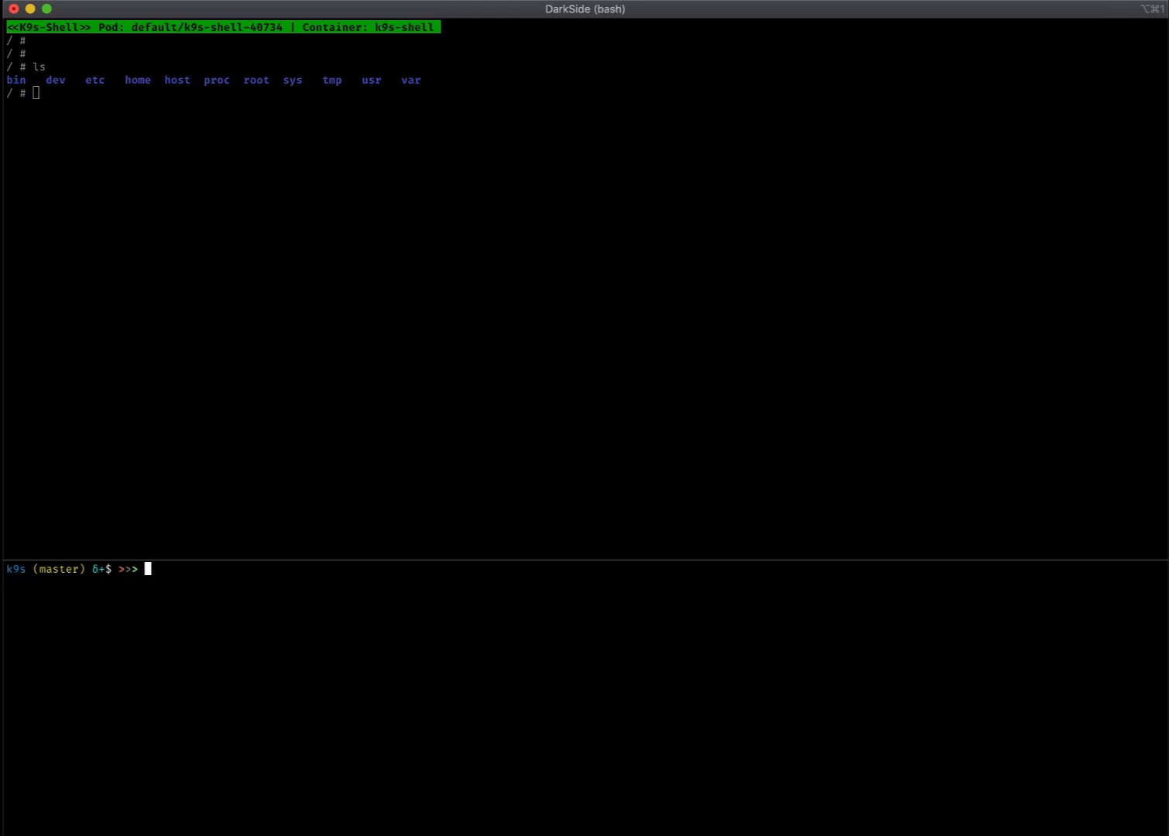
text(kgh)
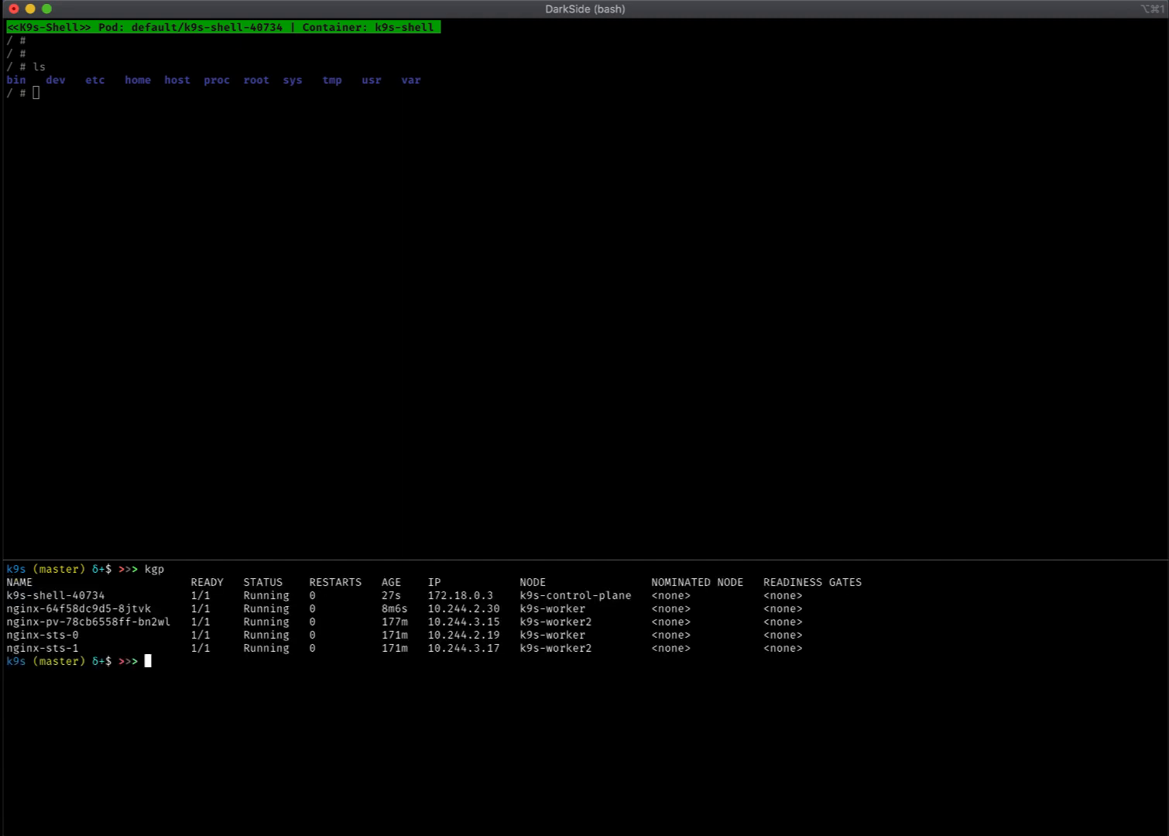
mouse_move(127, 603)
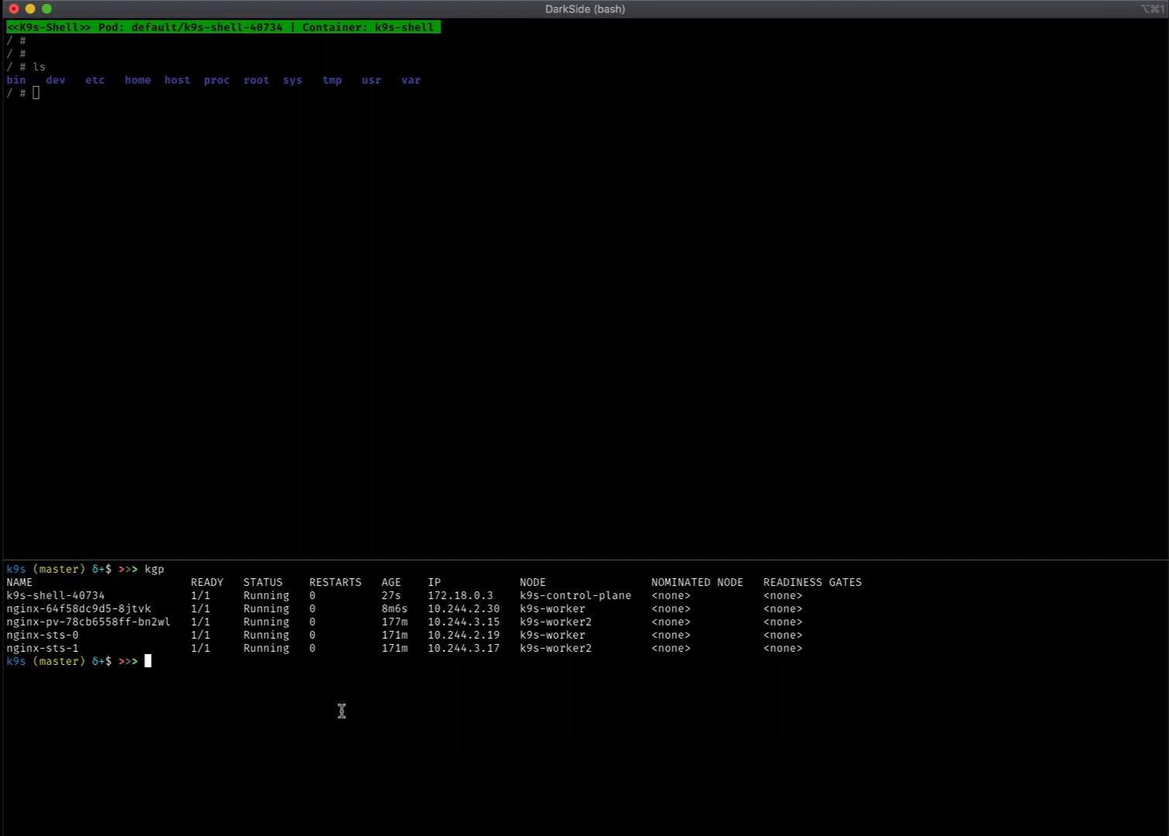
- Open ~/.k9s/config.yml in Vim and locate nodeShell: true under kind-k9s
text(vi)
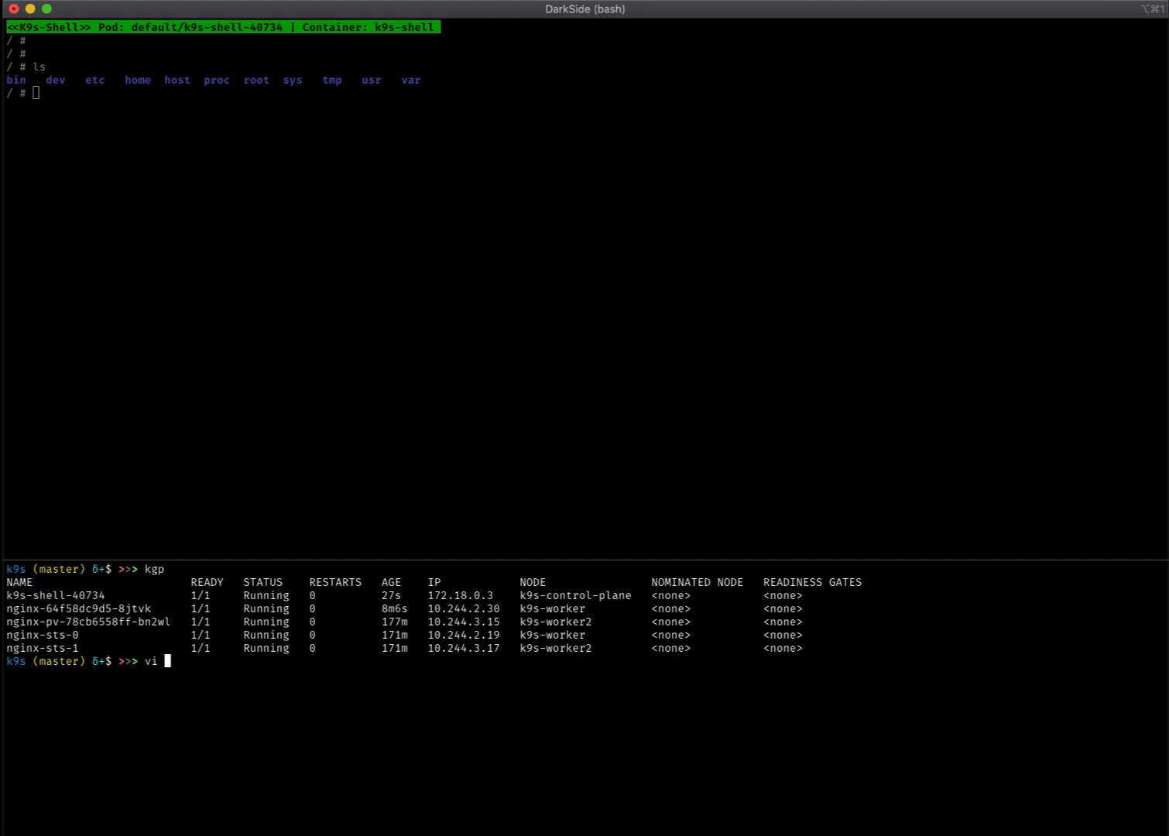
text(~/.)
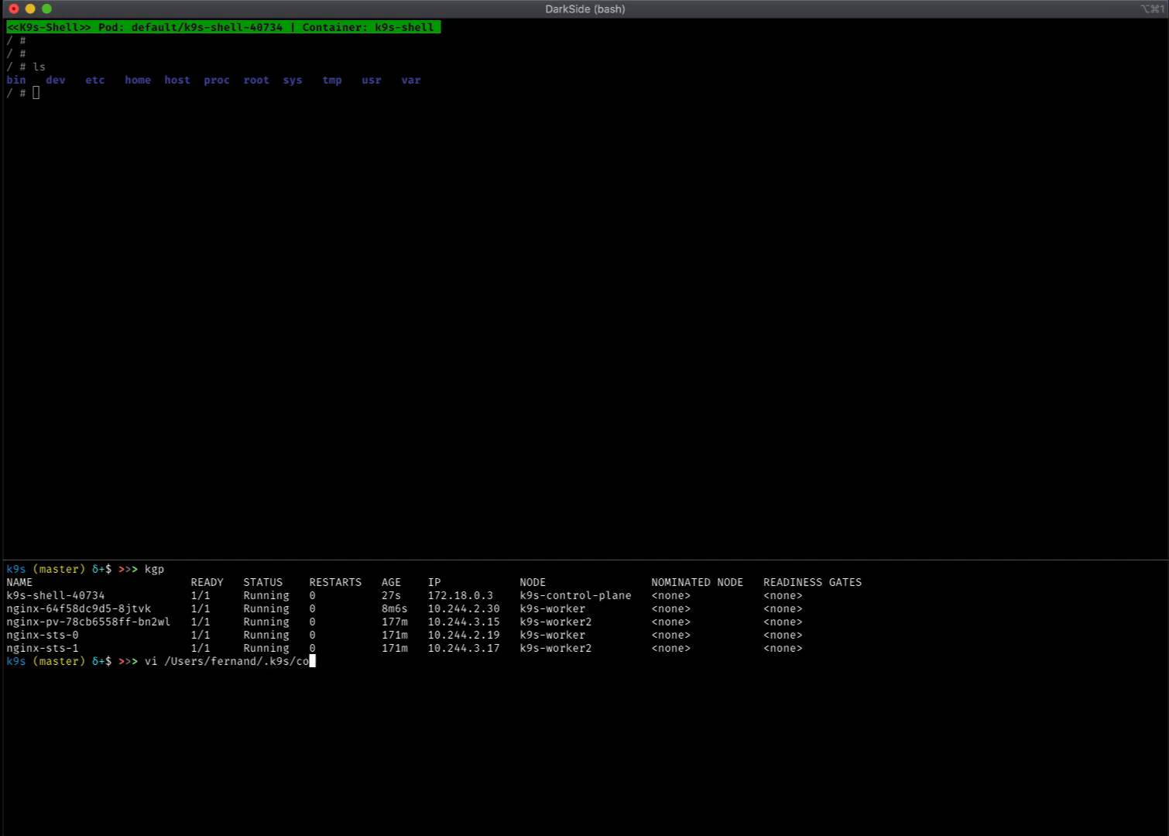
text(nfig.yml)
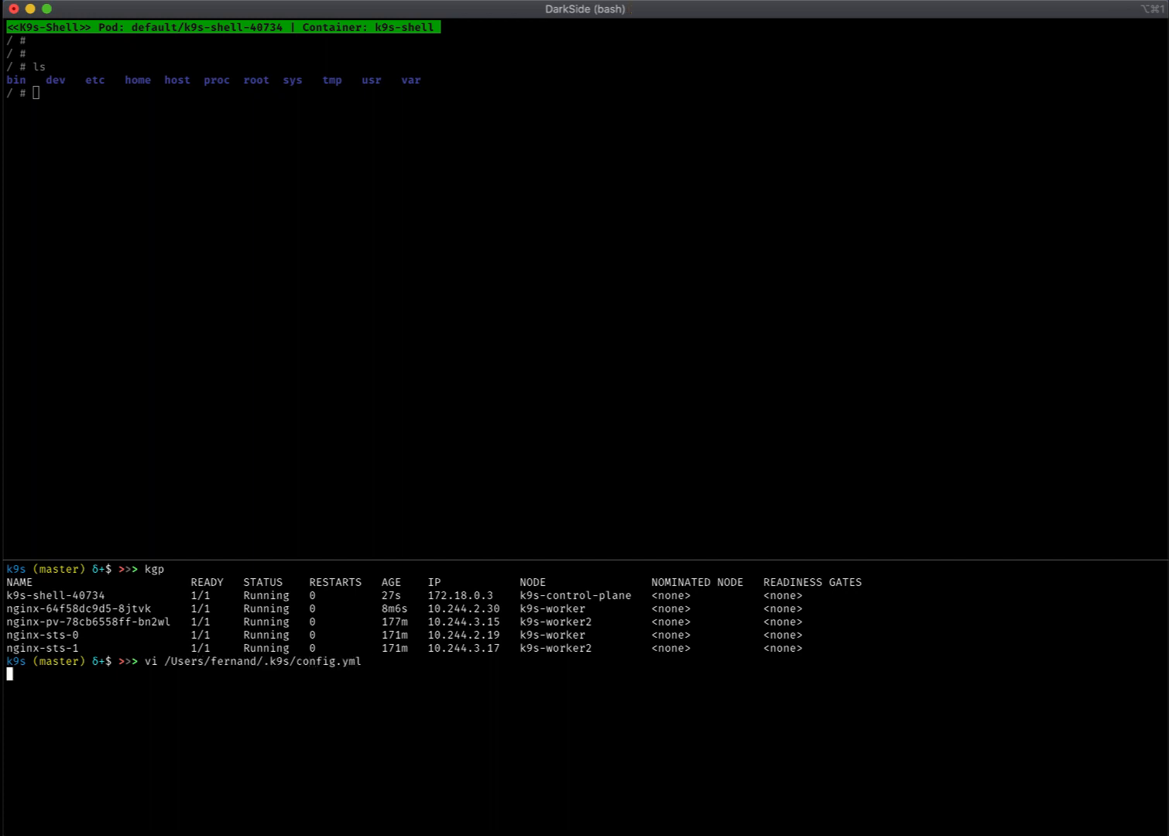
text(/kin)
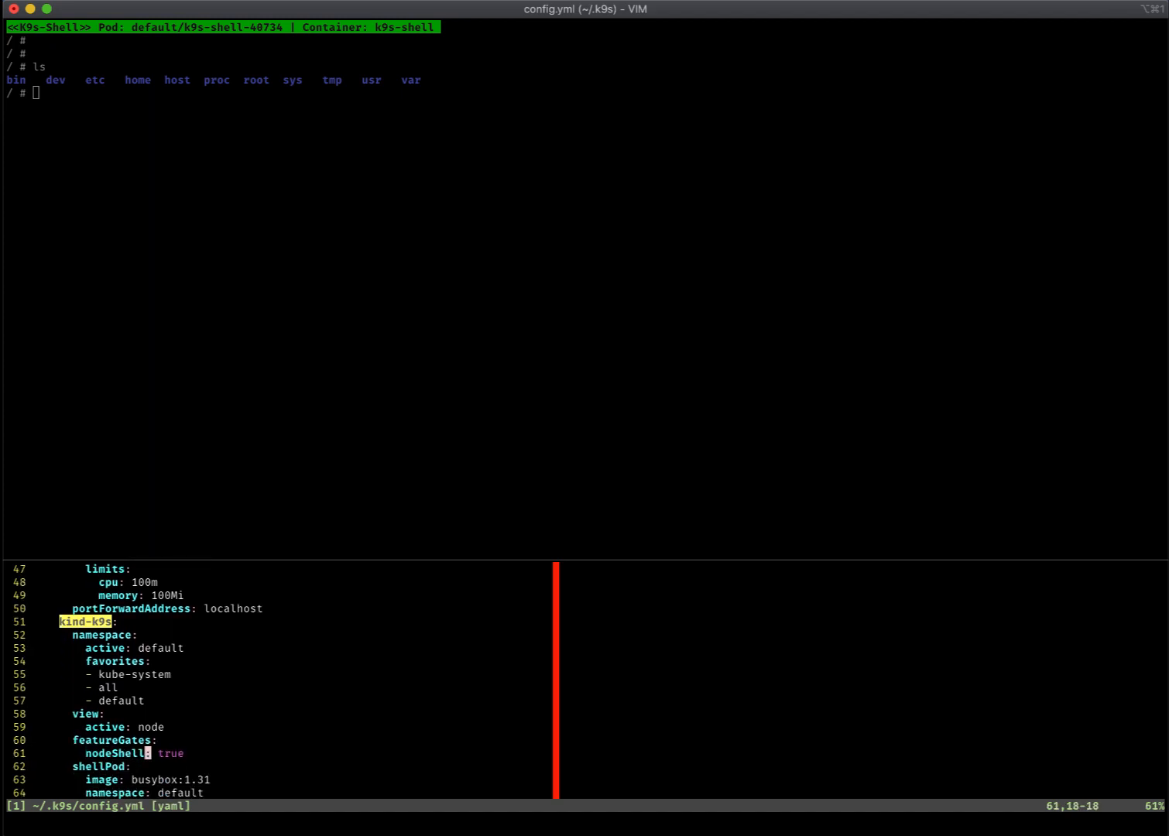
key(0)
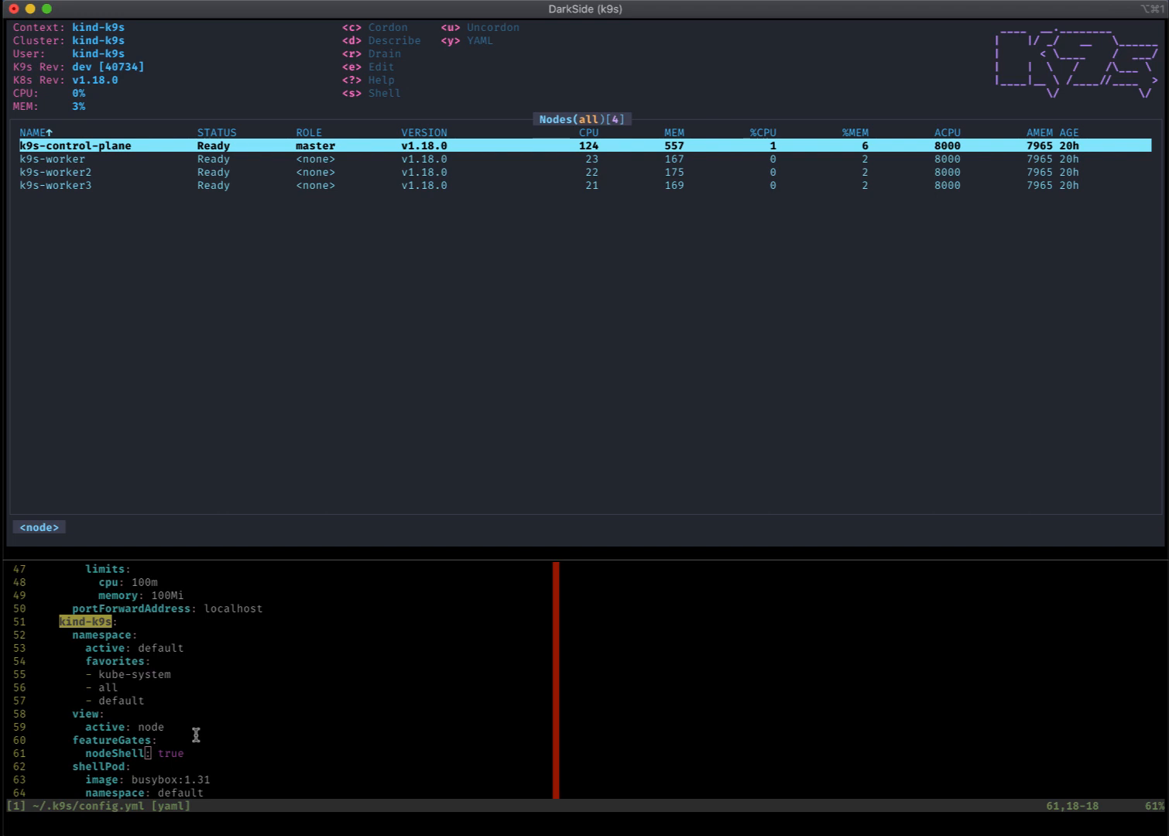
mouse_move(356, 453)
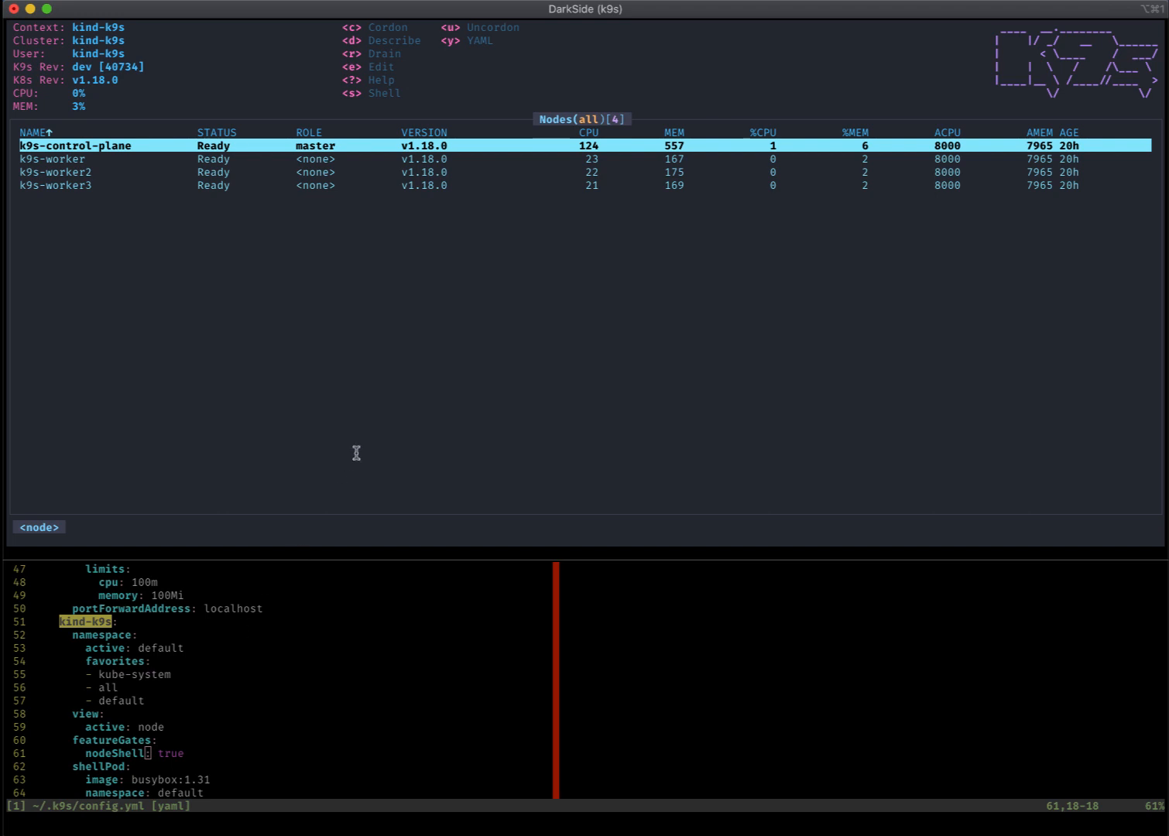
mouse_move(417, 414)
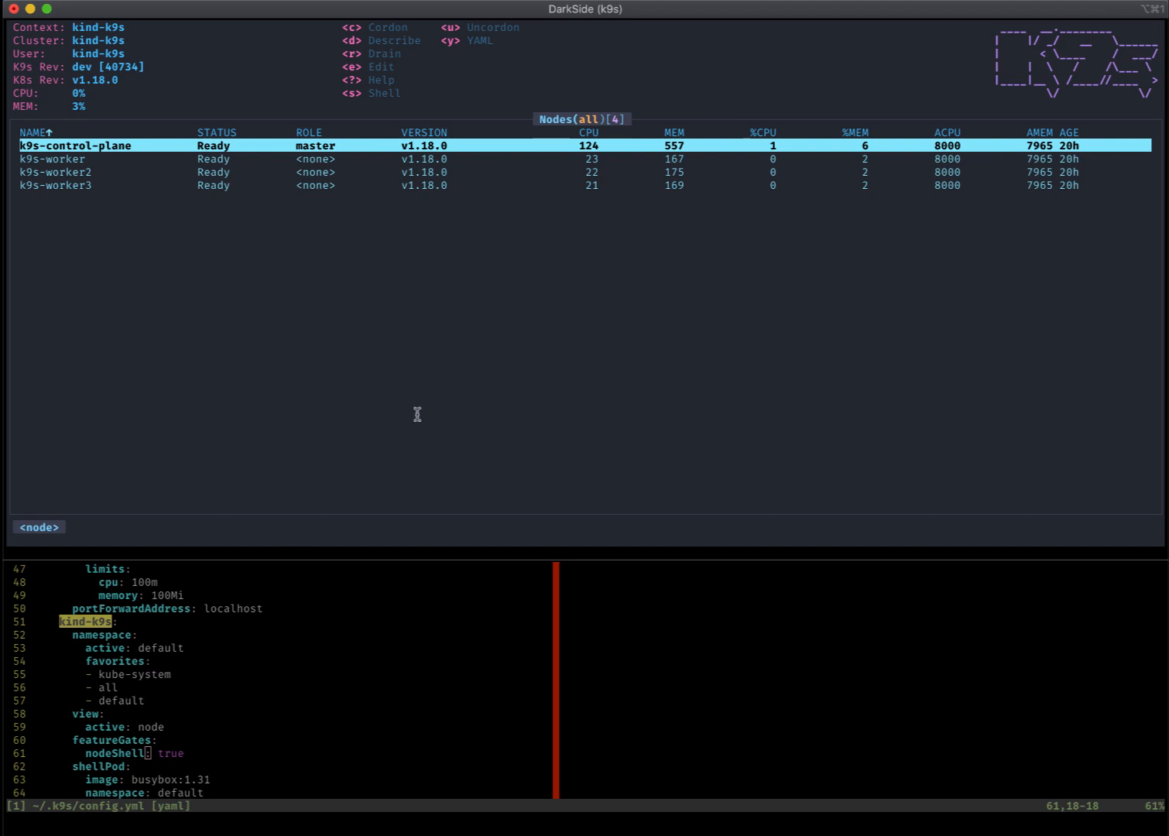
mouse_move(460, 358)
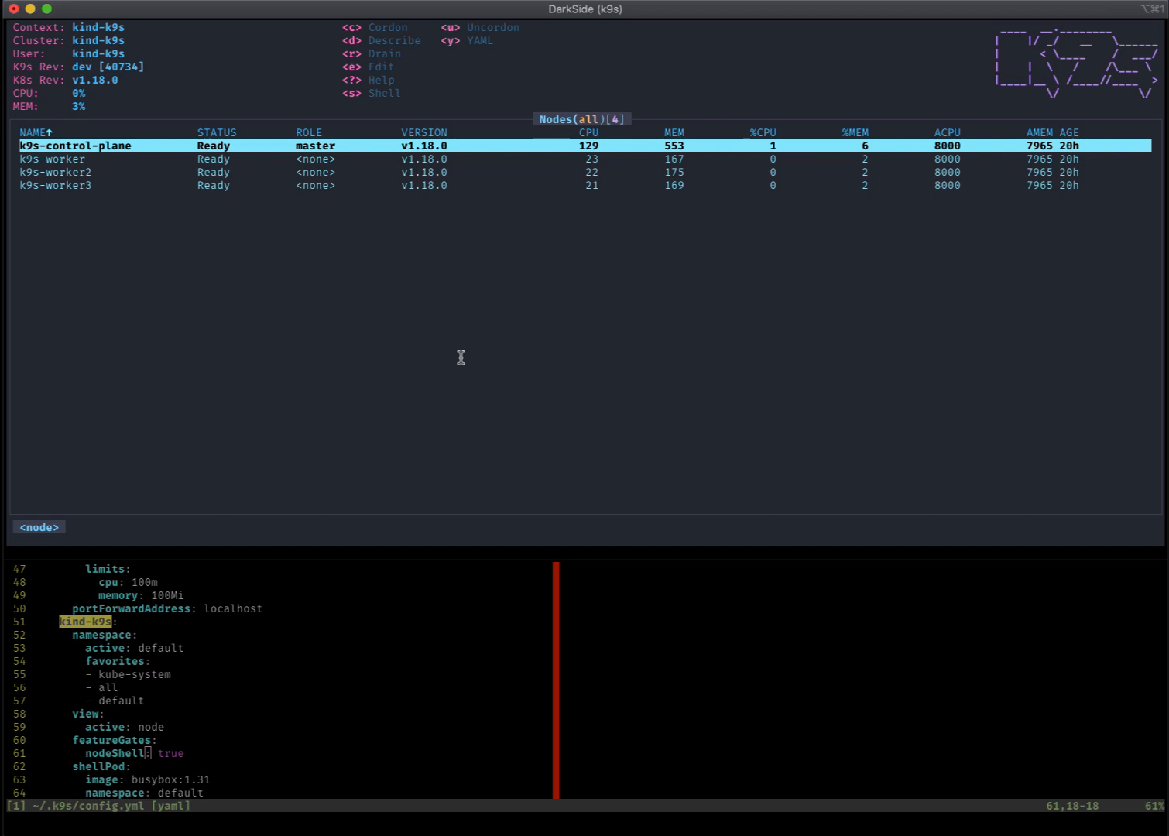
mouse_move(481, 348)
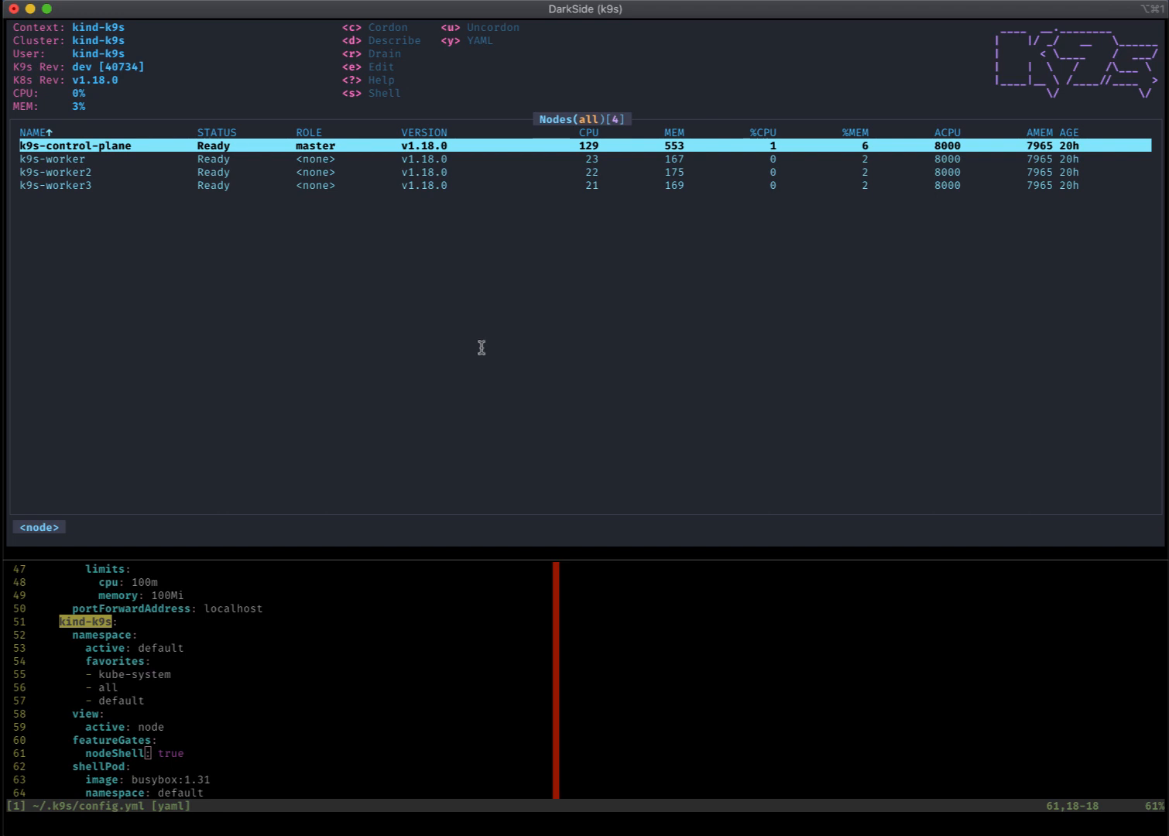